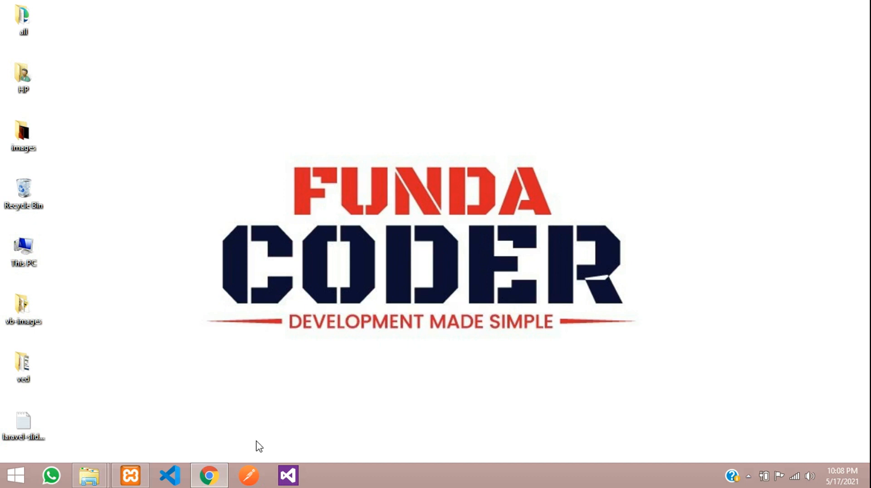
- Buy the login and registration script, then view My Scripts under My Account
left_click(208, 475)
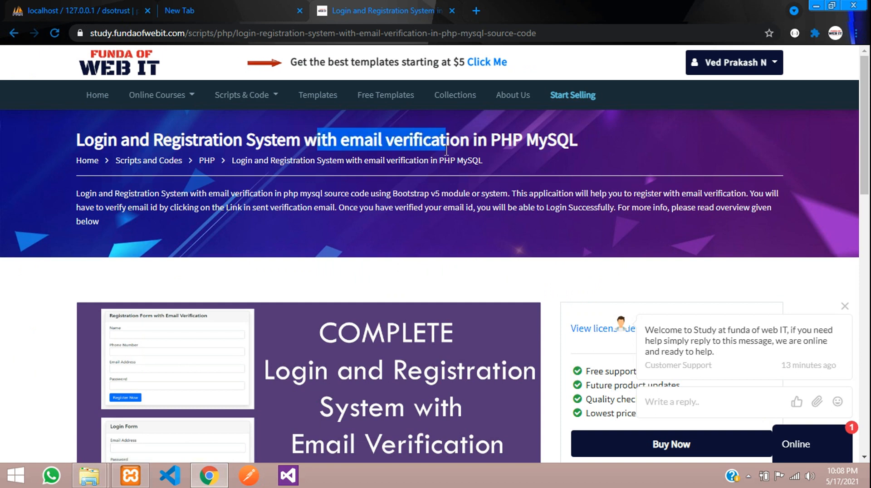
scroll("down", 3)
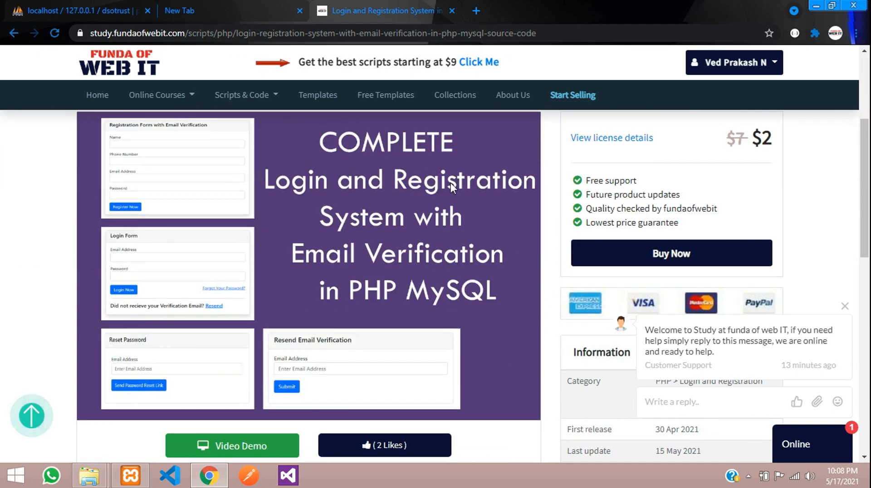
mouse_move(675, 239)
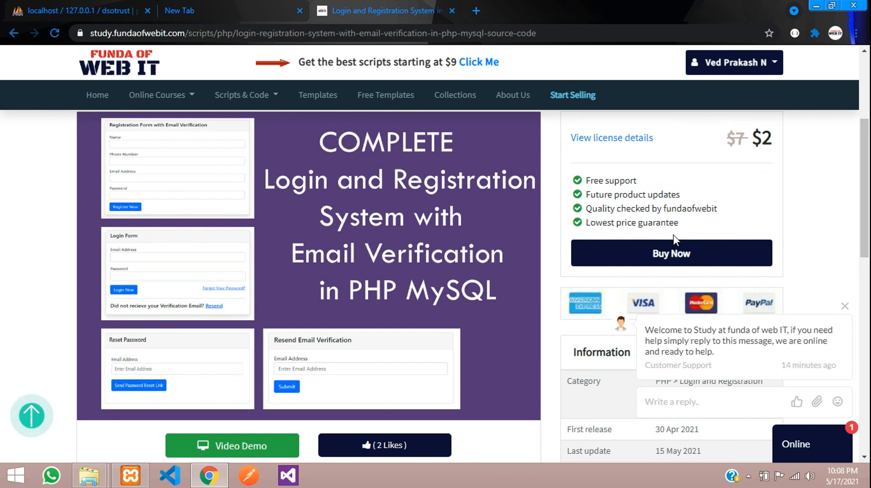
left_click(671, 253)
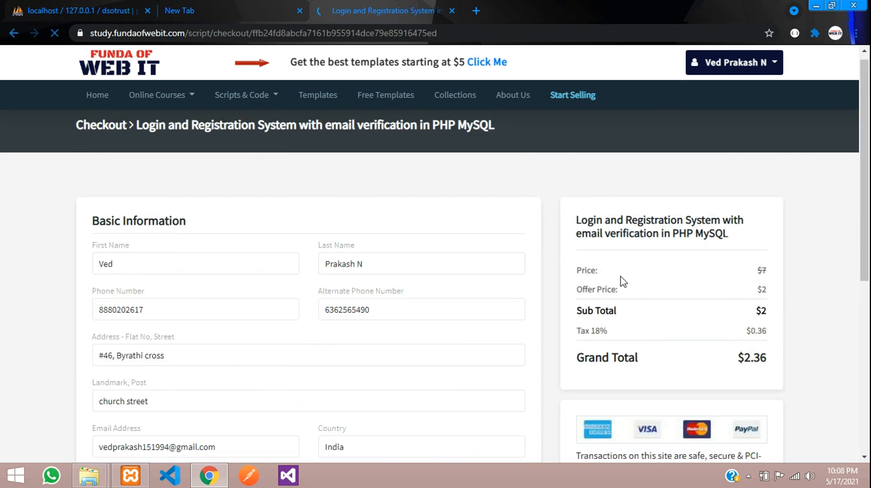
left_click(733, 62)
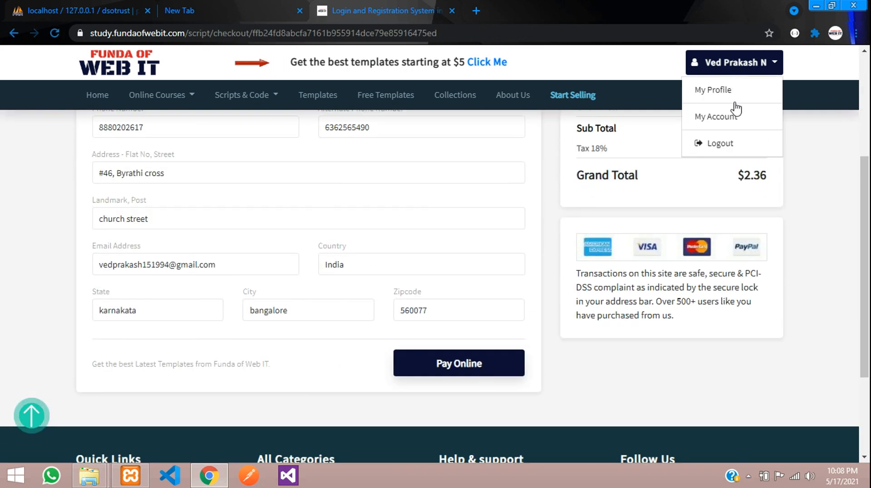
left_click(717, 117)
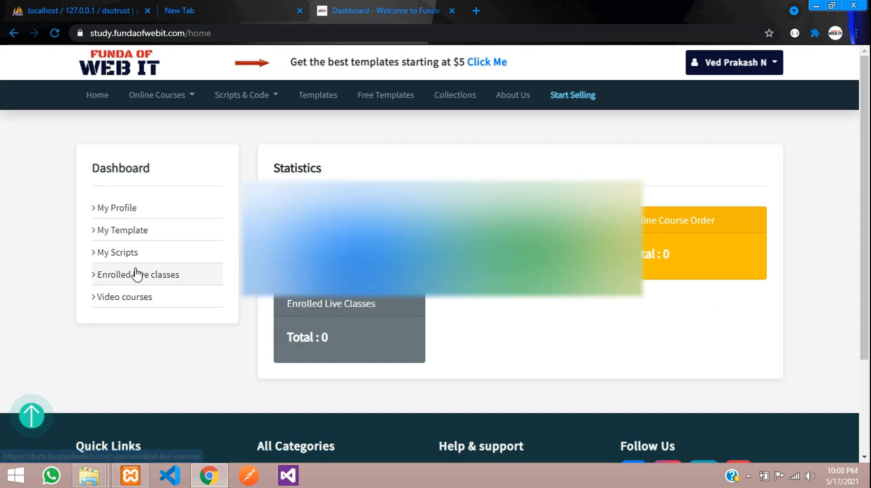
mouse_move(128, 256)
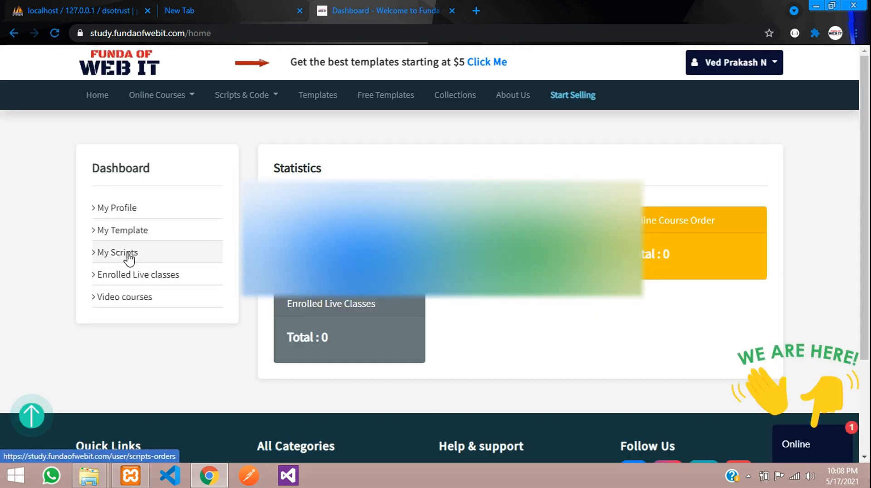
left_click(117, 253)
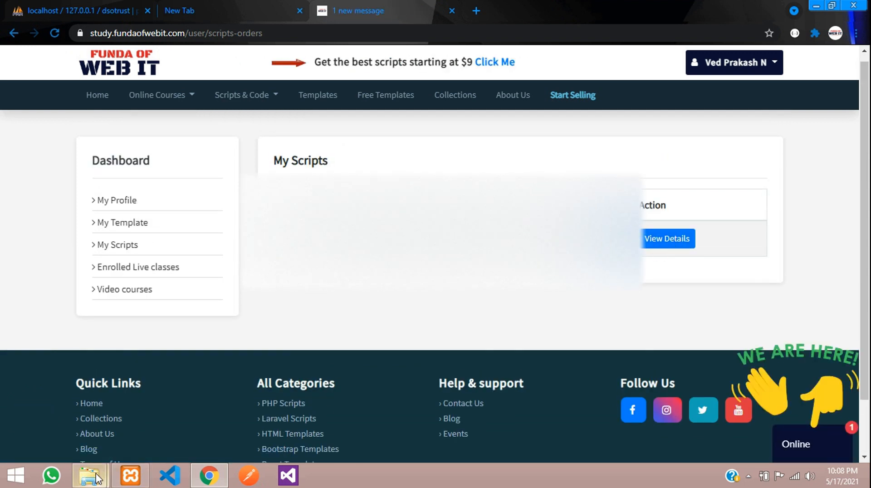
- Copy the downloaded script zip from Downloads into the htdocs demo folder
left_click(89, 476)
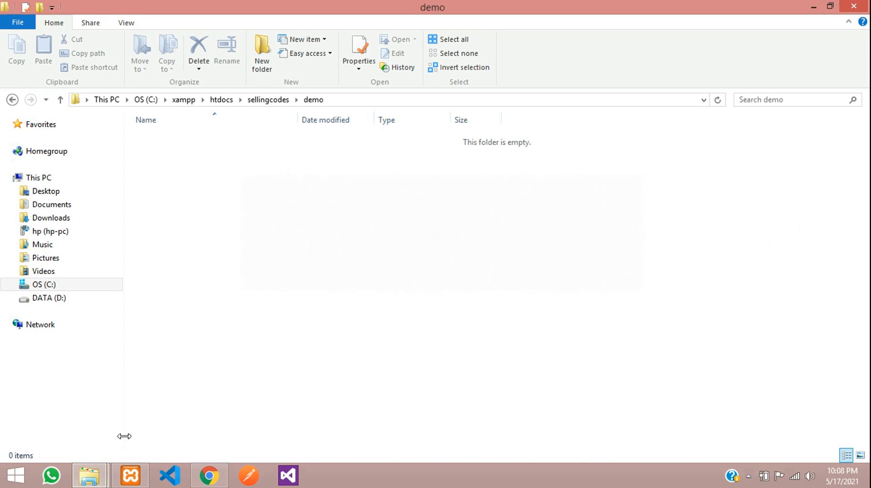
left_click(52, 218)
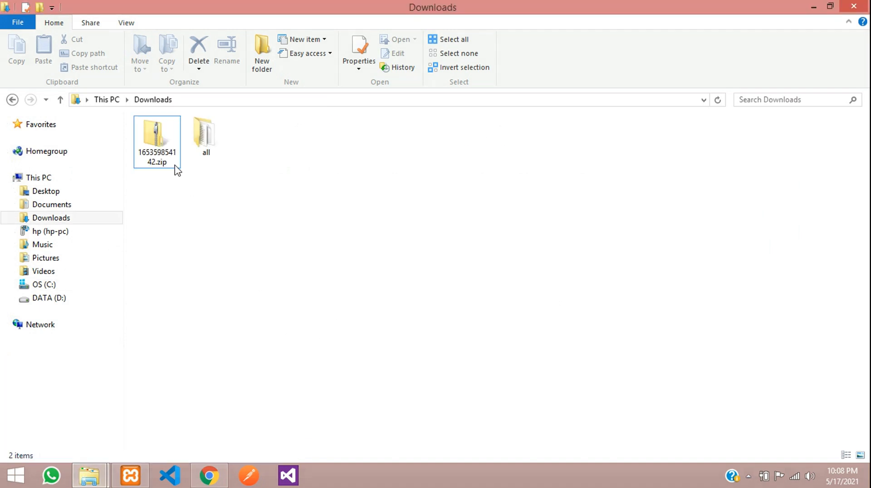
right_click(158, 142)
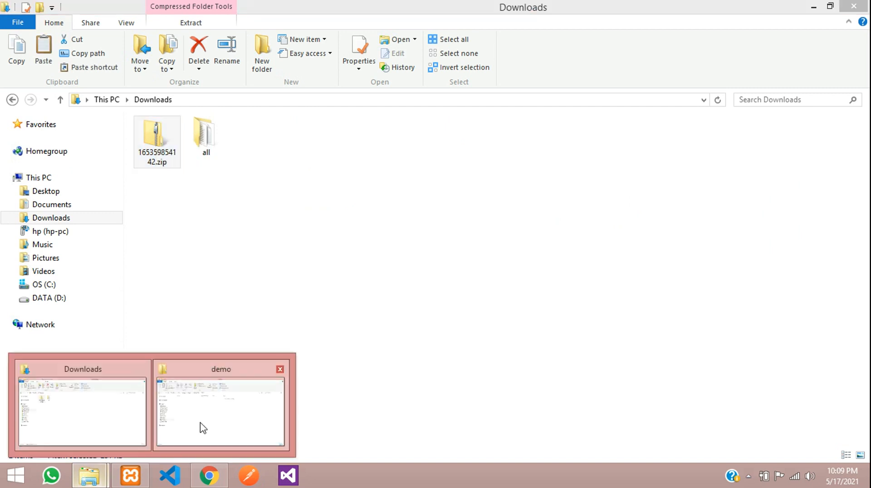
left_click(221, 411)
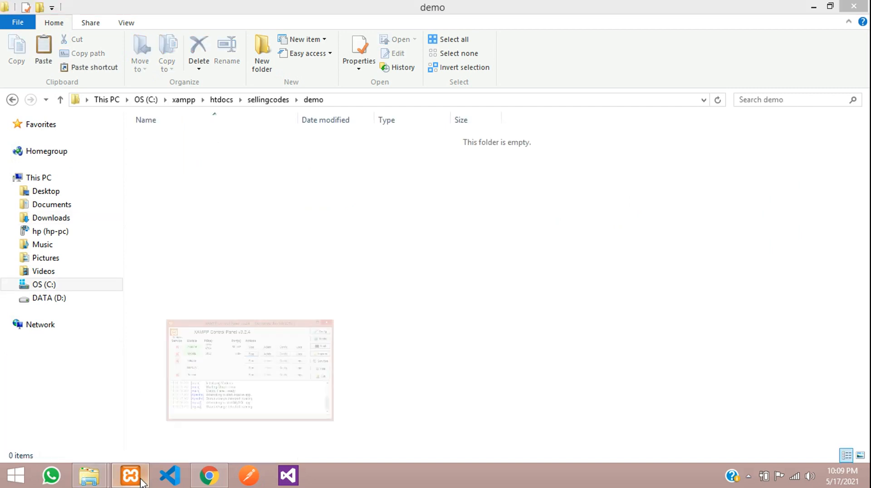
left_click(131, 476)
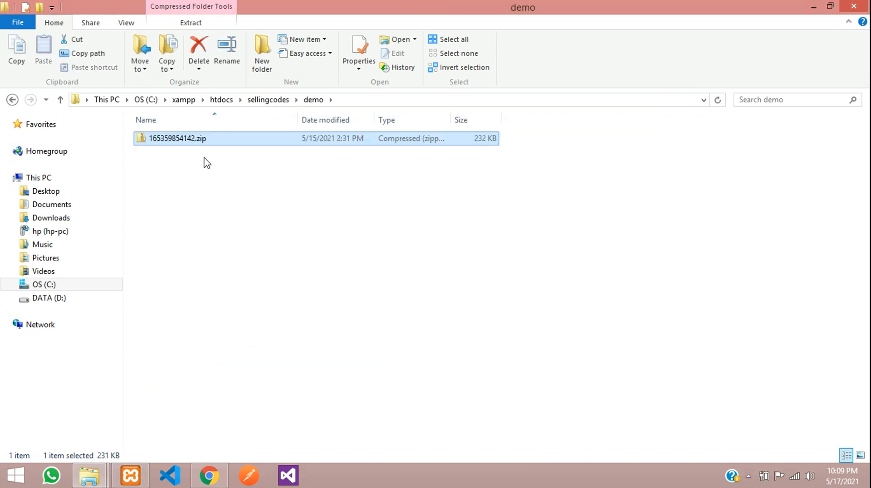
- Extract the zip there, rename the extracted folder demotest, and open it
right_click(177, 139)
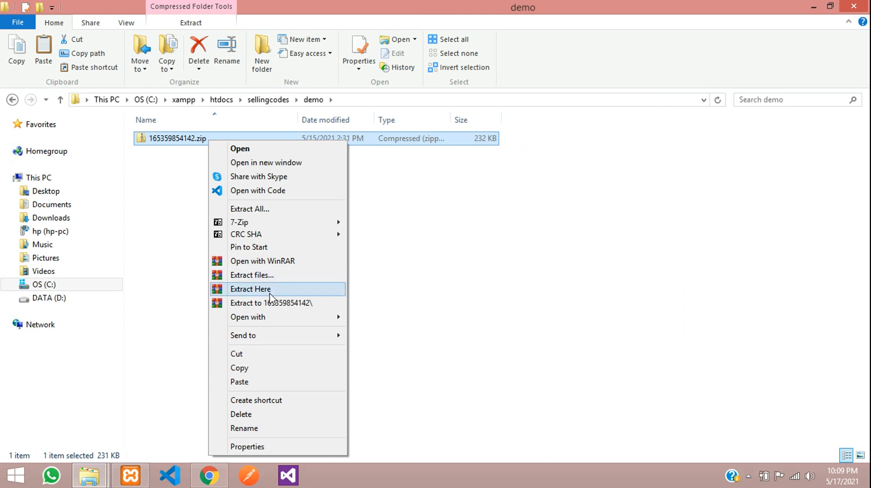
left_click(250, 289)
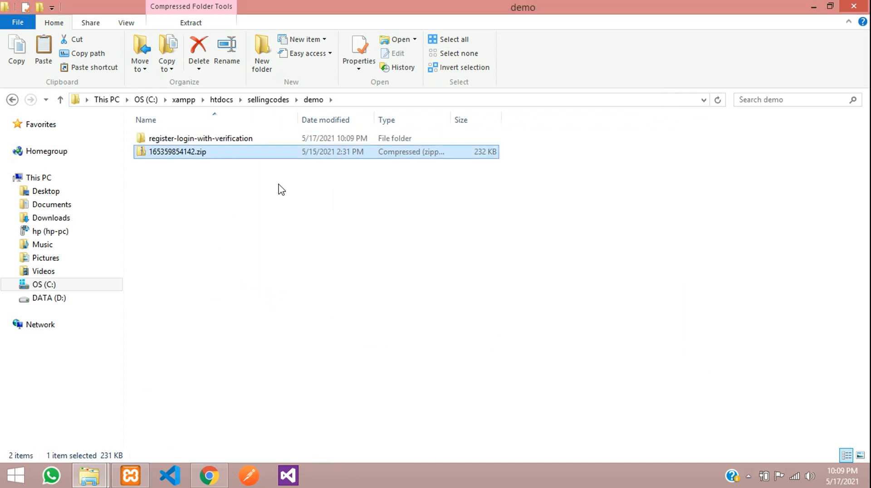
mouse_move(213, 167)
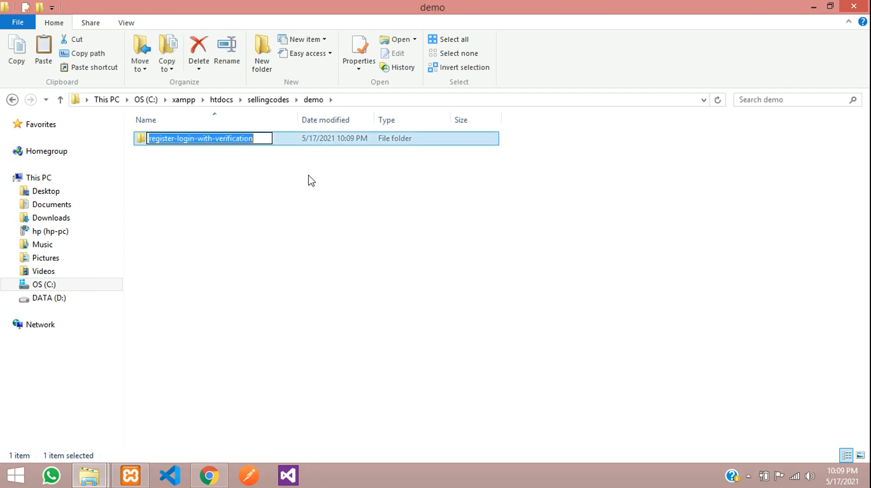
type("demotest")
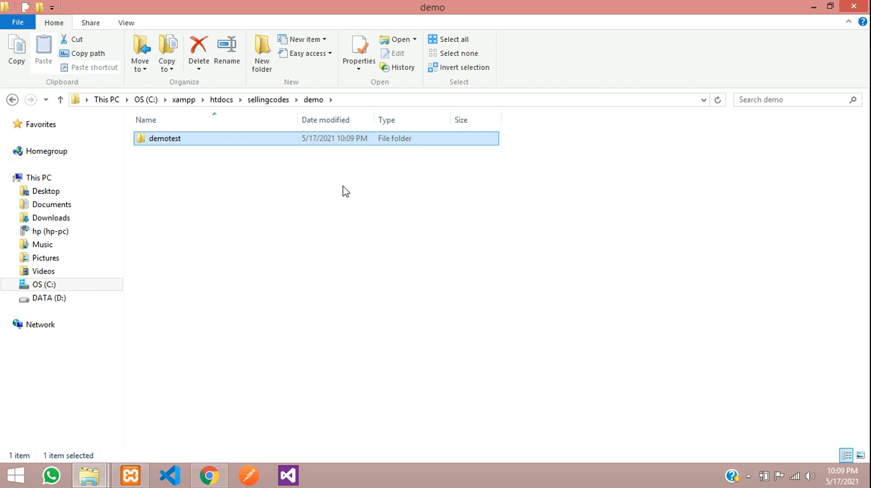
double_click(164, 138)
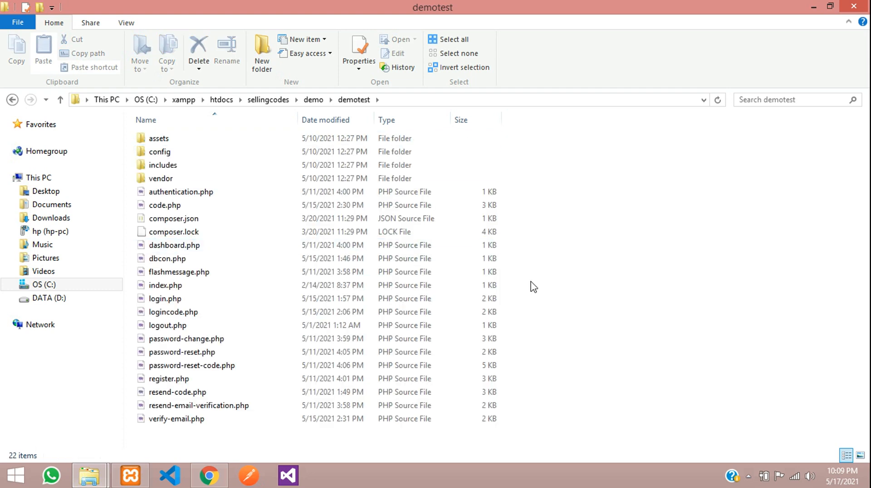
- Open the demotest folder in Visual Studio Code with Open with Code
right_click(533, 286)
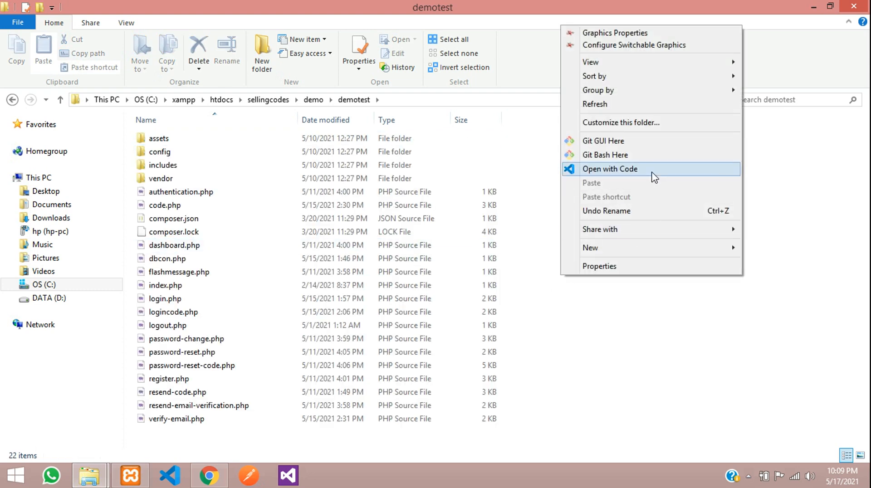
left_click(610, 169)
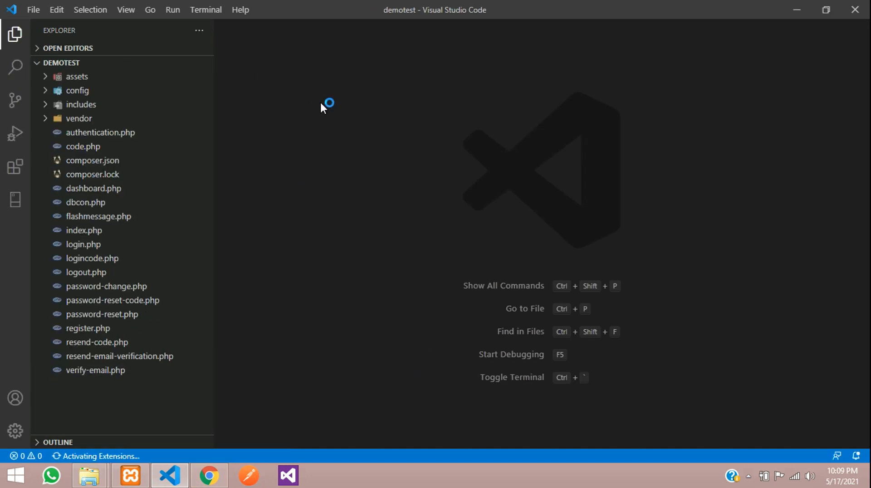
- Browse to localhost/sellingcodes/demo/ and open the demotest/ link
left_click(209, 476)
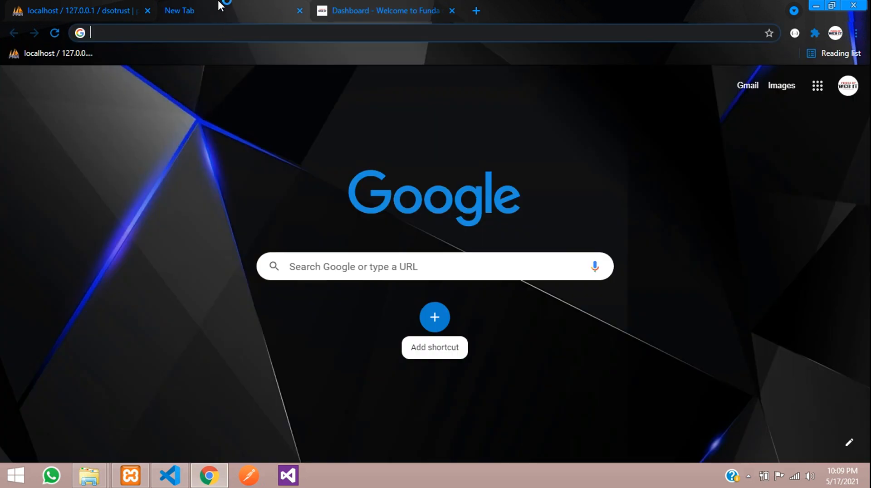
type("localhost/sellingcodes/demo/")
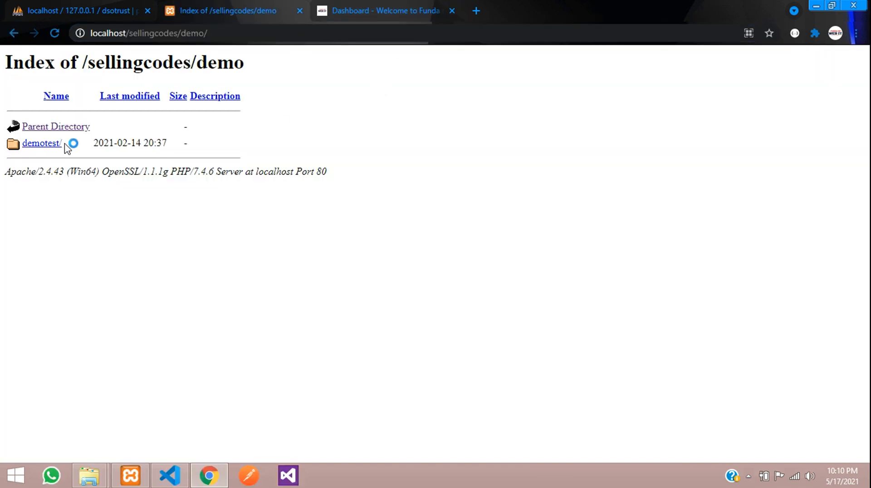
left_click(41, 143)
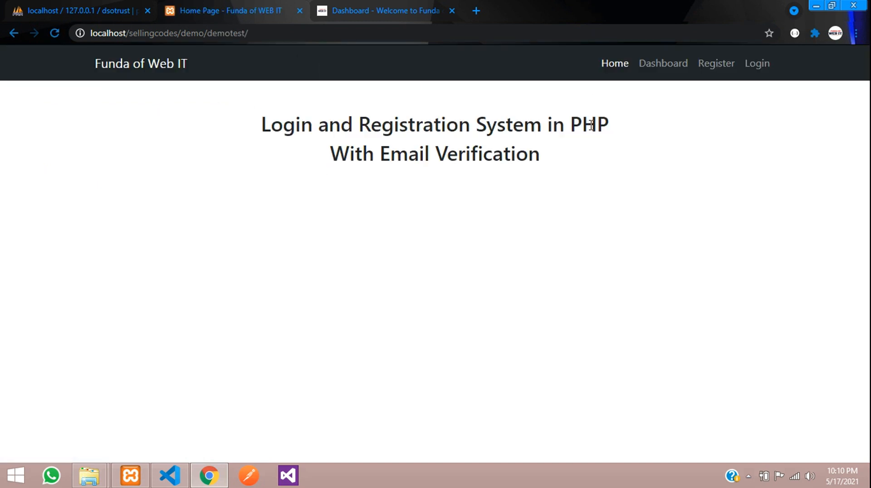
mouse_move(169, 475)
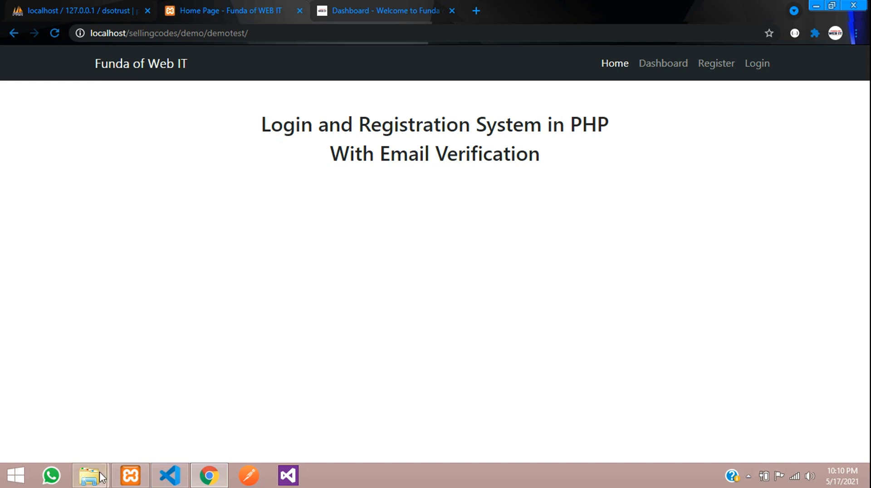
- Select users.sql inside demotest's config folder, then bring Chrome back to front
left_click(89, 476)
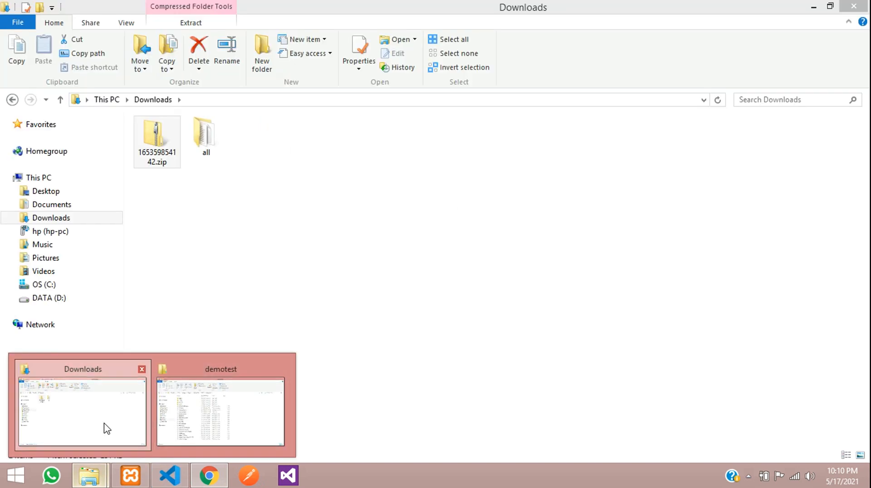
left_click(221, 411)
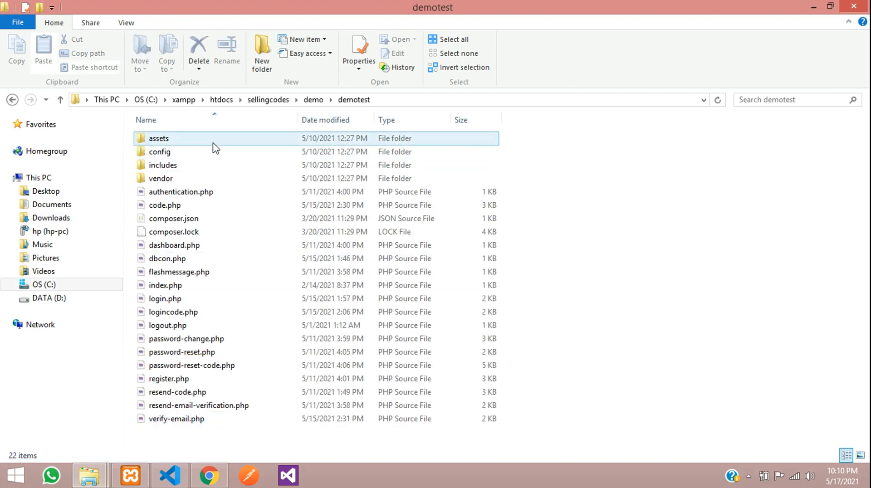
left_click(163, 165)
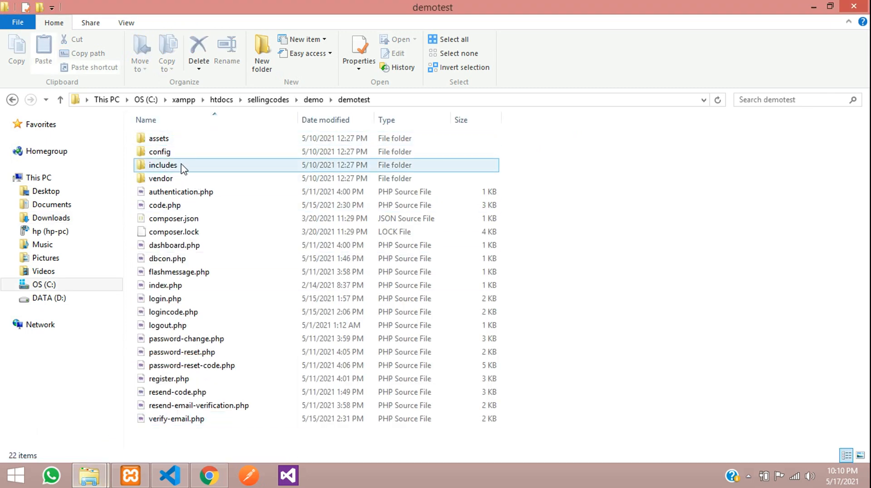
double_click(159, 152)
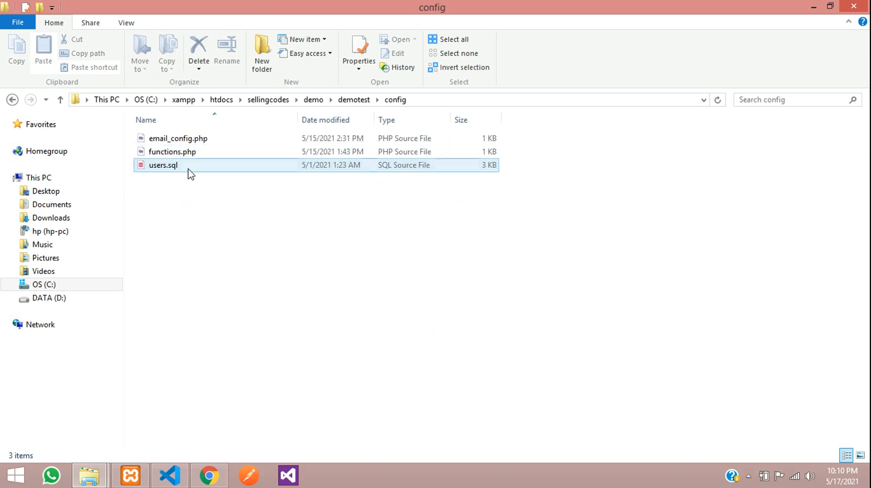
left_click(163, 165)
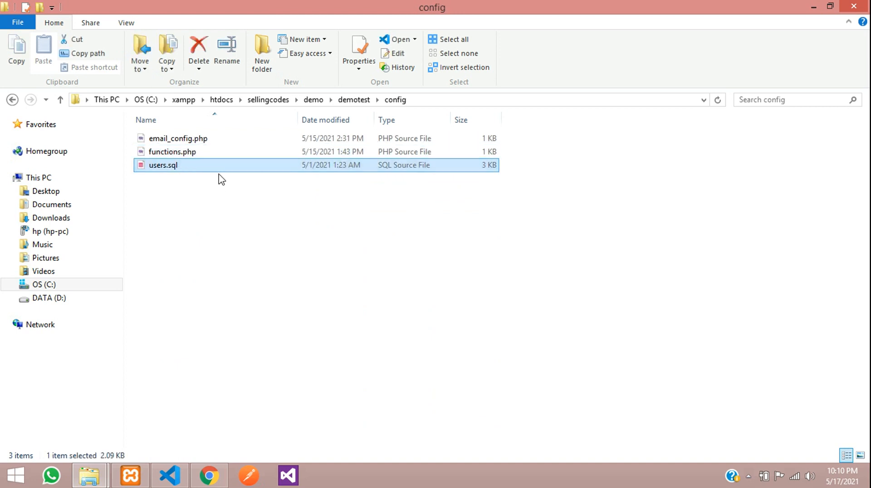
left_click(209, 475)
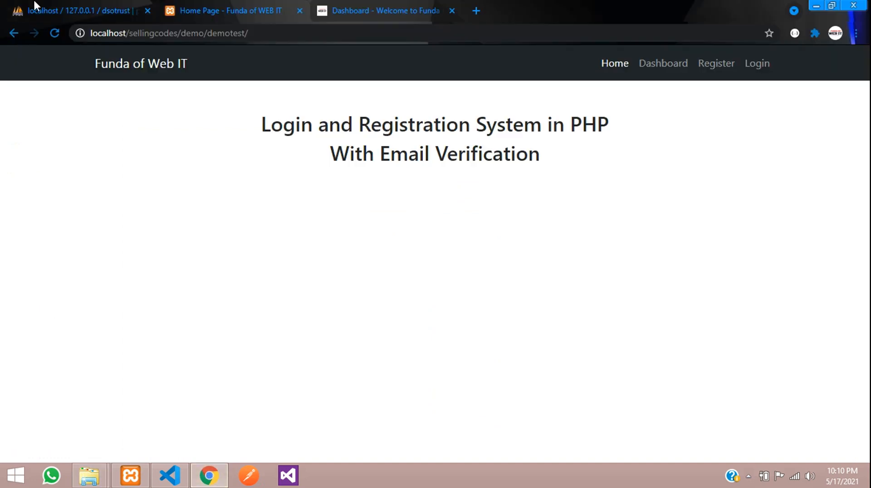
- Import config/users.sql into the dsotrust database from phpMyAdmin's Import tab
left_click(78, 10)
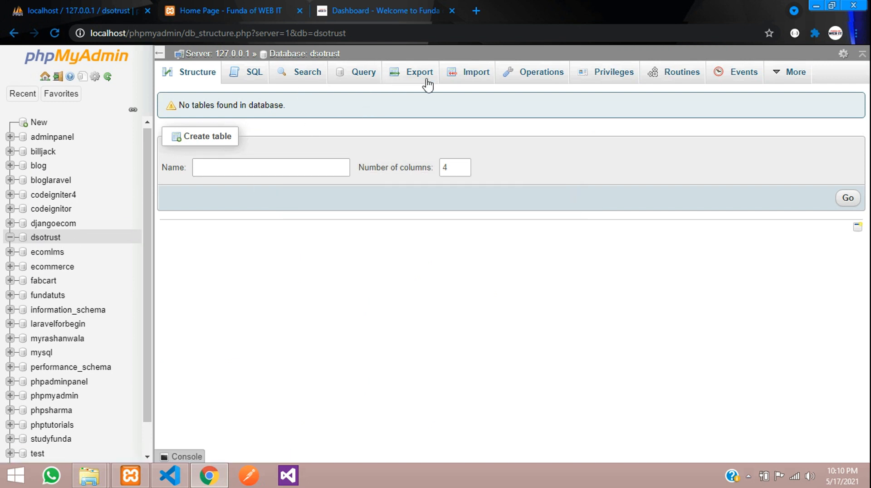
left_click(475, 72)
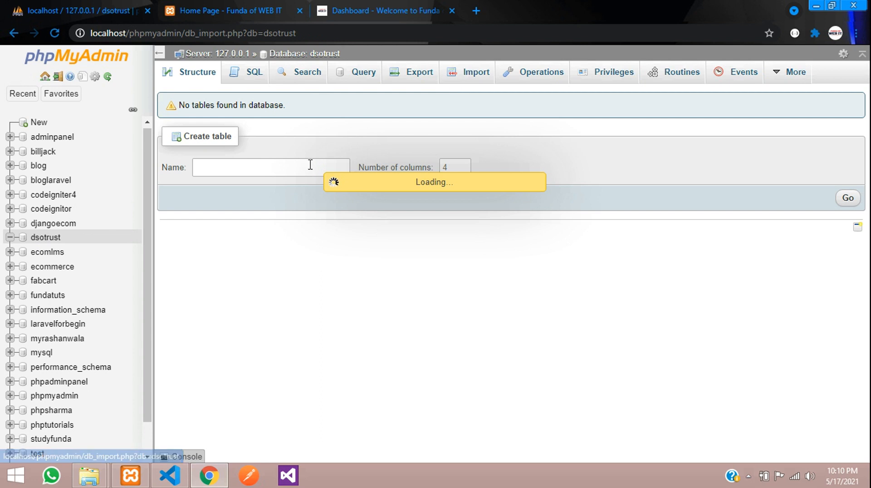
left_click(475, 71)
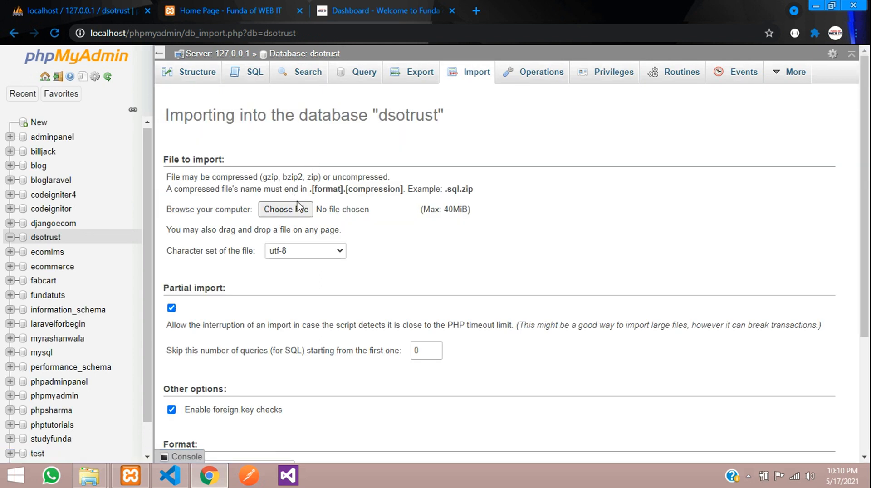
left_click(285, 210)
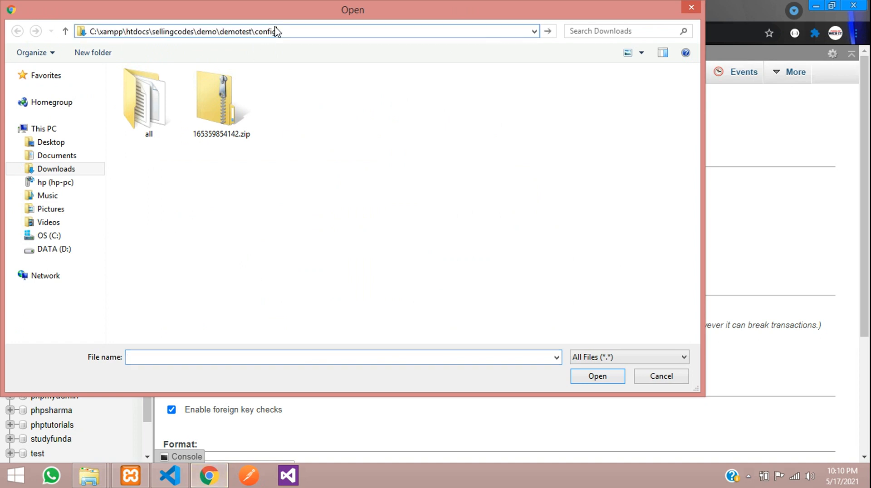
left_click(145, 117)
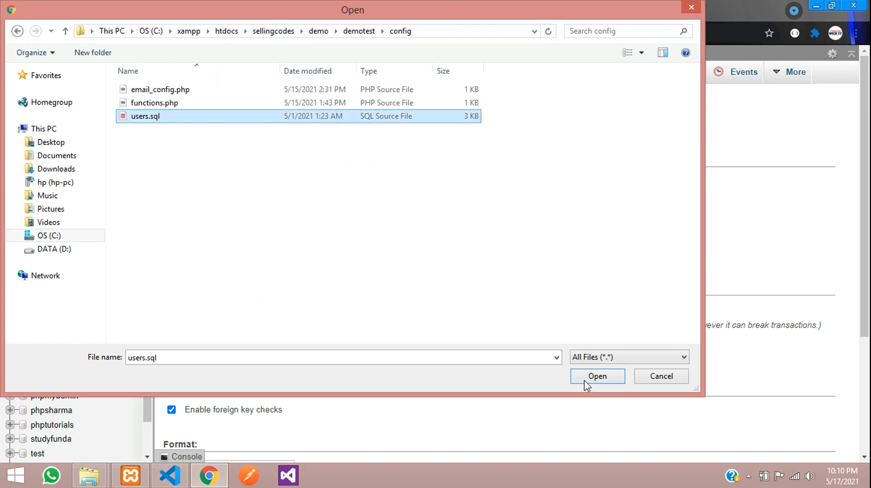
left_click(597, 376)
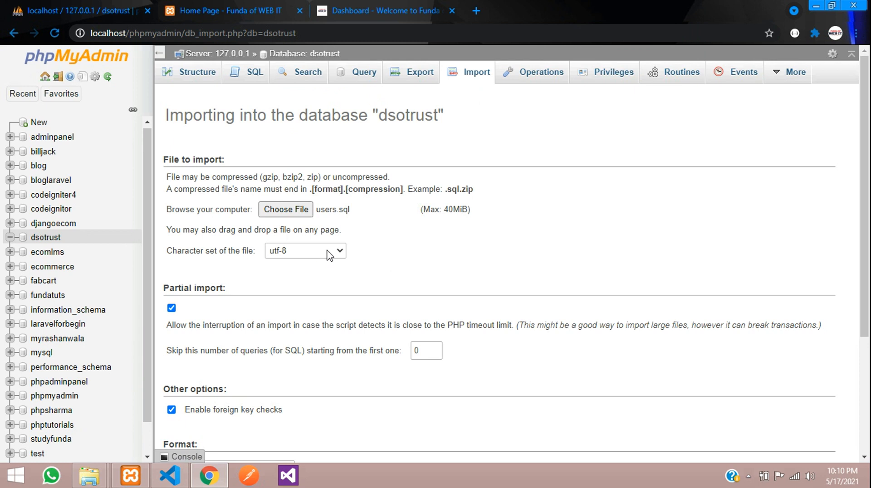
scroll("down", 3)
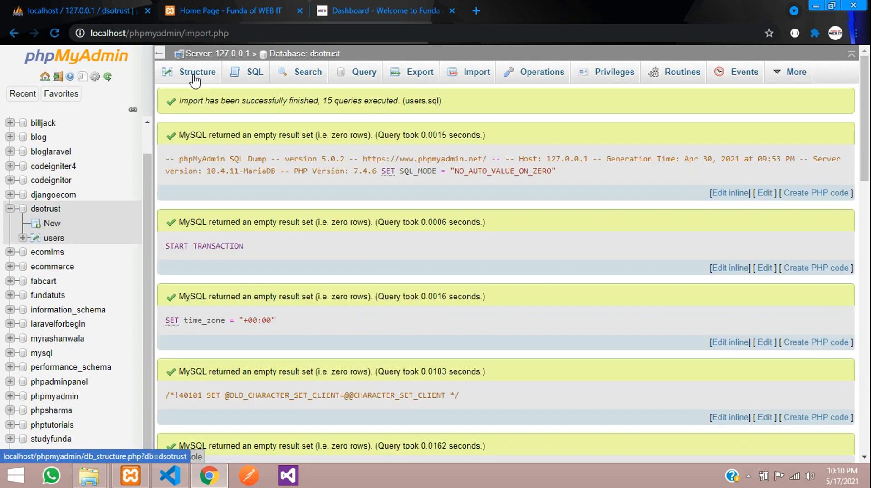
- Truncate the dsotrust users table from Operations after viewing its three rows
left_click(196, 72)
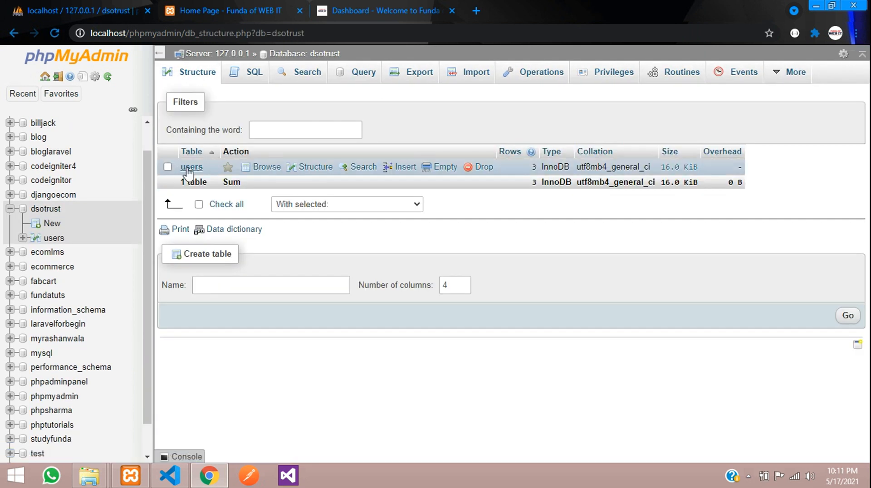
left_click(267, 166)
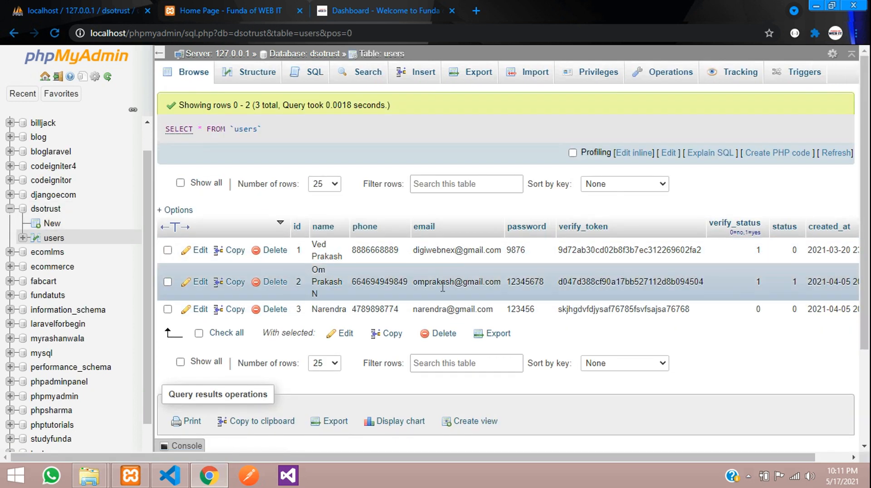
left_click(669, 72)
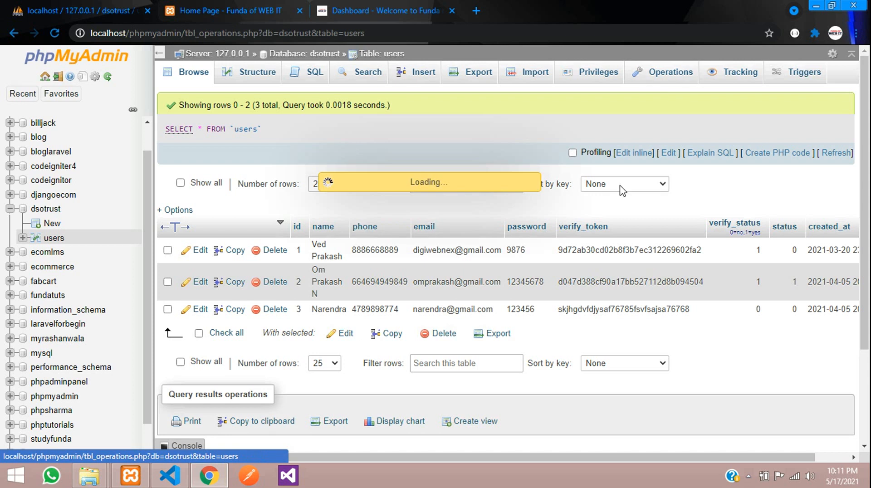
left_click(669, 71)
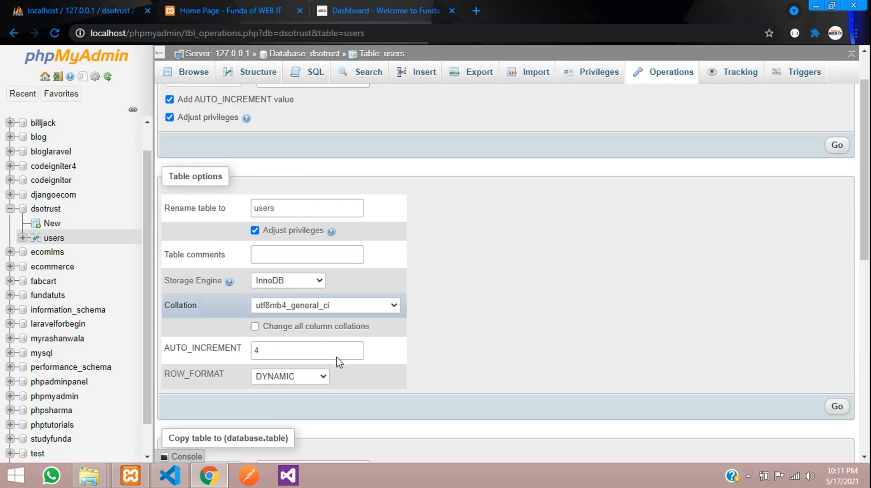
left_click(242, 397)
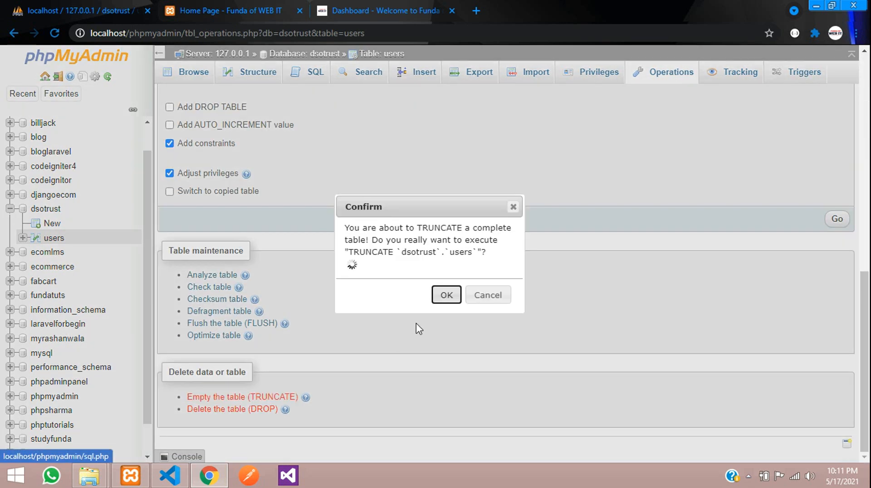
left_click(446, 295)
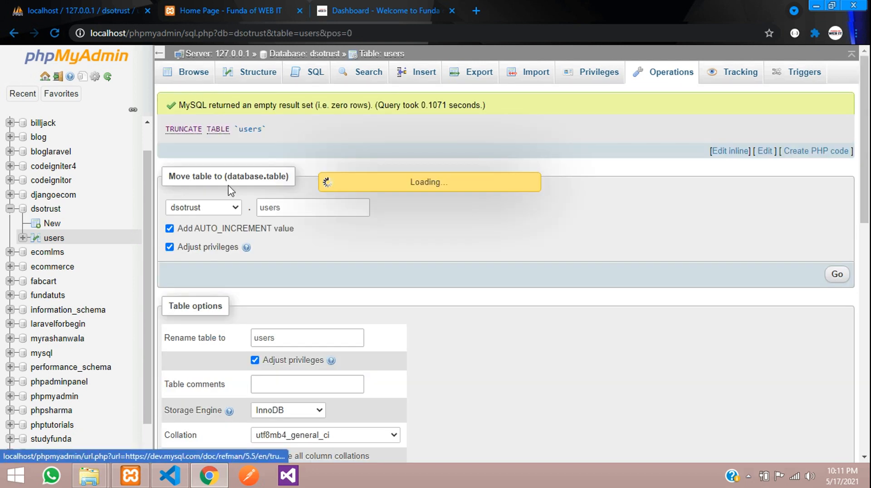
- Confirm the users table is empty and open dbcon.php in Visual Studio Code
left_click(194, 72)
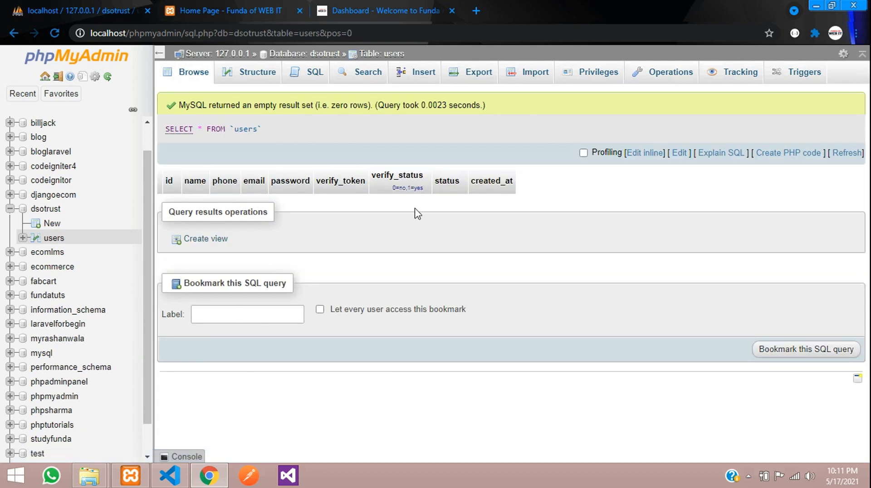
left_click(223, 11)
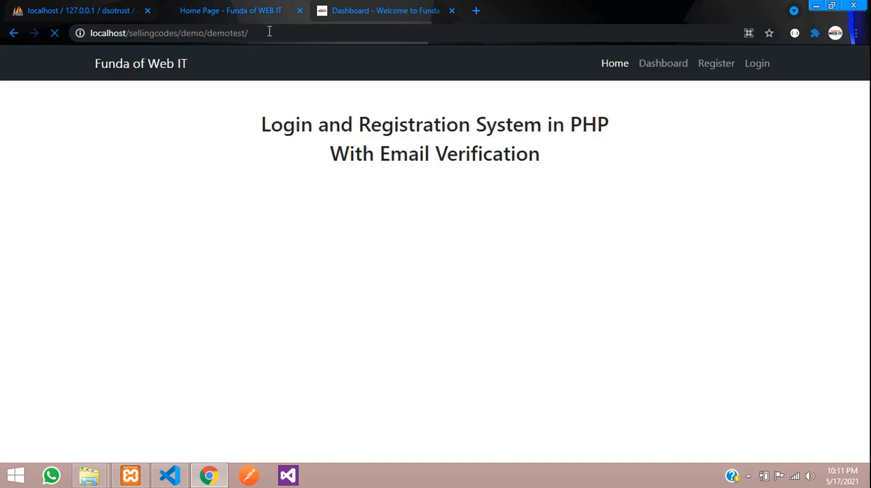
left_click(169, 477)
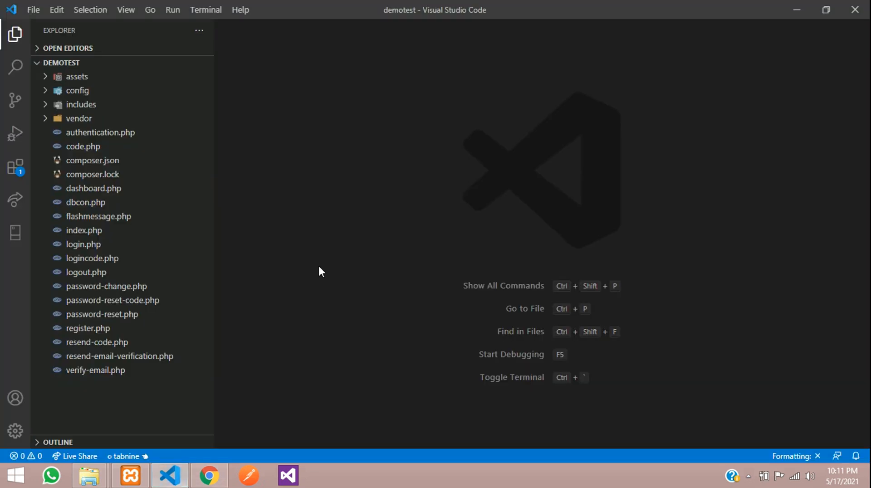
mouse_move(97, 100)
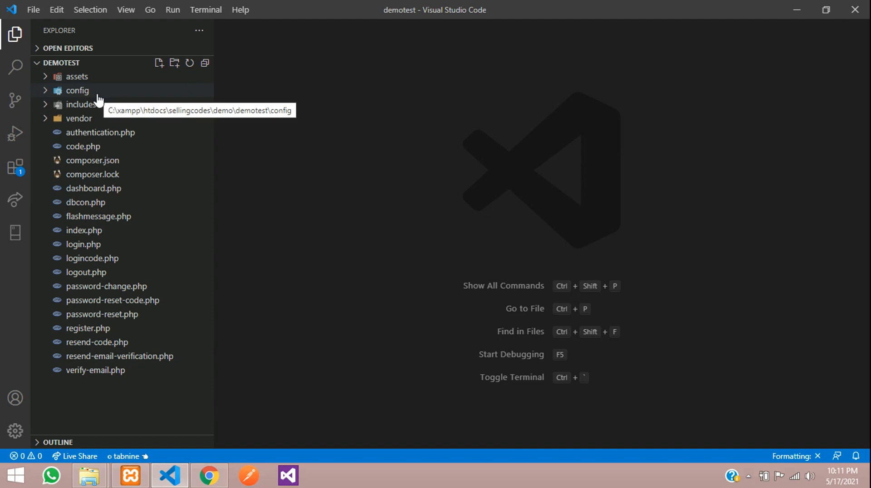
left_click(87, 202)
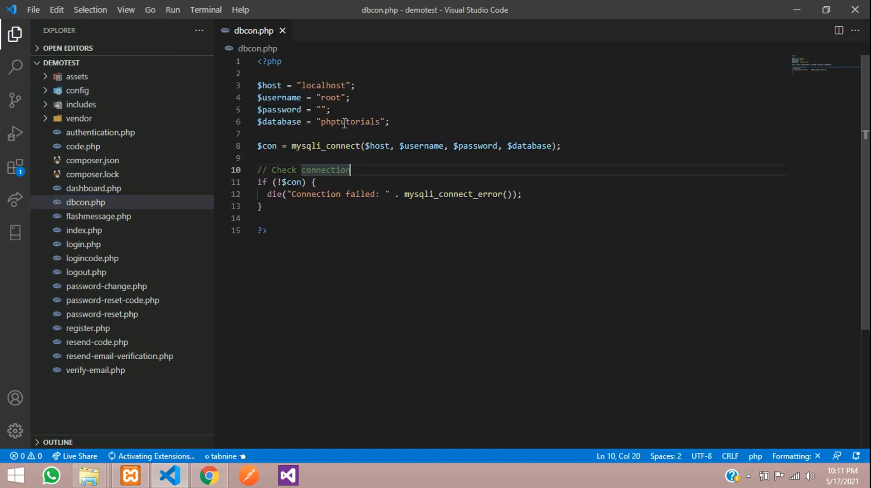
- Change the $database value from phptutorials to dsotrust and close dbcon.php
left_click(208, 475)
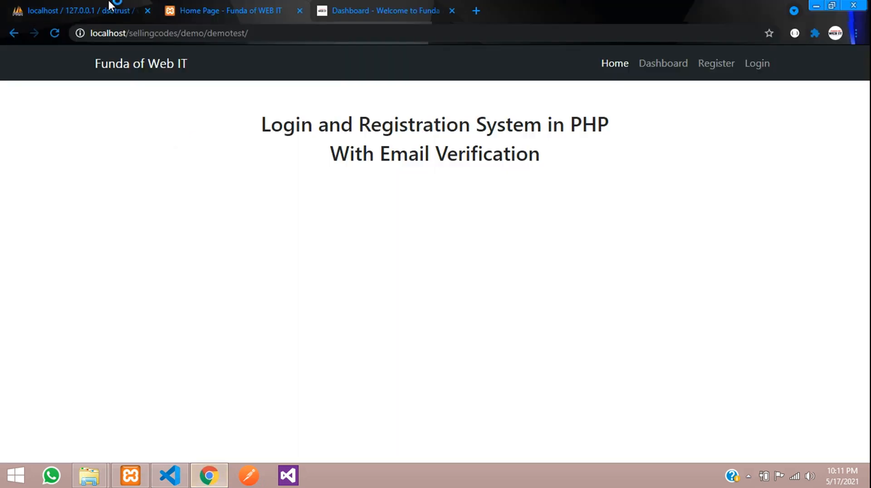
left_click(78, 10)
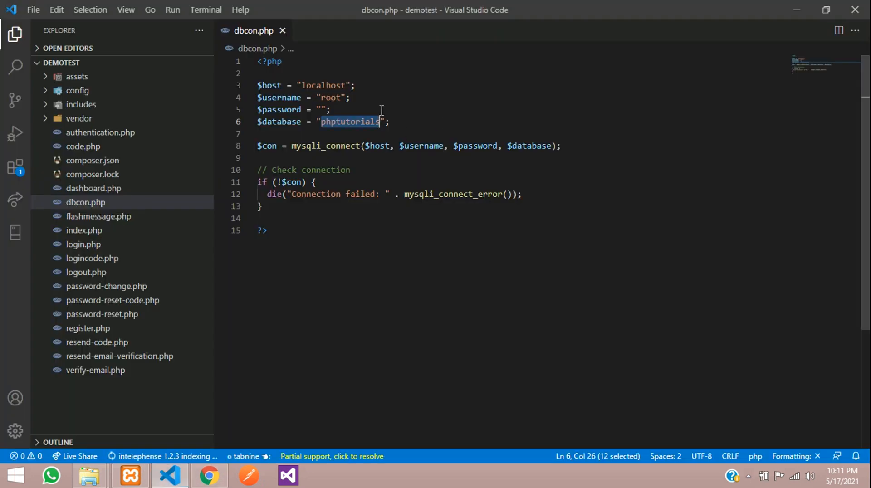
type("dsotrust")
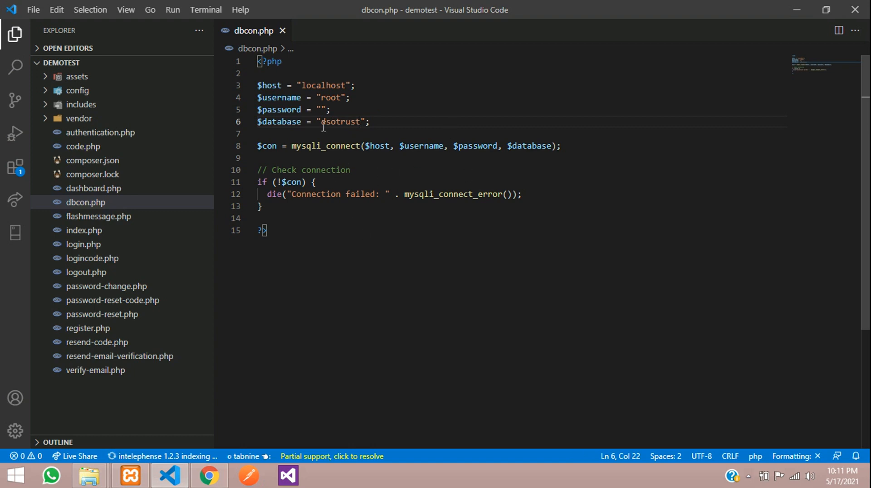
left_click(282, 30)
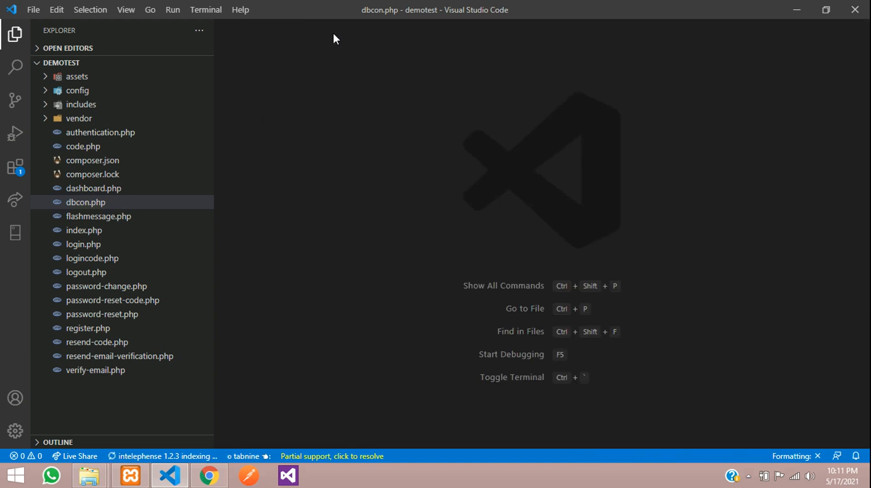
- Set $domain_name in config/email_config.php to the local demotest URL
left_click(77, 90)
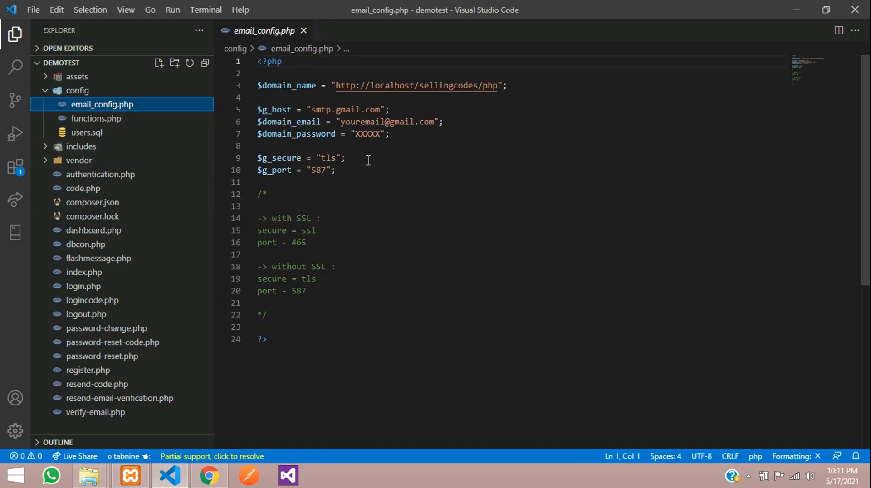
left_click(335, 170)
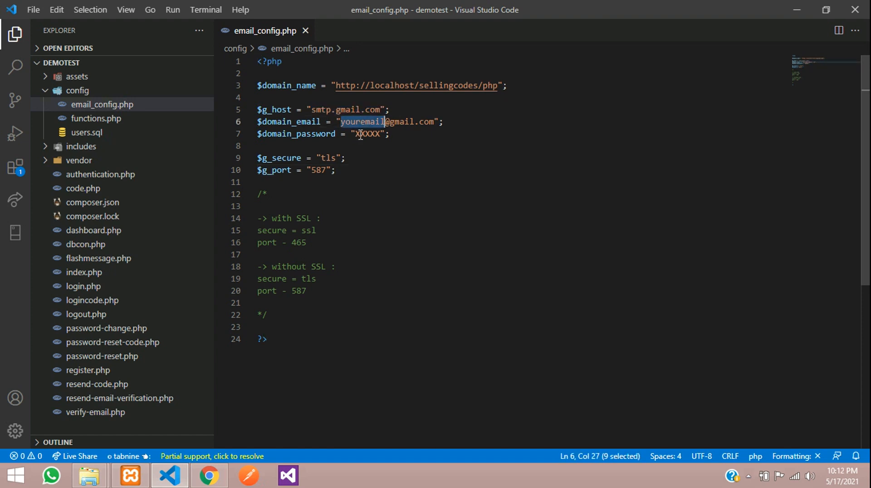
mouse_move(473, 179)
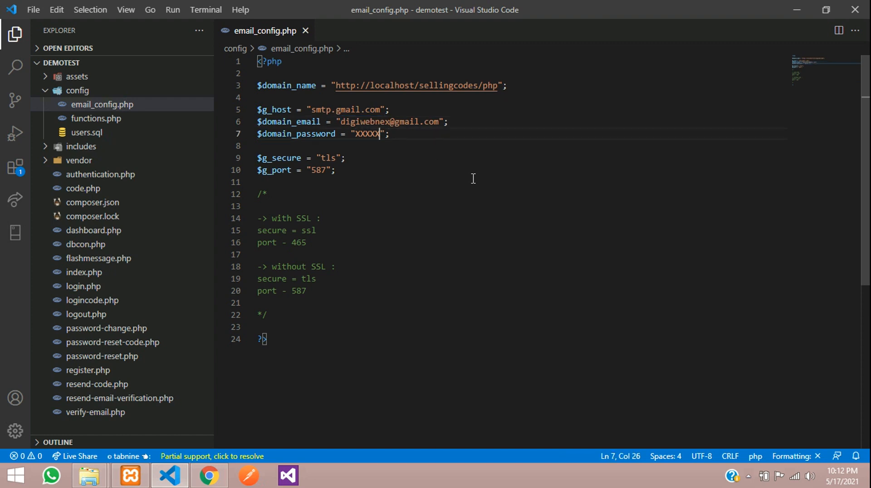
double_click(366, 134)
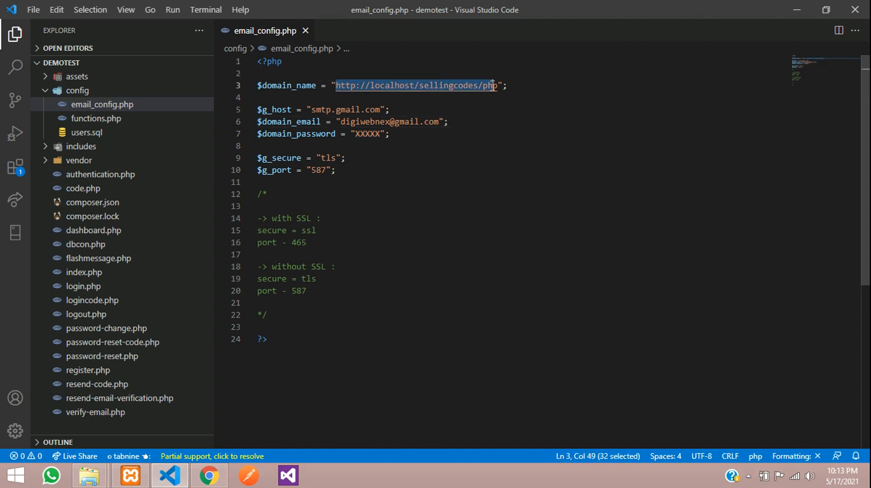
left_click(208, 476)
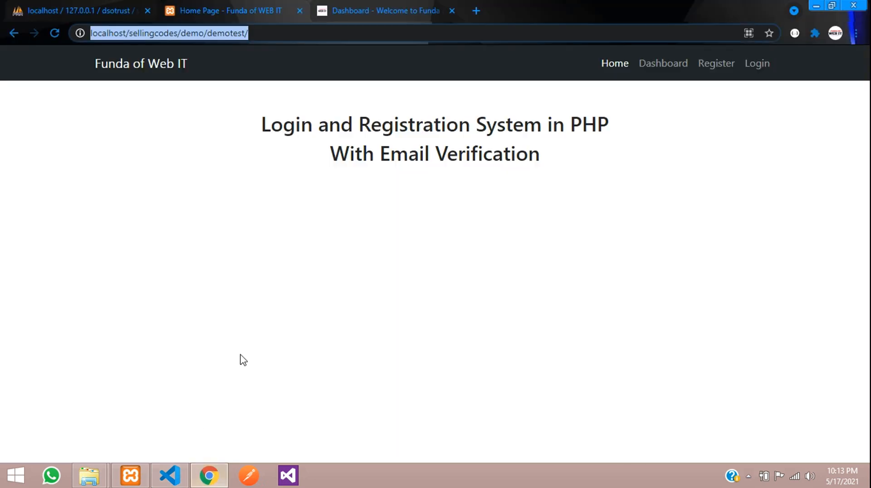
mouse_move(408, 84)
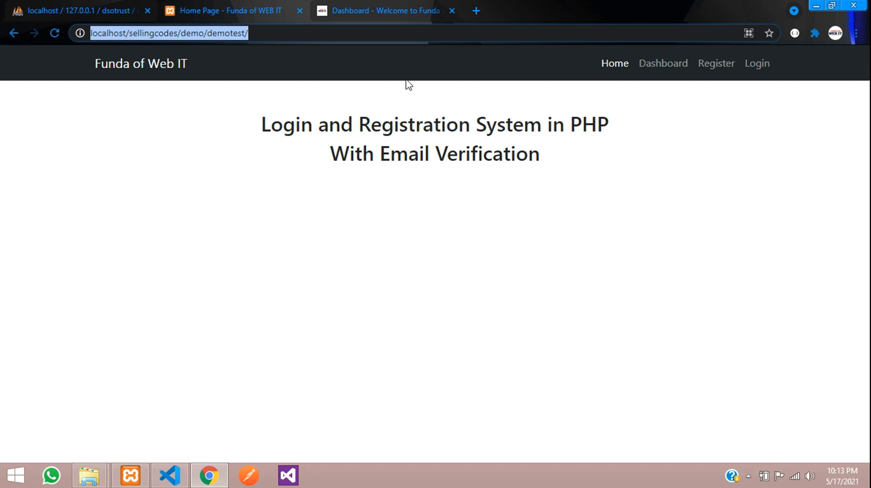
left_click(287, 475)
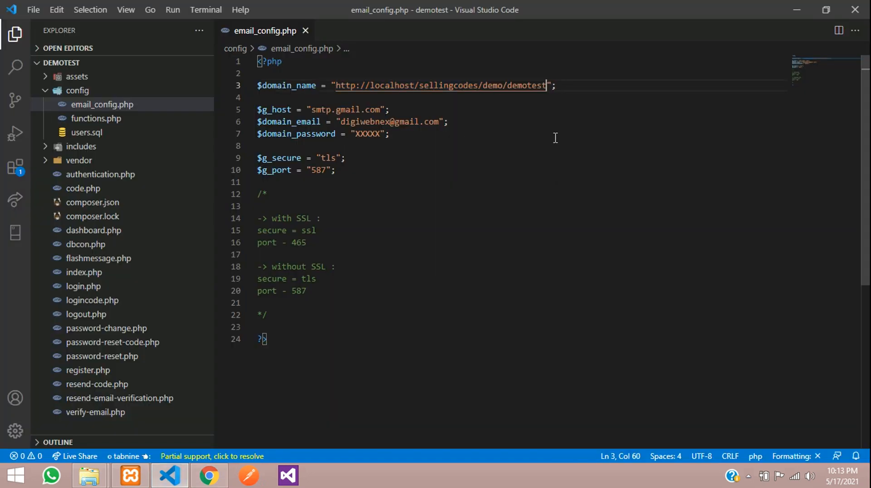
mouse_move(493, 100)
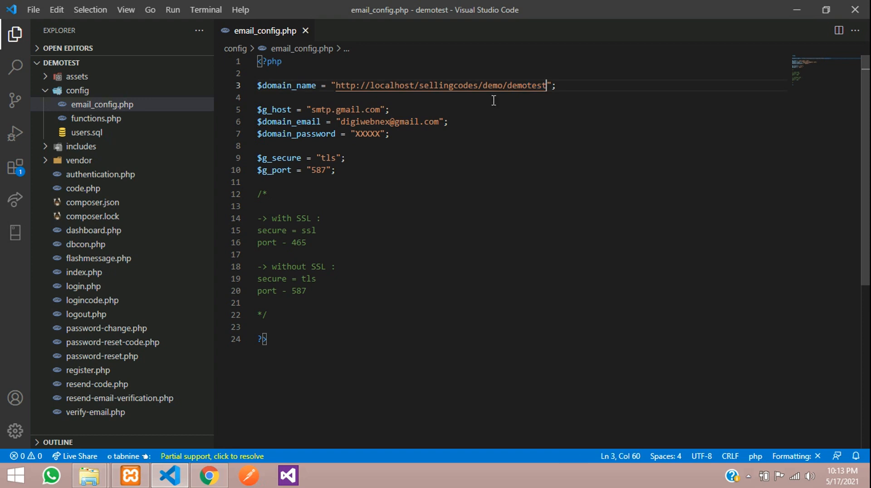
mouse_move(365, 168)
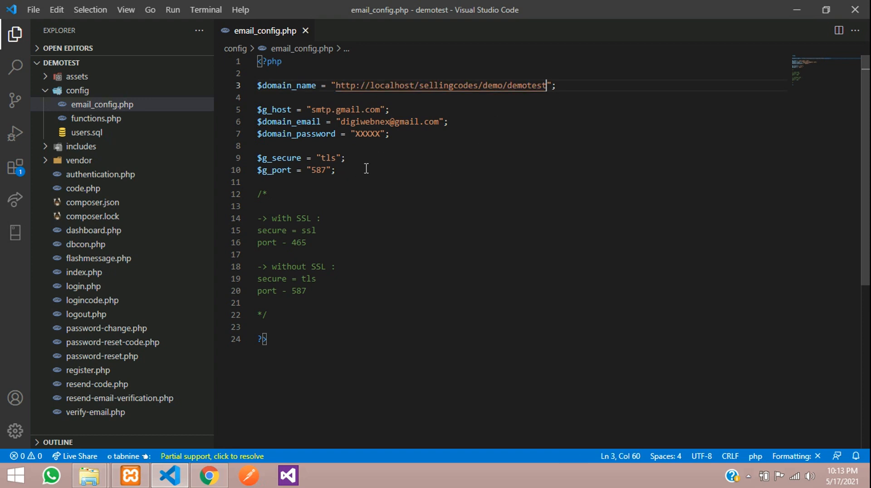
- Review the SMTP port 587 and the SSL/TLS port notes
double_click(317, 170)
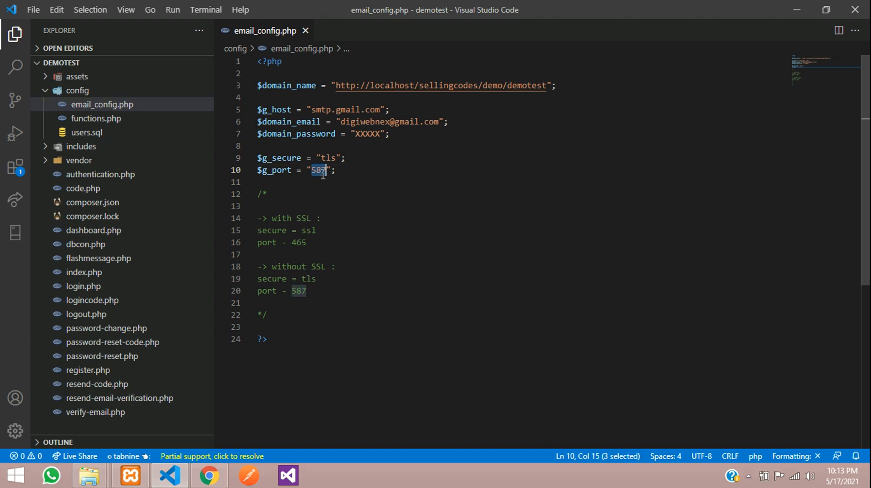
double_click(327, 158)
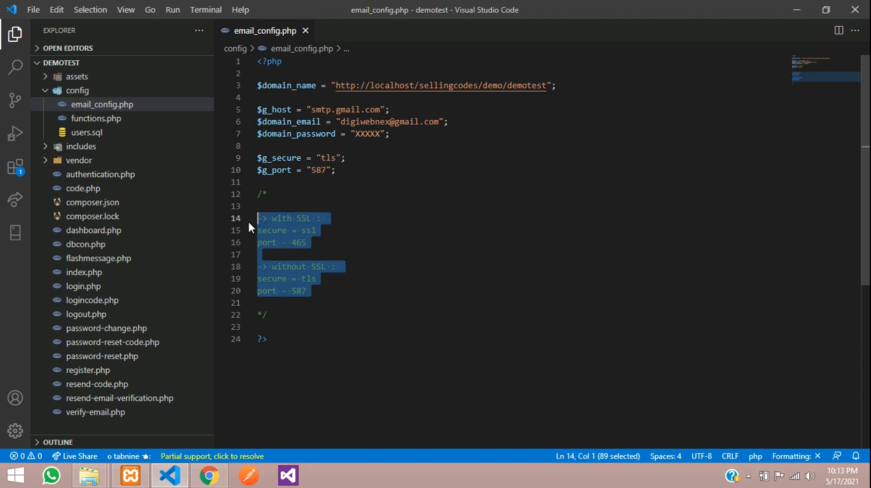
left_click(339, 266)
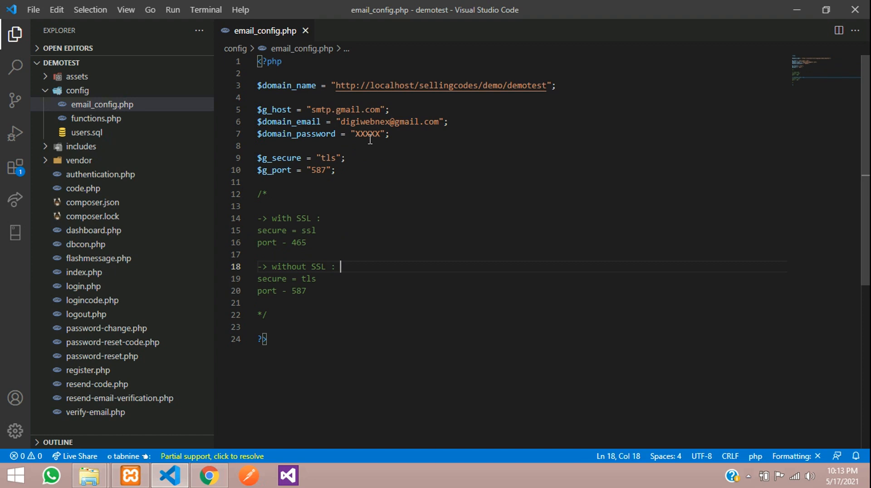
- Open the Register form and submit it empty to see the warning
left_click(209, 476)
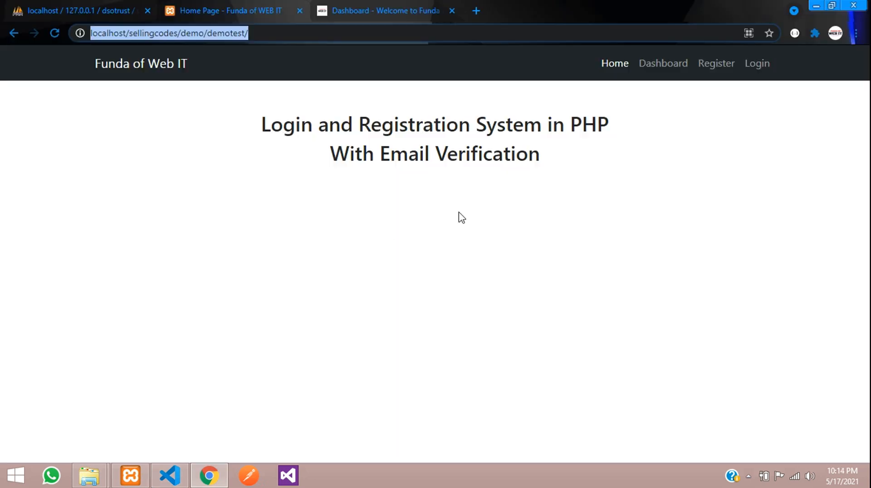
mouse_move(717, 64)
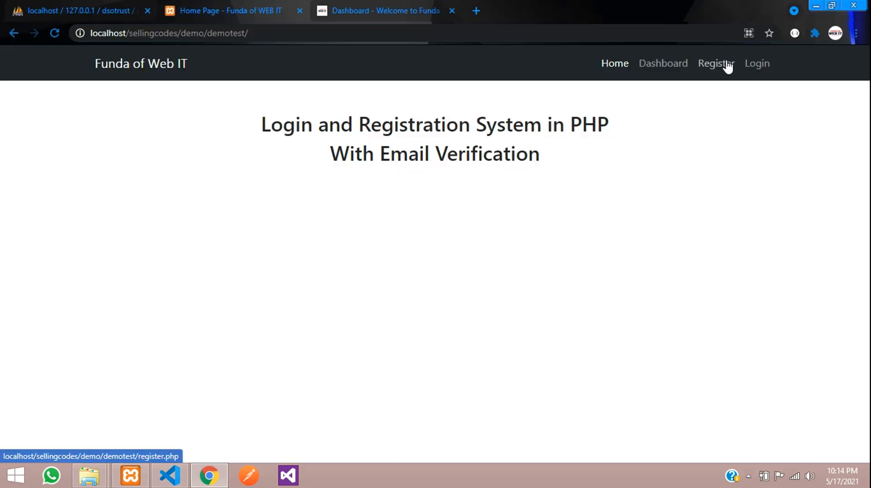
left_click(715, 63)
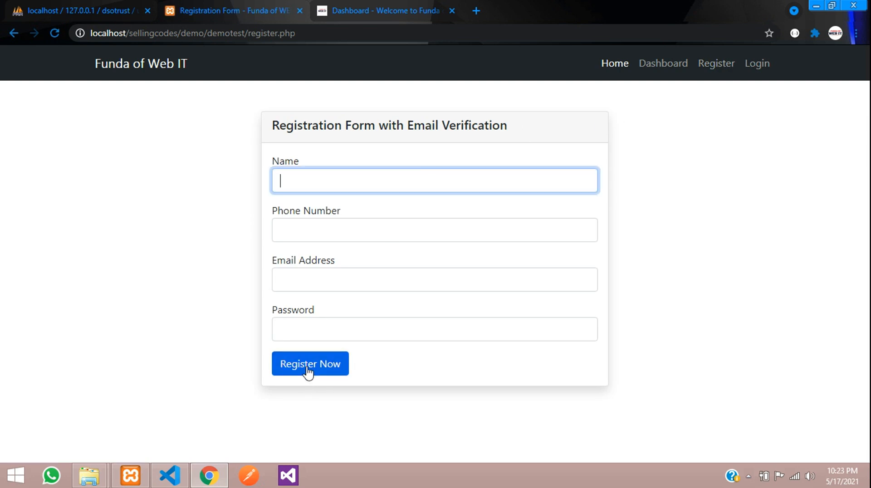
left_click(310, 364)
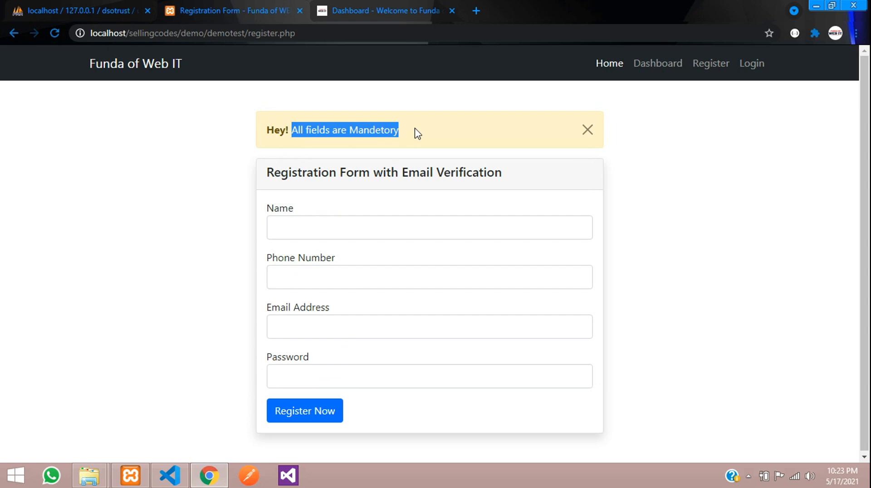
- Fill in name, phone, Gmail address and password, then submit Register Now
left_click(587, 130)
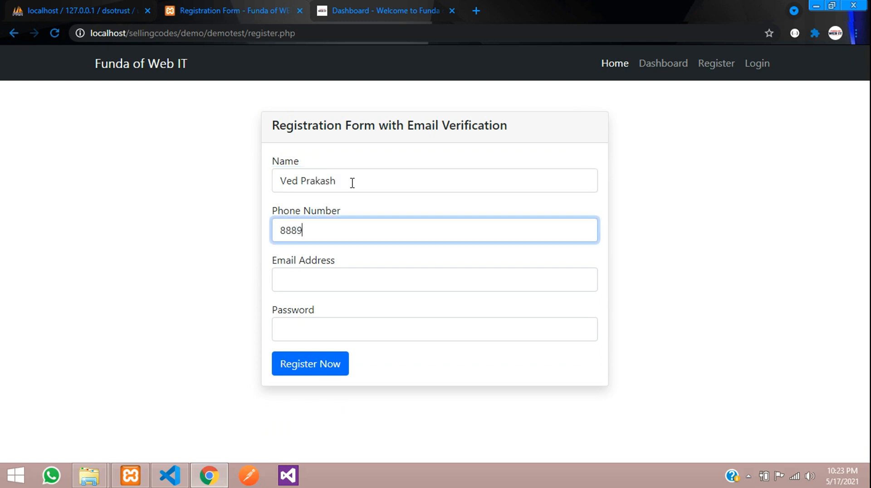
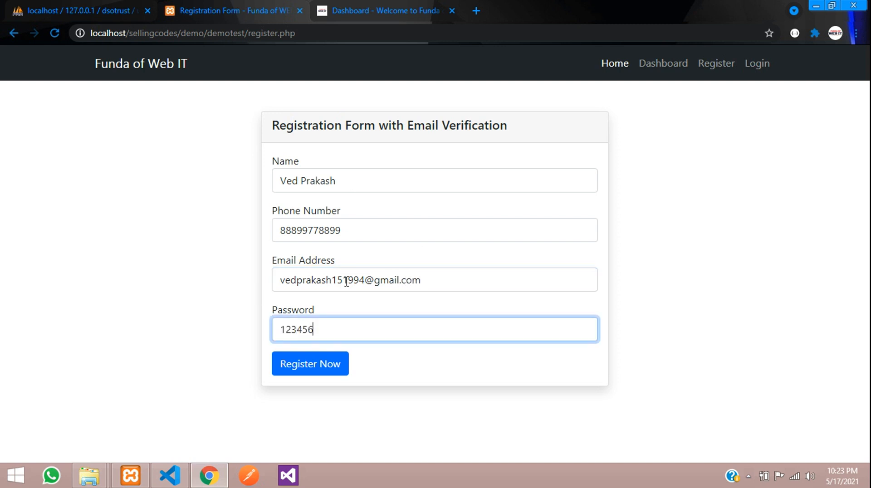
left_click(310, 364)
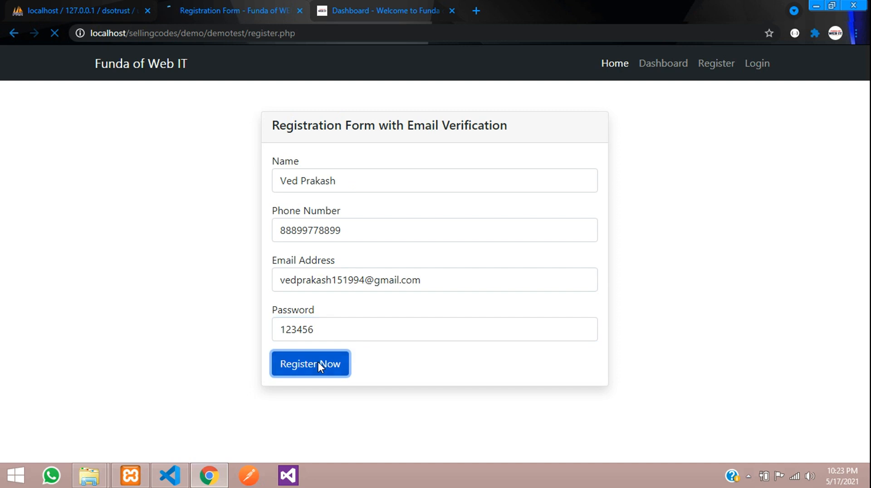
left_click(310, 364)
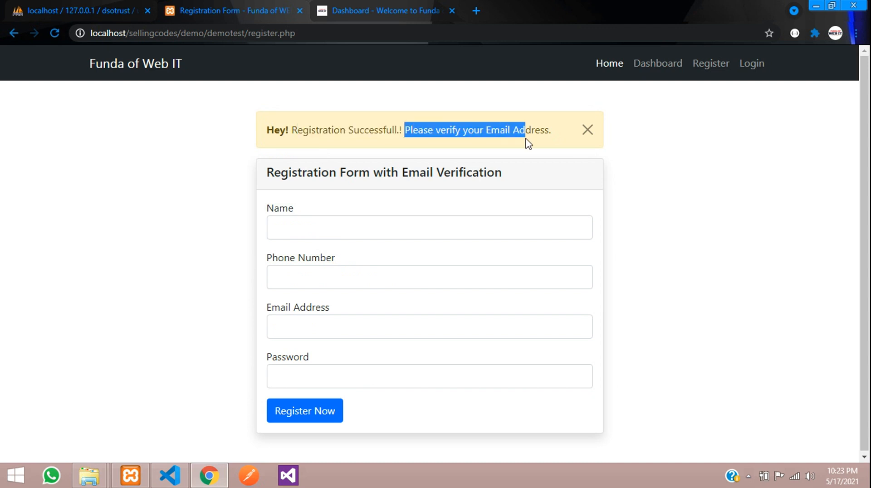
mouse_move(229, 194)
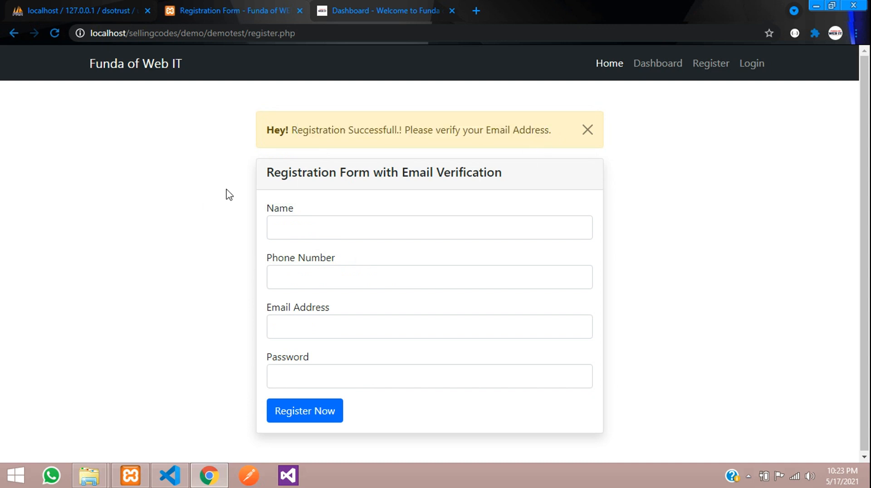
mouse_move(419, 190)
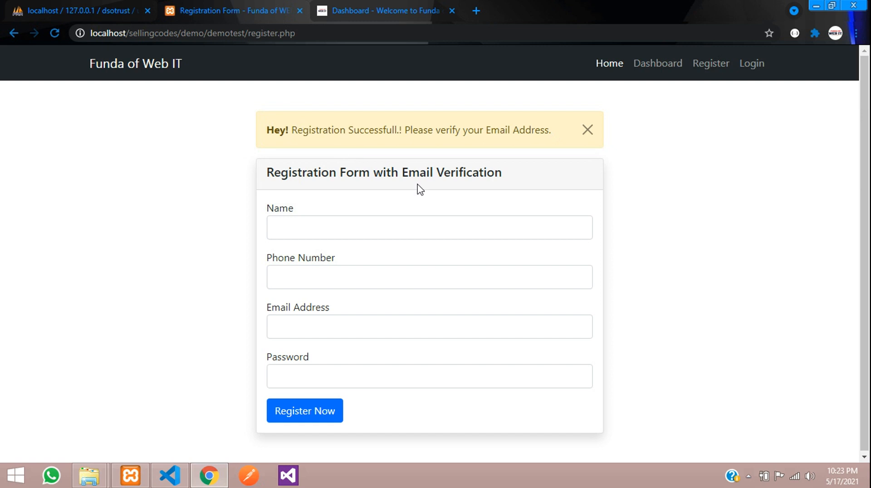
mouse_move(475, 10)
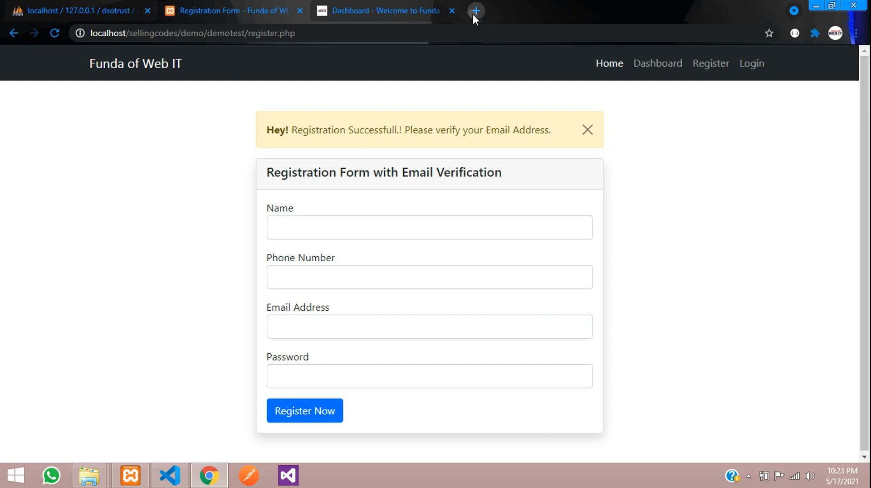
- View the 'Email Verification from Funda of Web IT' message in Gmail, then return to registration
left_click(476, 10)
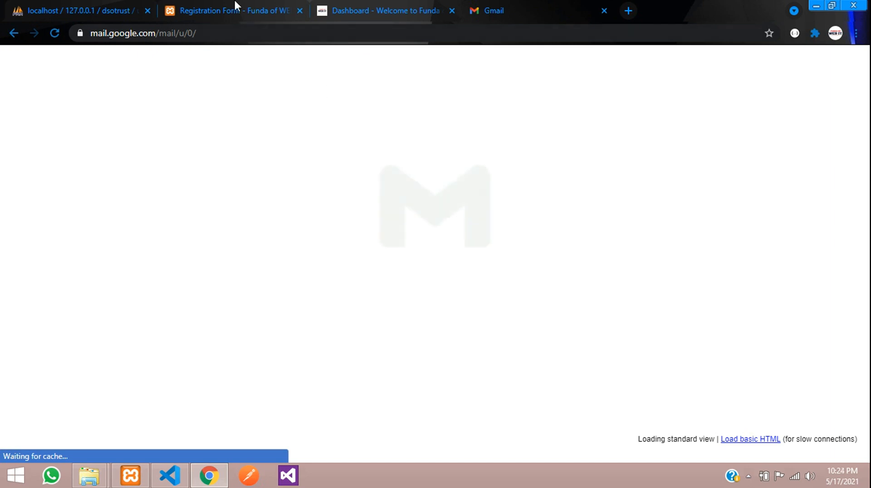
left_click(228, 11)
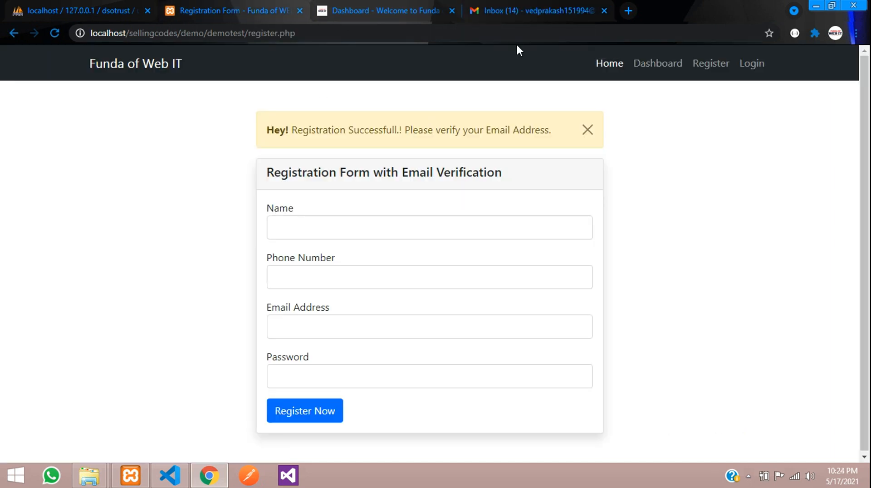
left_click(534, 10)
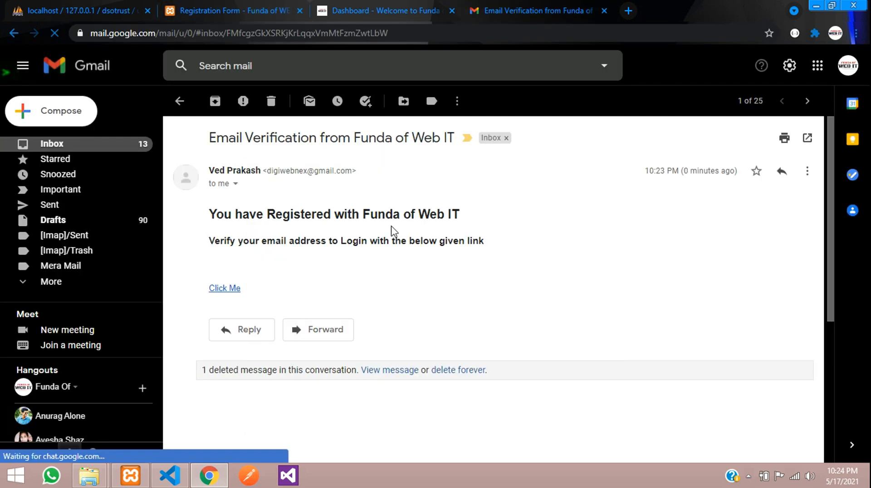
triple_click(333, 214)
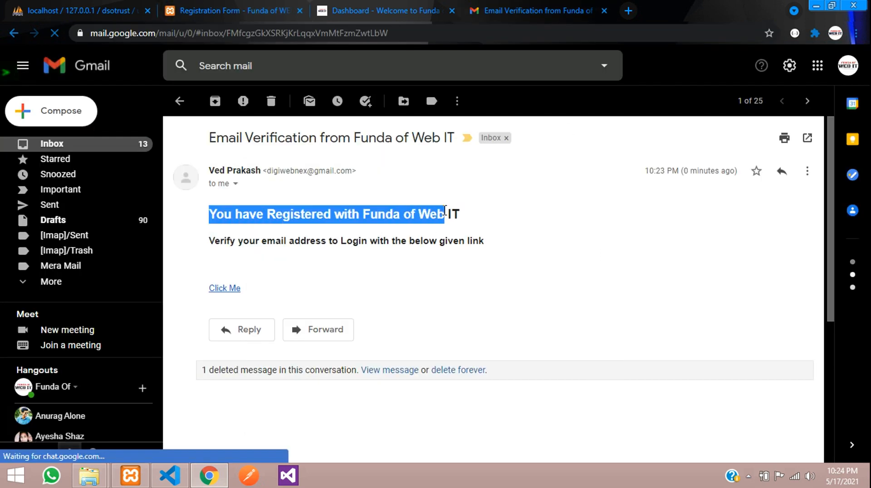
left_click(448, 245)
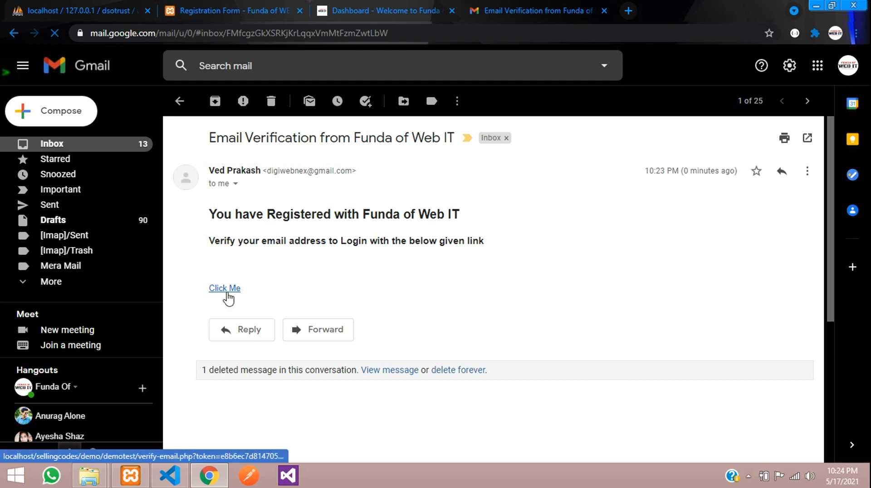
mouse_move(225, 293)
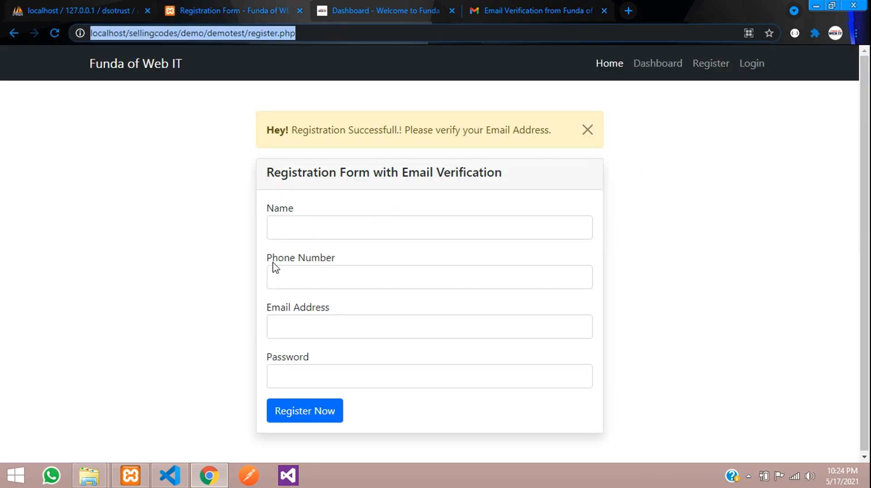
left_click(752, 62)
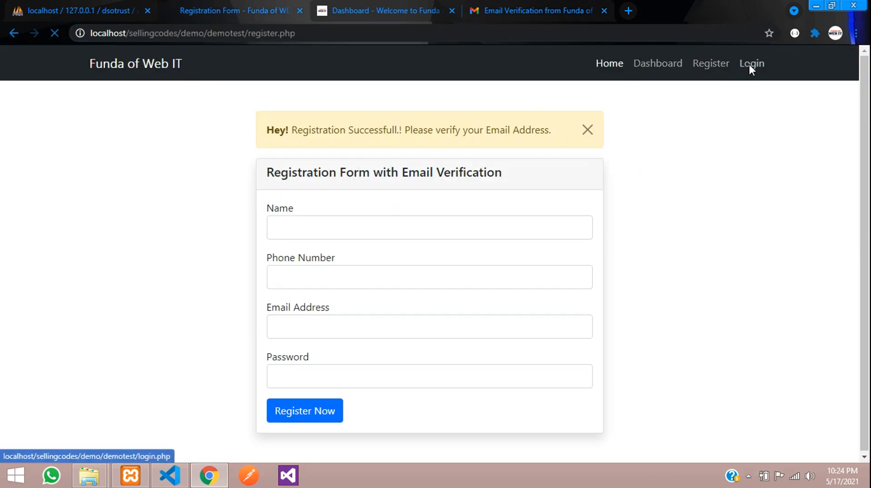
left_click(752, 63)
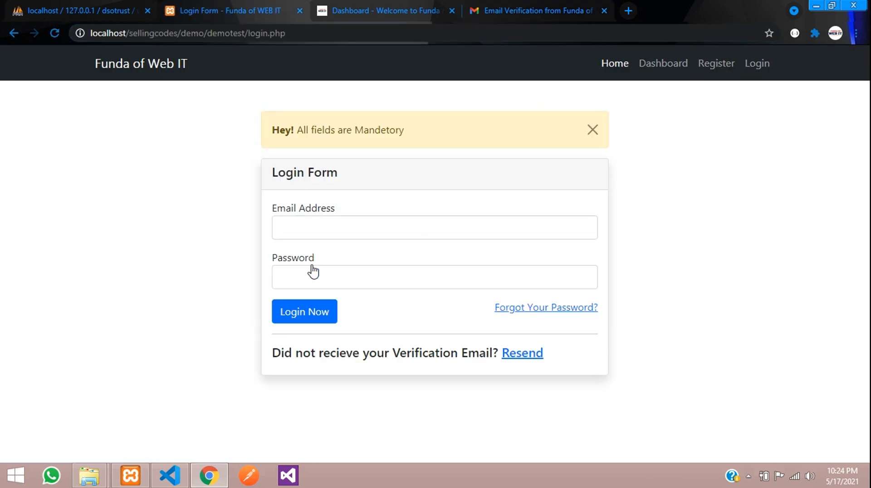
mouse_move(311, 246)
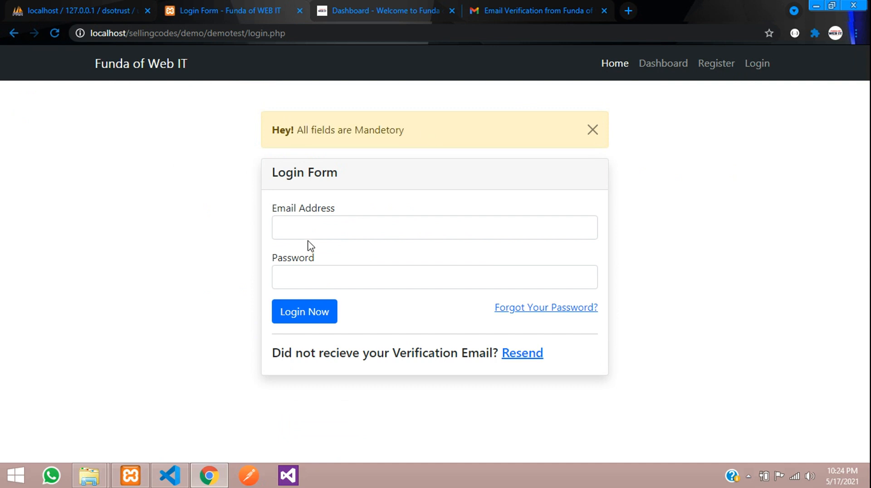
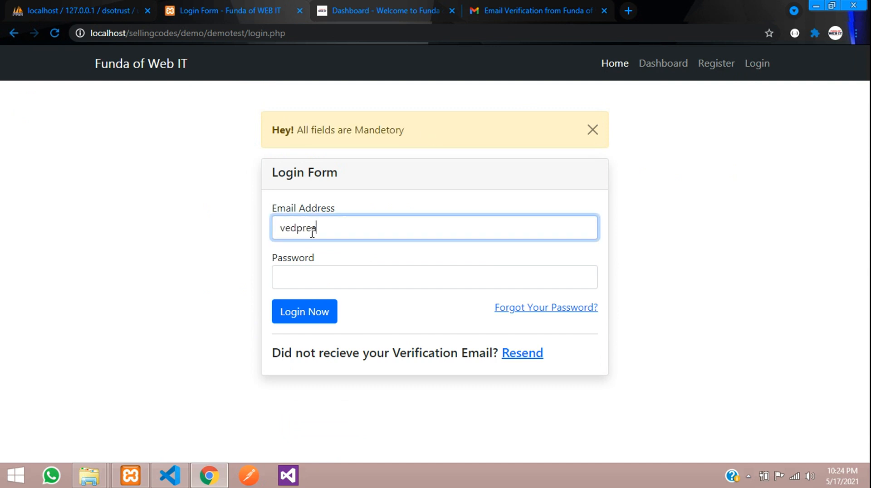
key("Backspace")
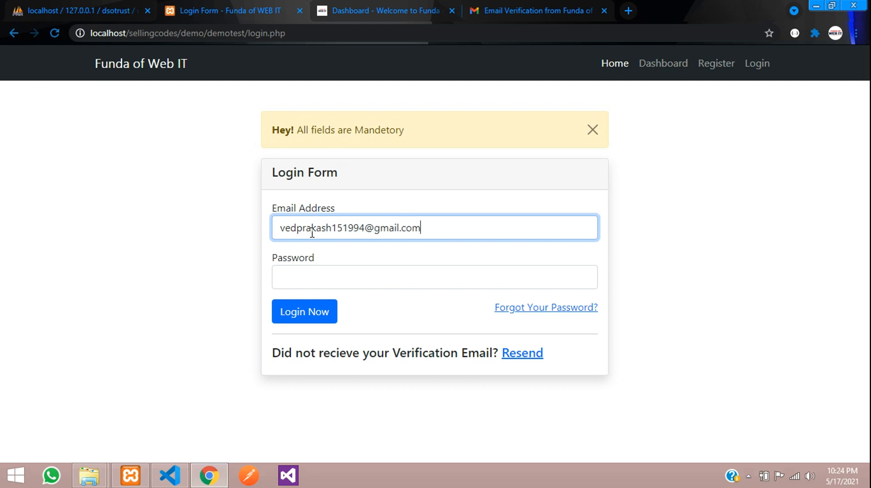
left_click(435, 277)
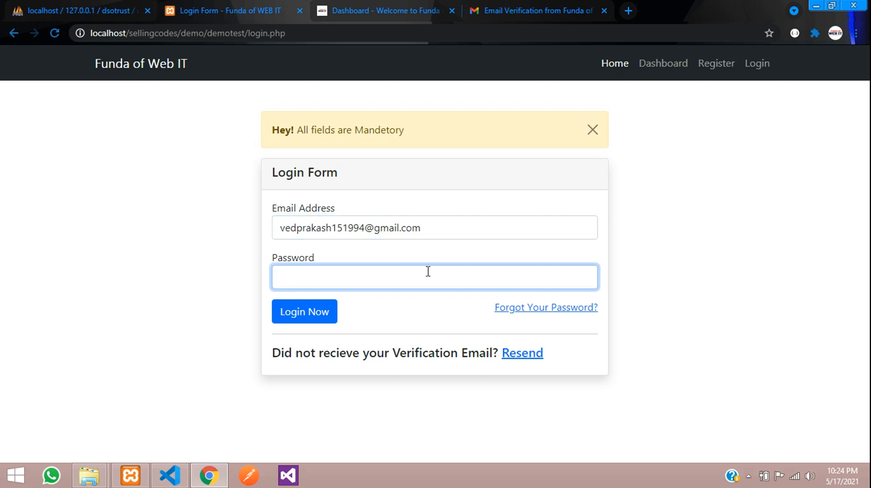
type("123456")
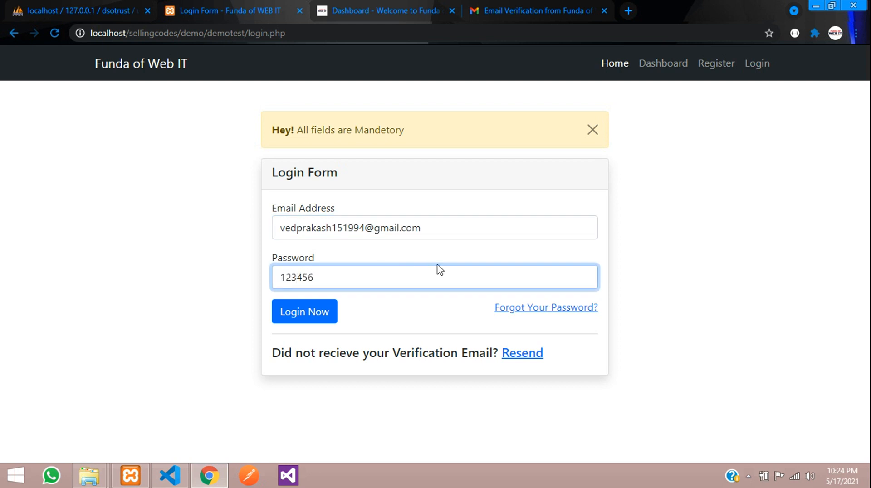
left_click(304, 312)
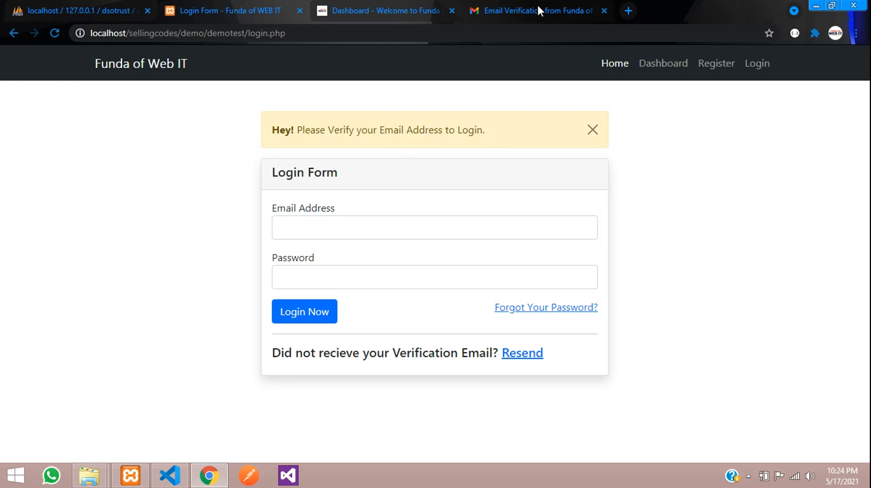
left_click(531, 10)
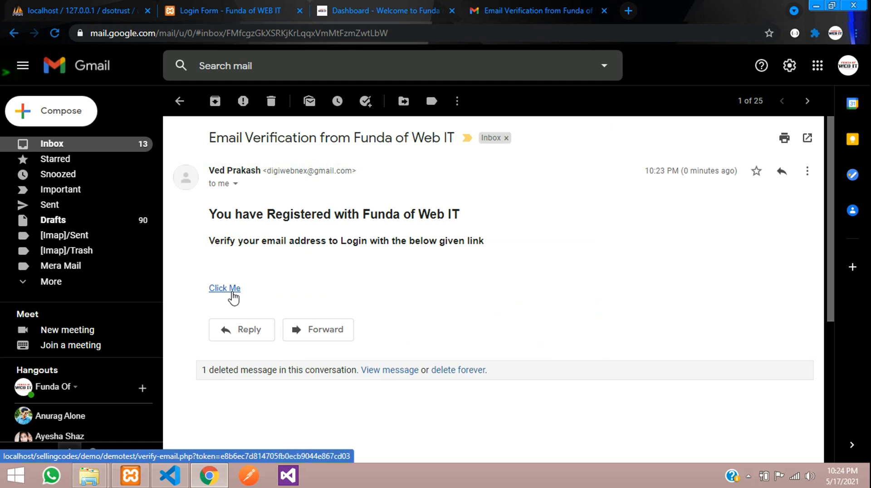
left_click(224, 289)
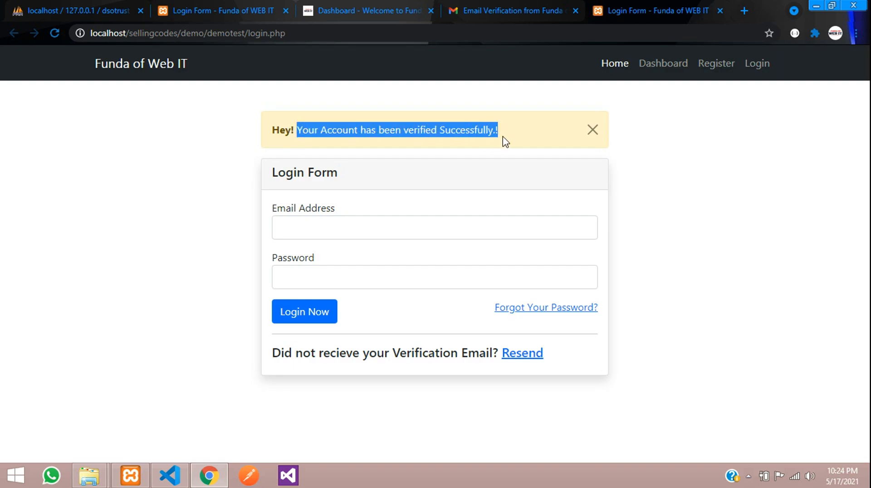
mouse_move(383, 183)
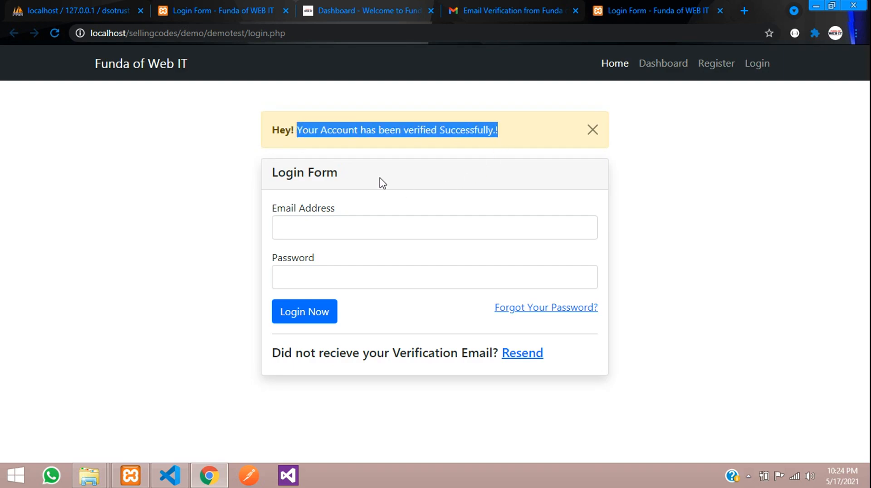
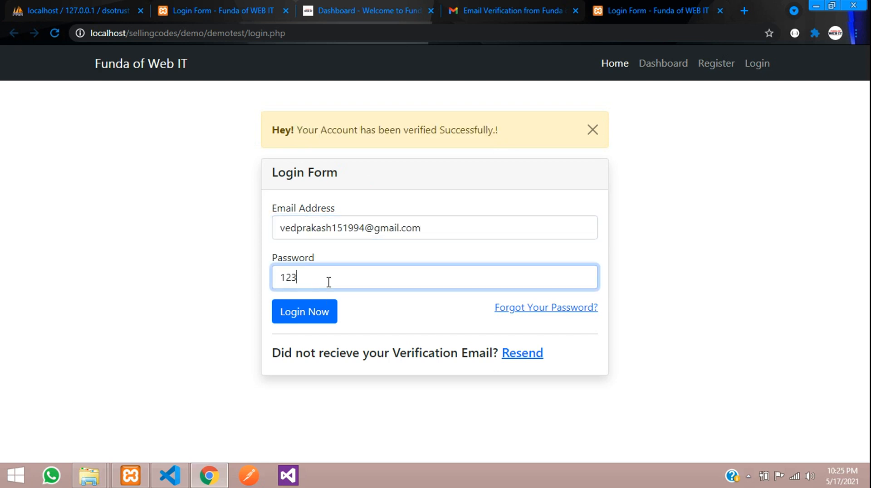
type("456")
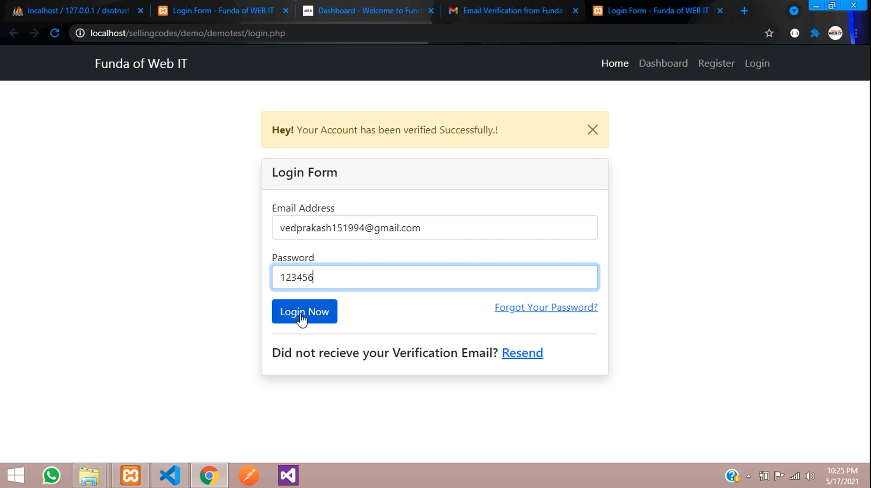
left_click(304, 312)
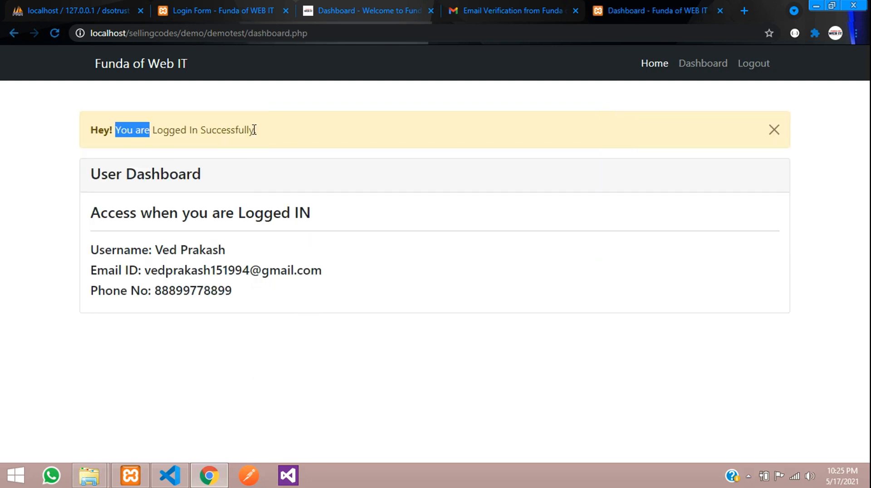
mouse_move(775, 132)
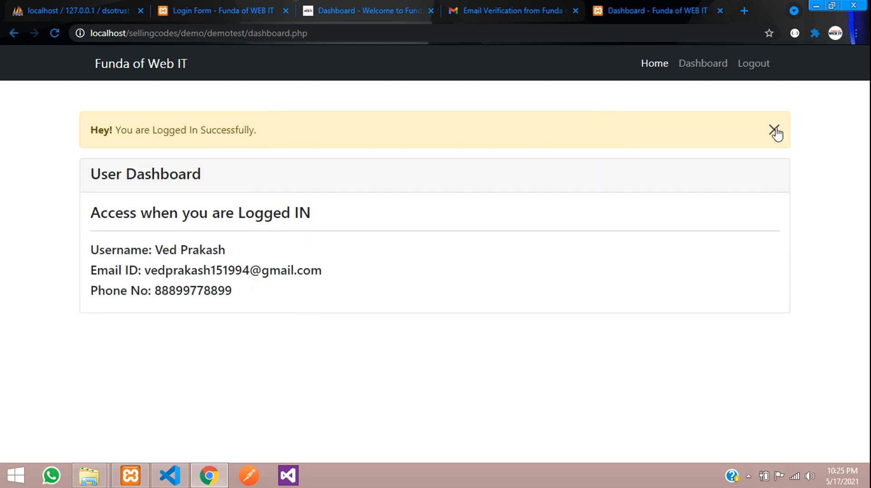
left_click(775, 131)
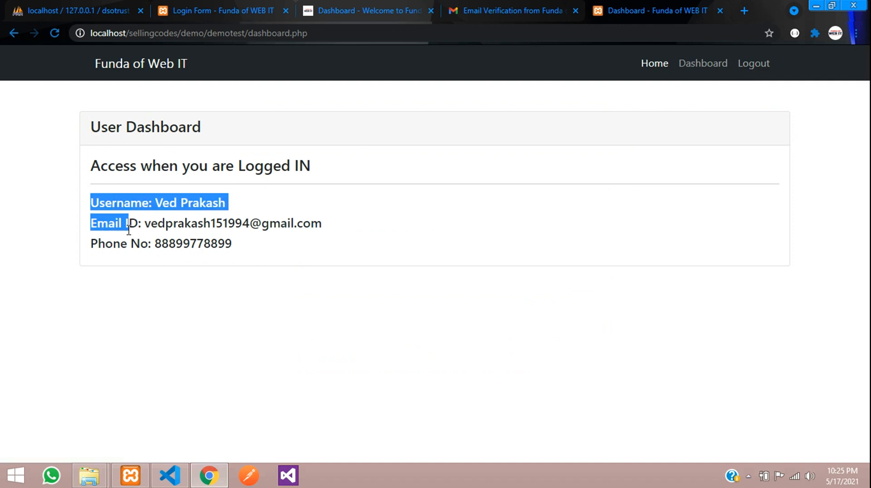
left_click(753, 64)
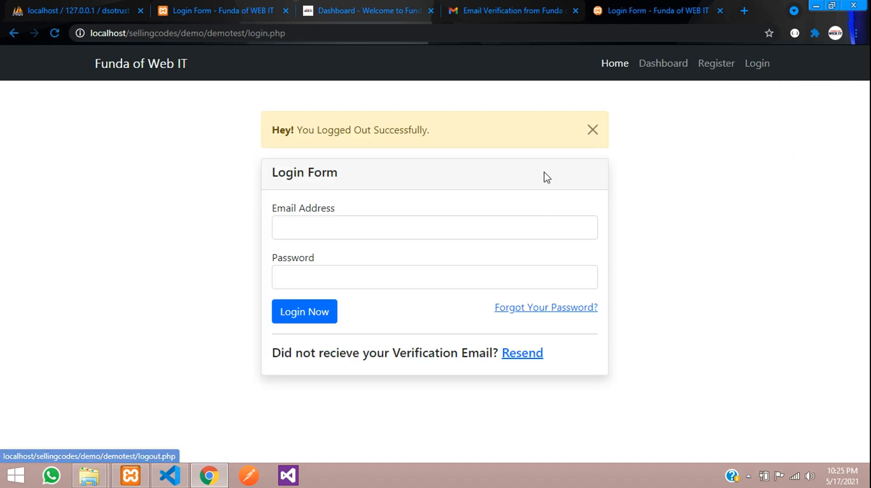
left_click(592, 129)
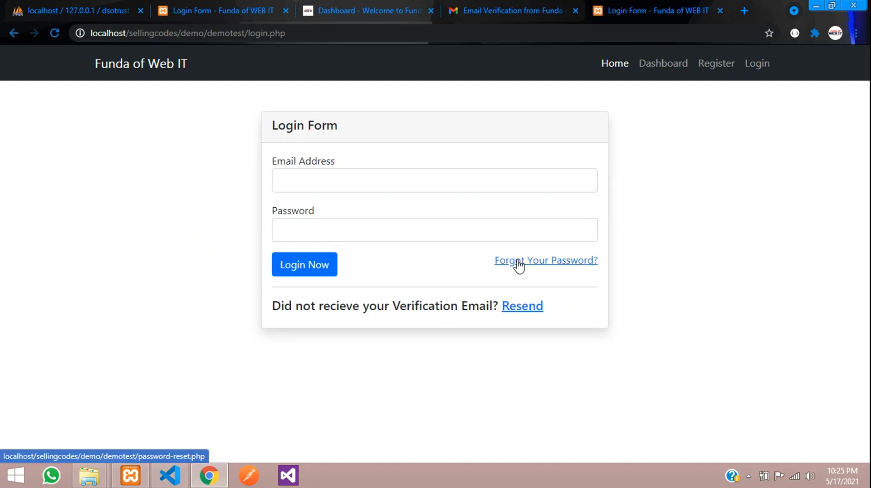
left_click(546, 261)
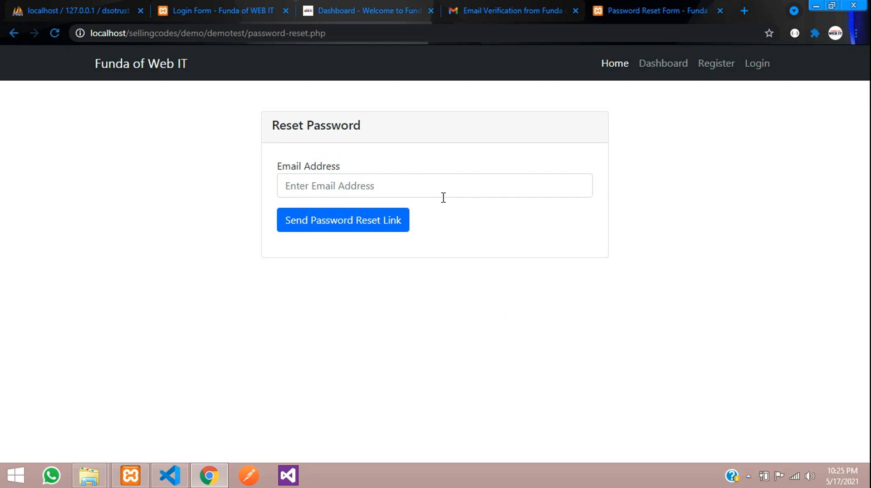
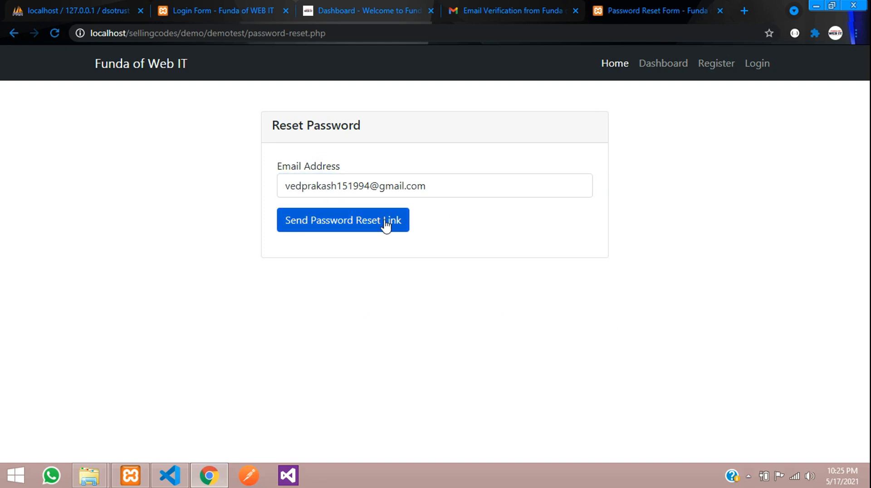
left_click(343, 221)
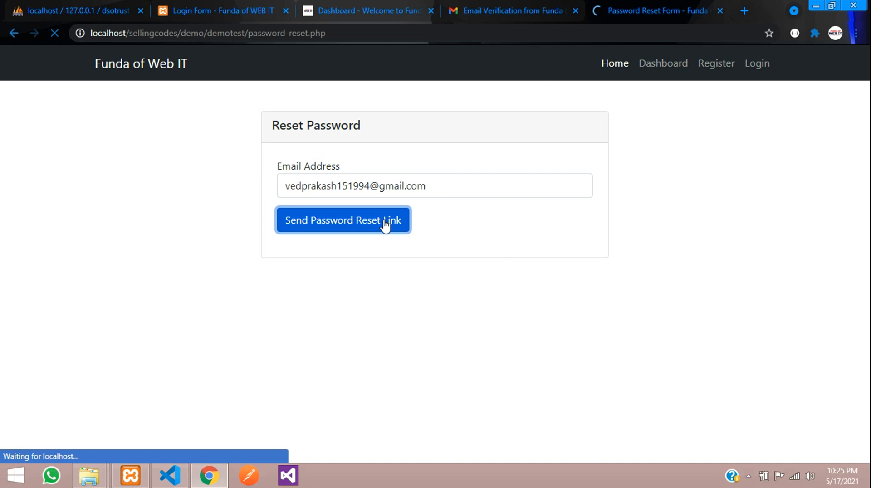
left_click(343, 220)
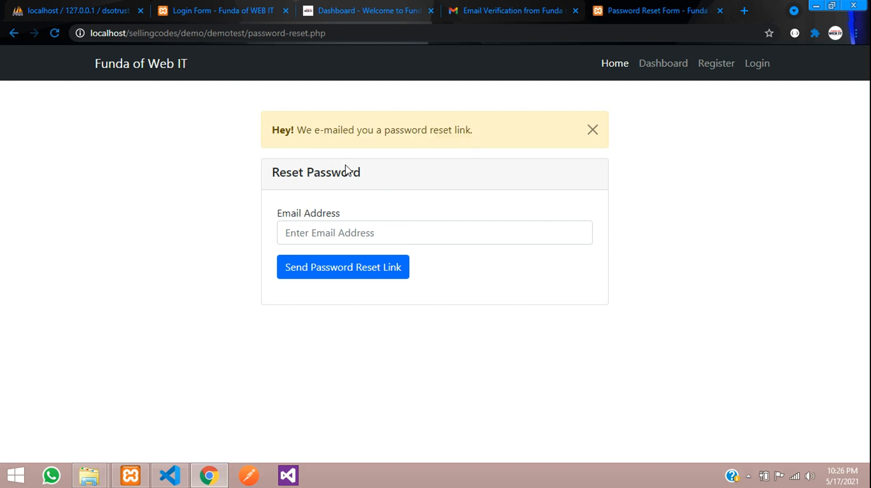
mouse_move(457, 233)
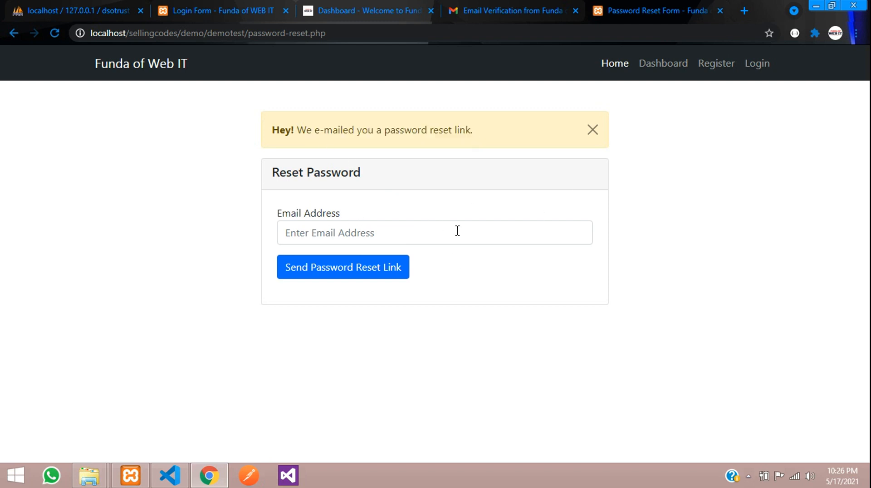
mouse_move(508, 11)
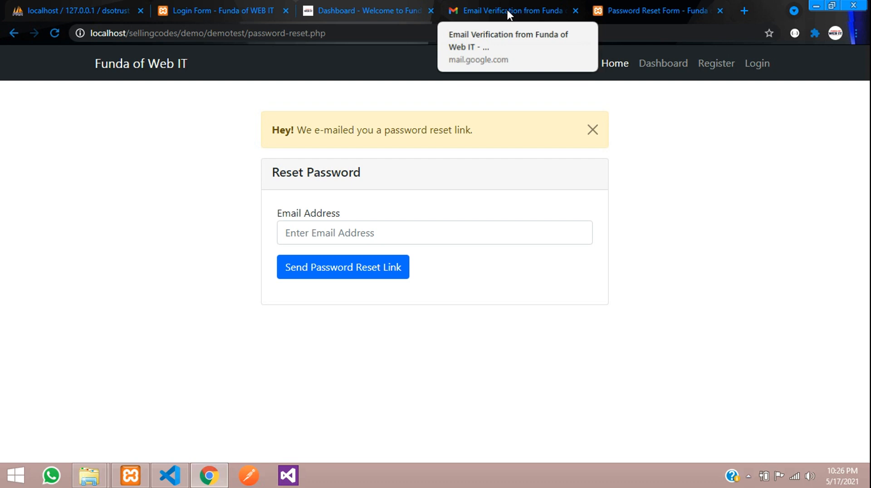
- View the Reset Password Notification email and close the Password Reset Form tab
left_click(505, 10)
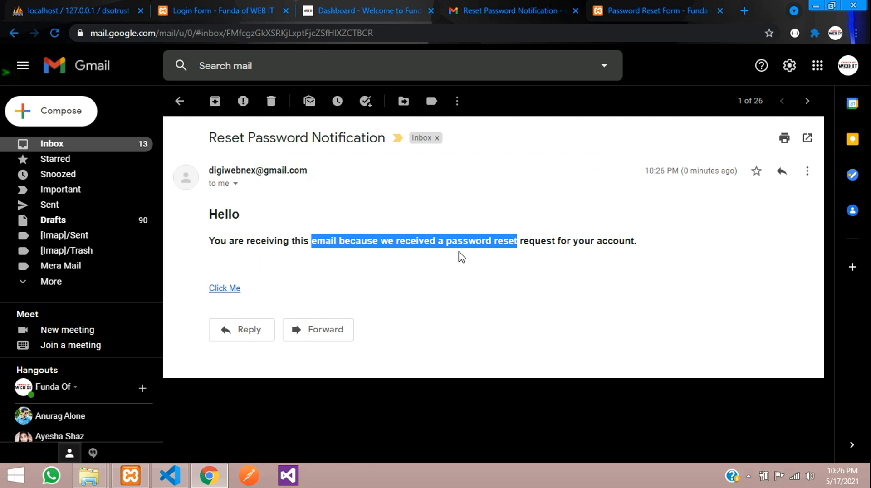
left_click(622, 240)
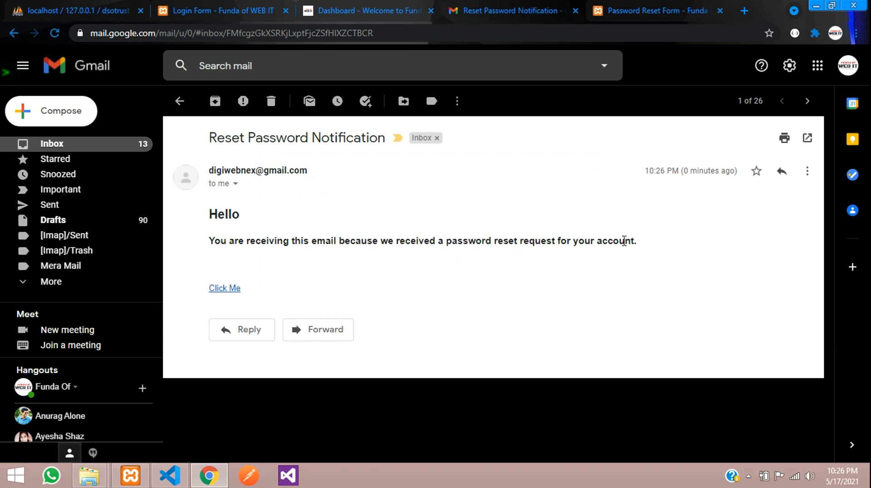
left_click(656, 10)
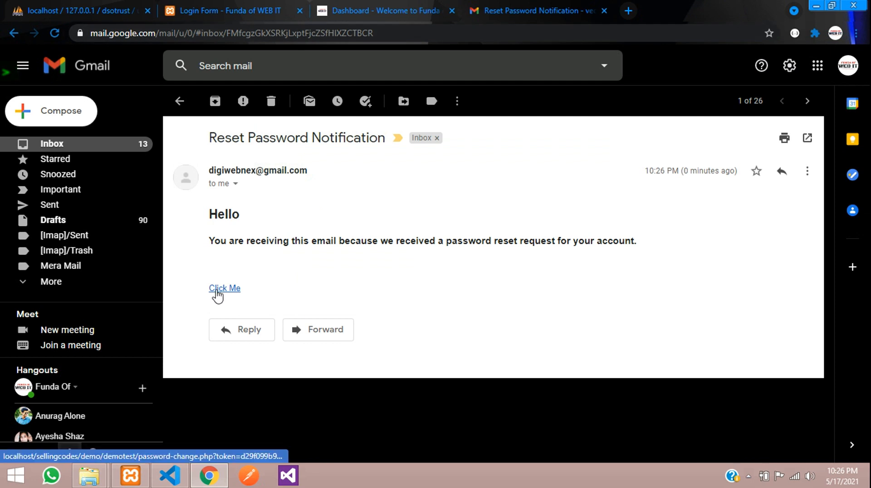
mouse_move(225, 289)
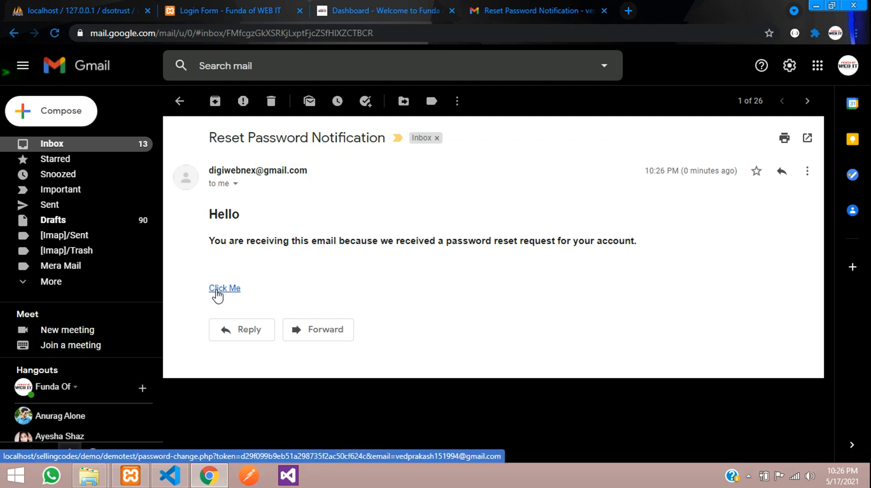
left_click(225, 288)
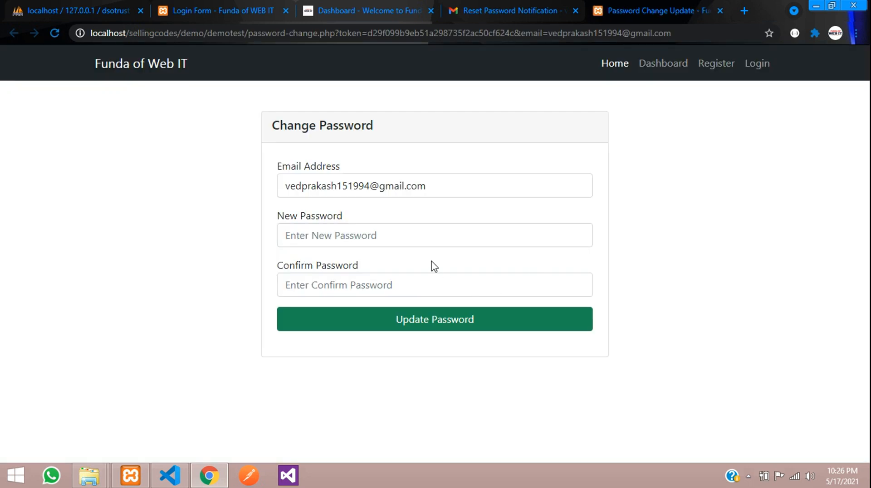
double_click(326, 186)
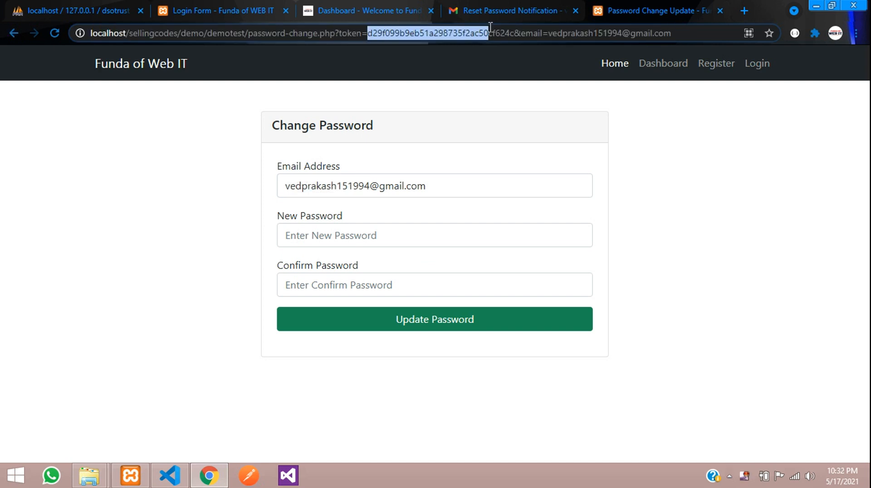
type("asdadadf")
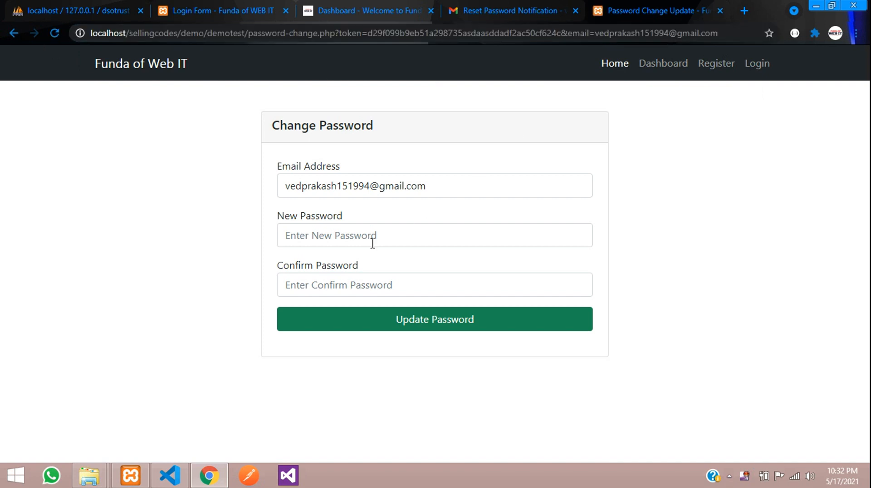
type("1234")
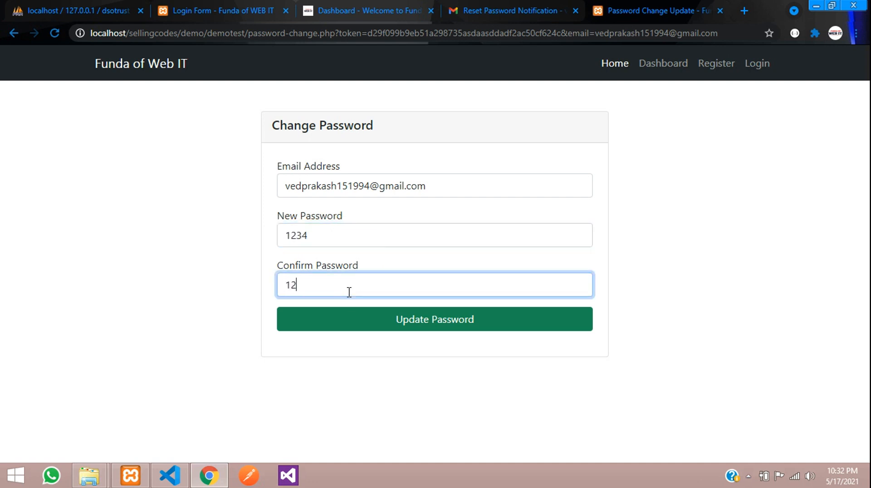
left_click(434, 319)
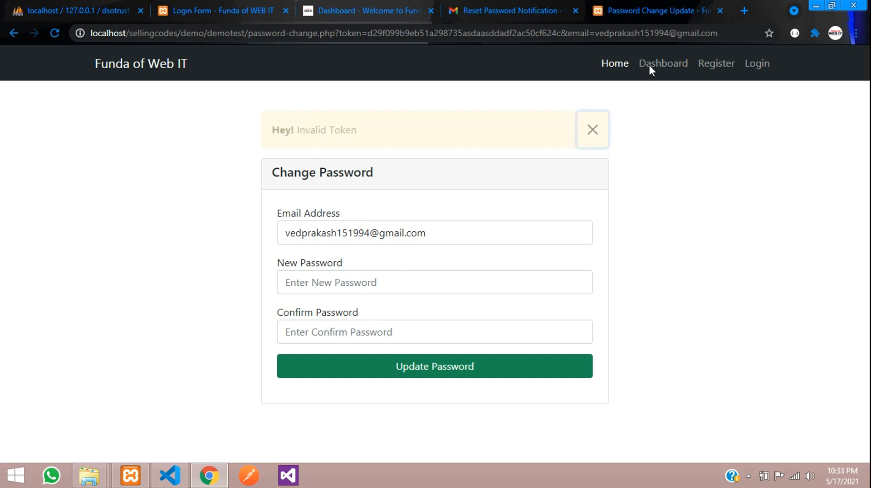
left_click(506, 11)
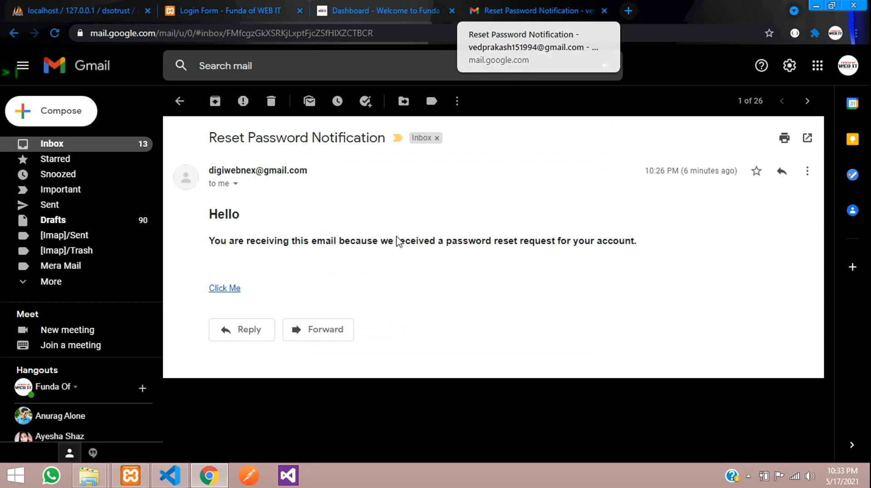
mouse_move(225, 288)
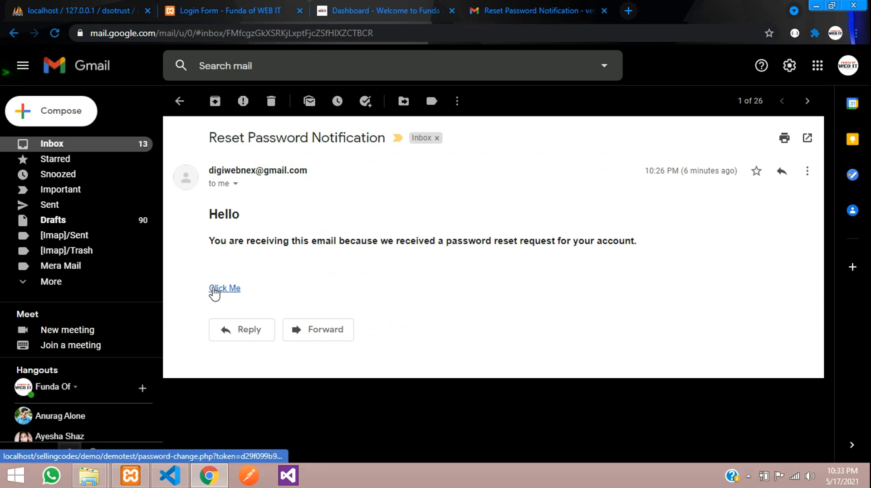
left_click(223, 288)
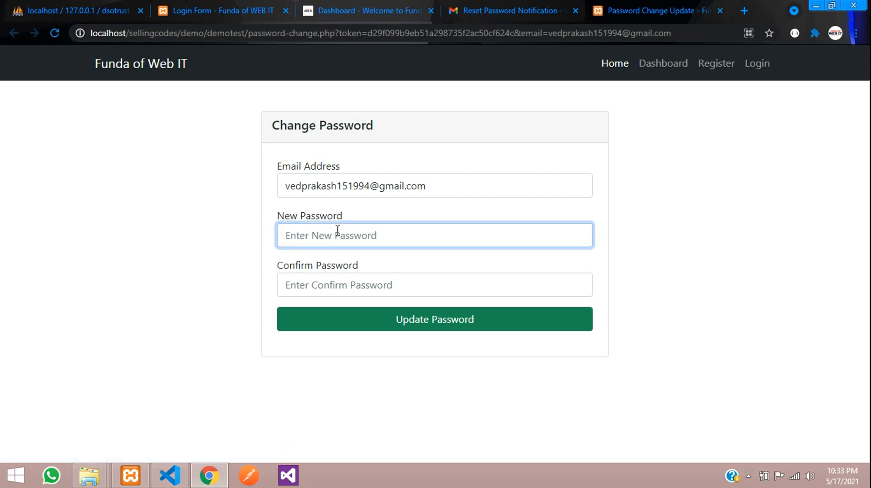
type("12")
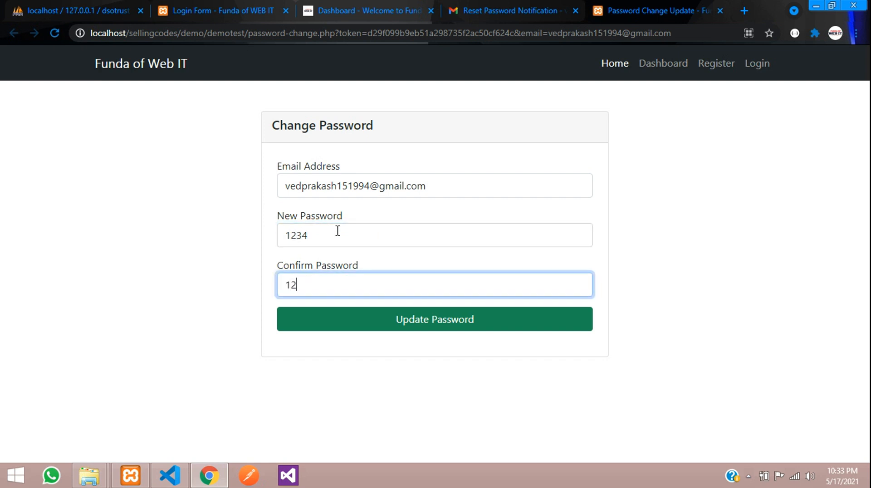
type("34")
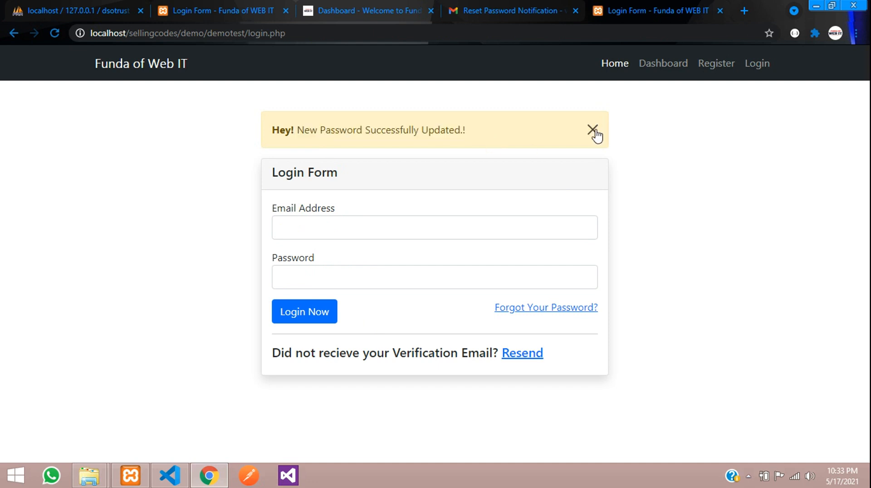
left_click(595, 130)
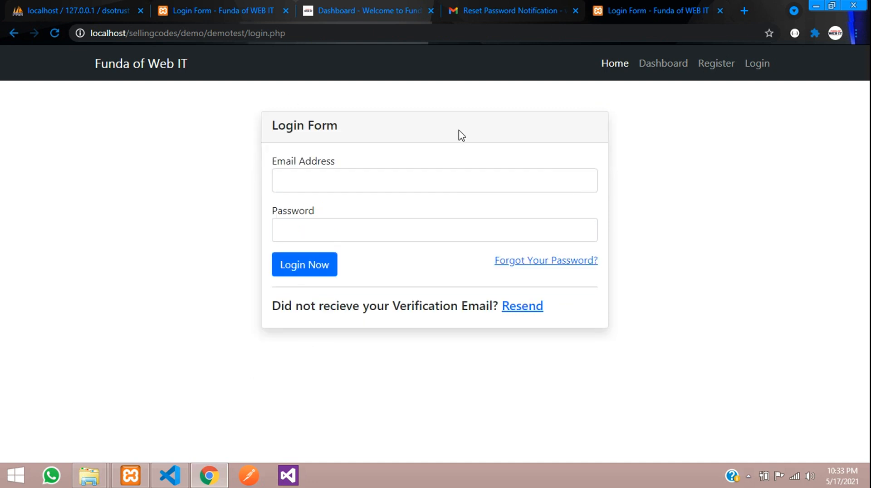
left_click(511, 10)
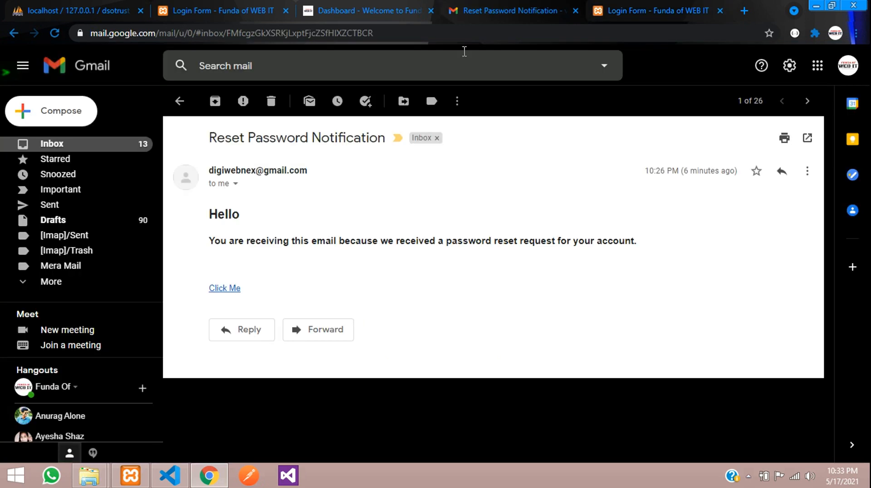
mouse_move(224, 287)
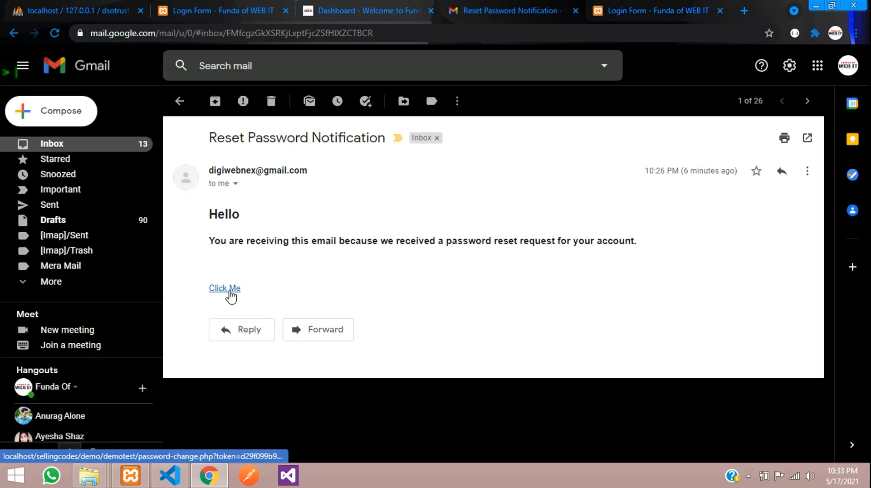
left_click(225, 288)
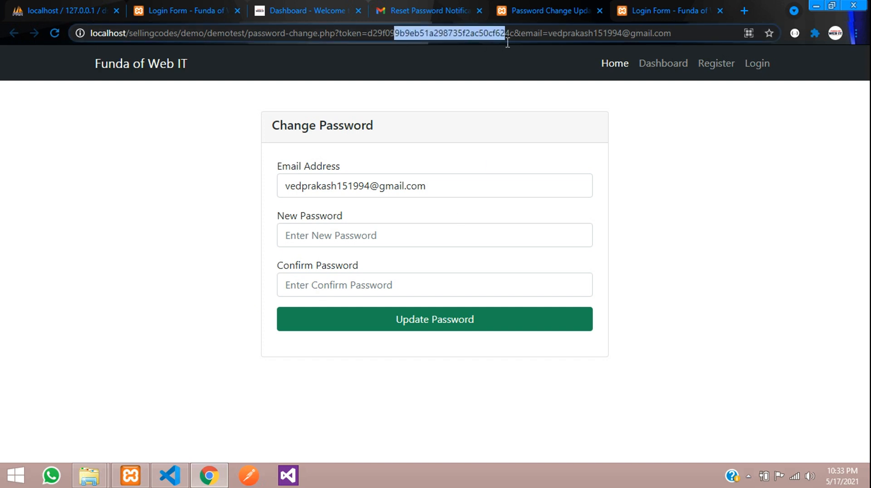
mouse_move(462, 43)
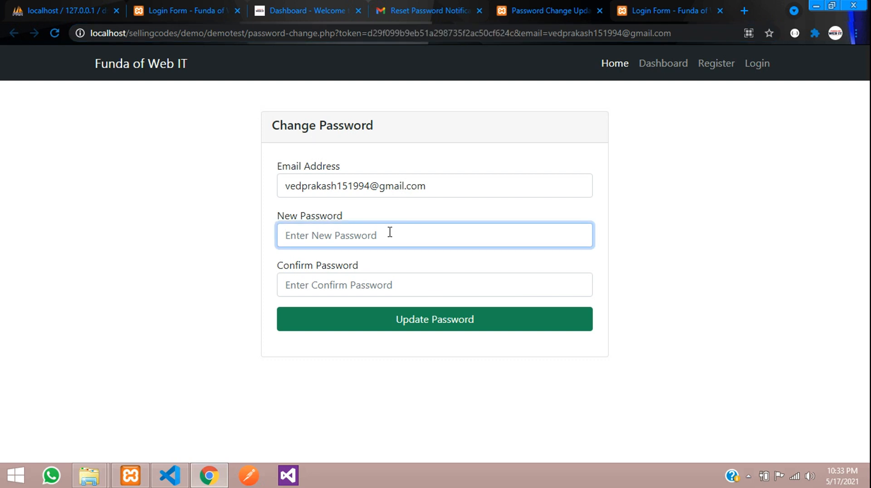
type("9874")
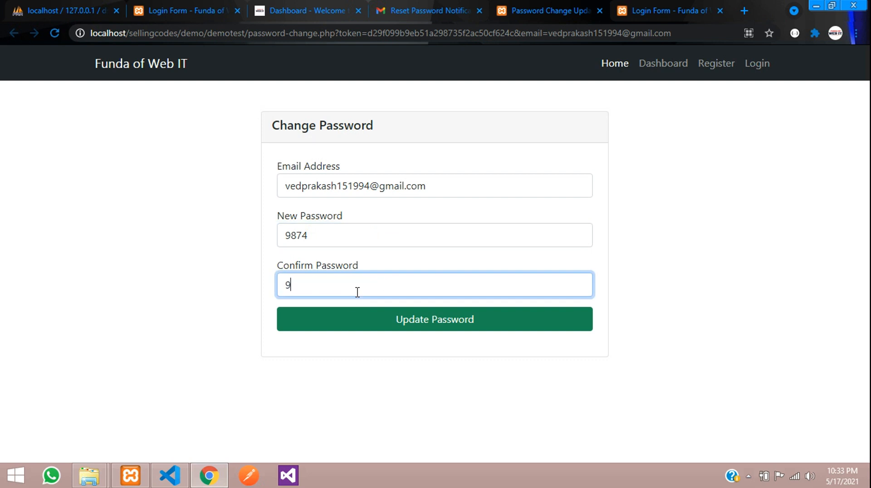
type("874")
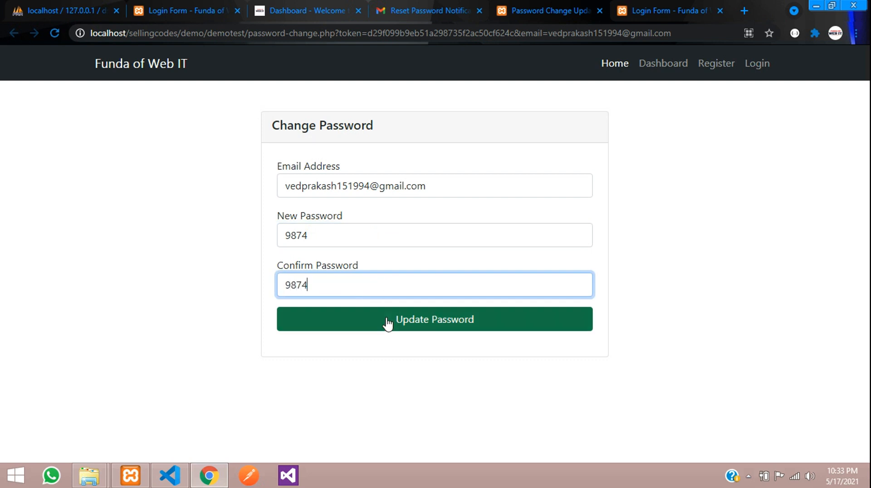
left_click(433, 319)
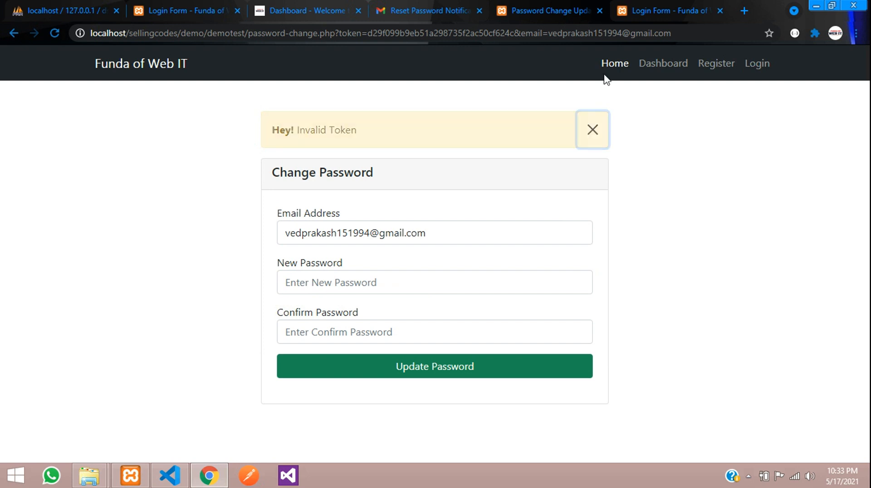
left_click(592, 129)
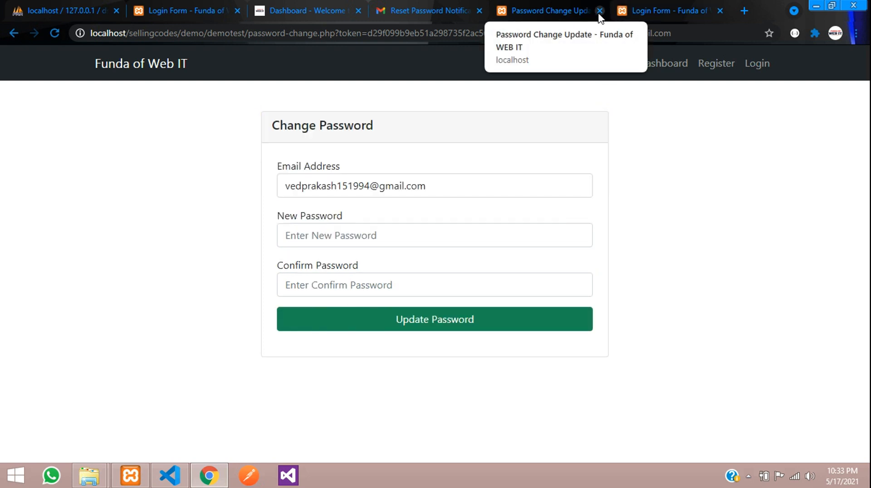
left_click(600, 11)
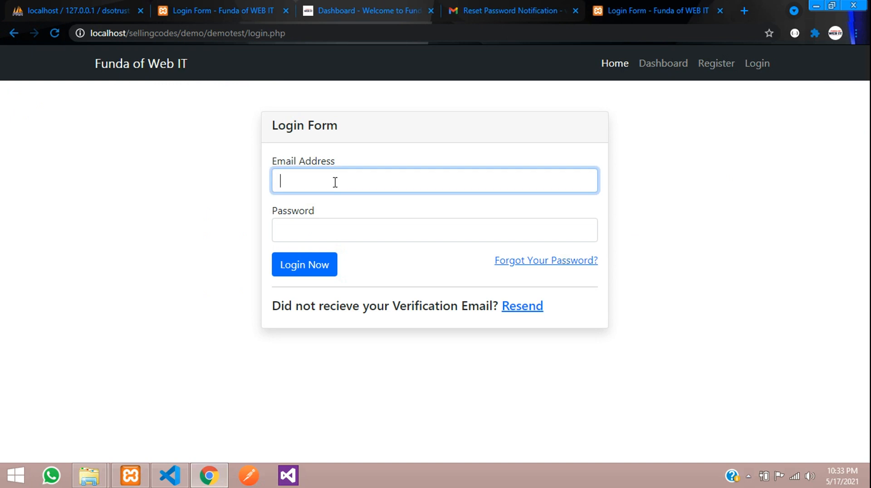
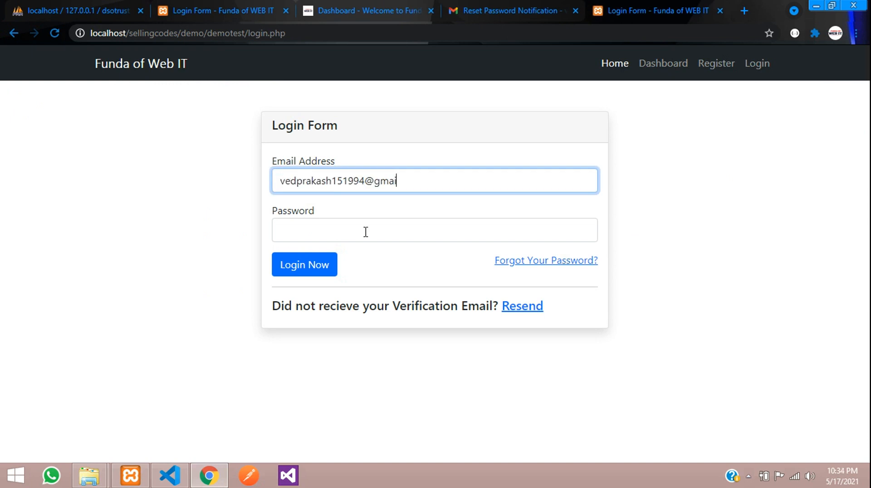
type("123")
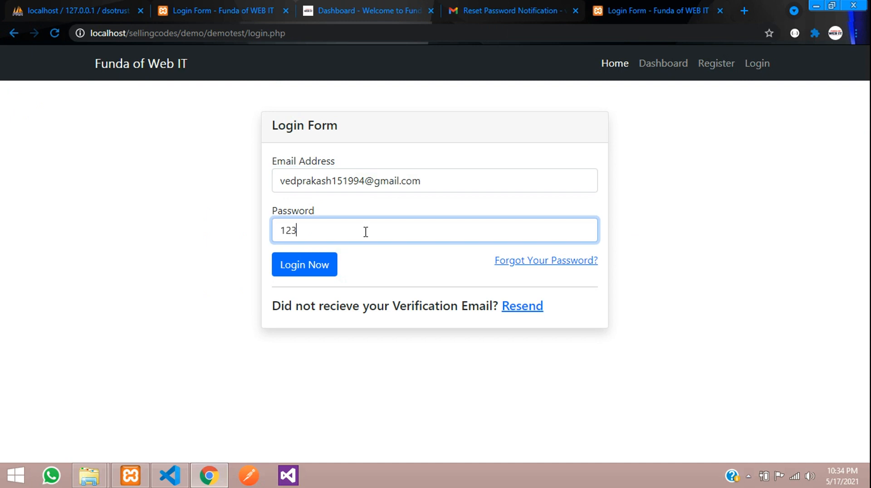
left_click(304, 265)
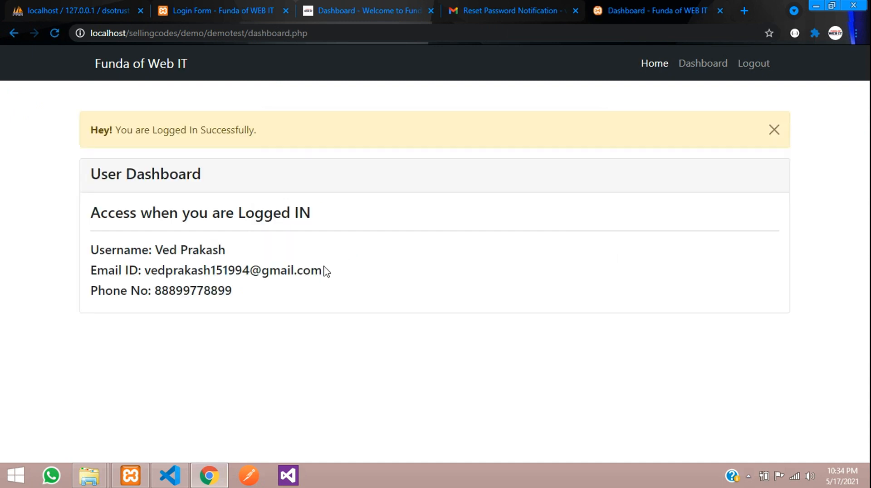
mouse_move(693, 161)
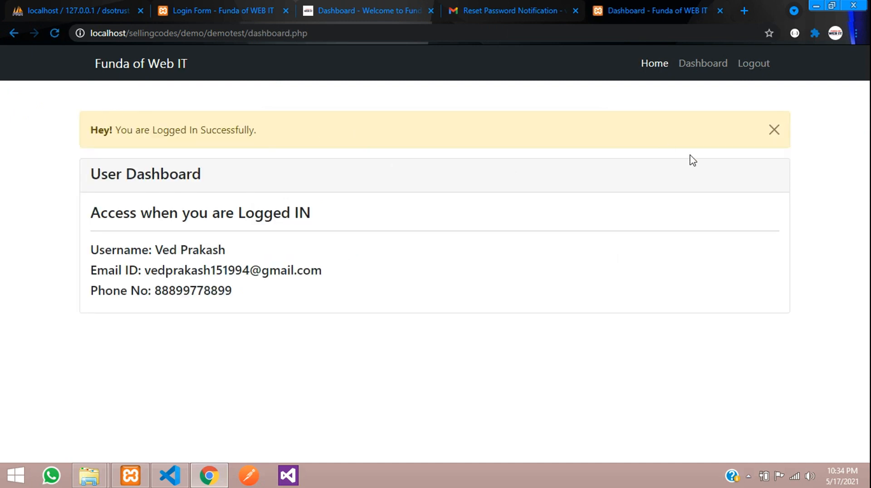
left_click(753, 64)
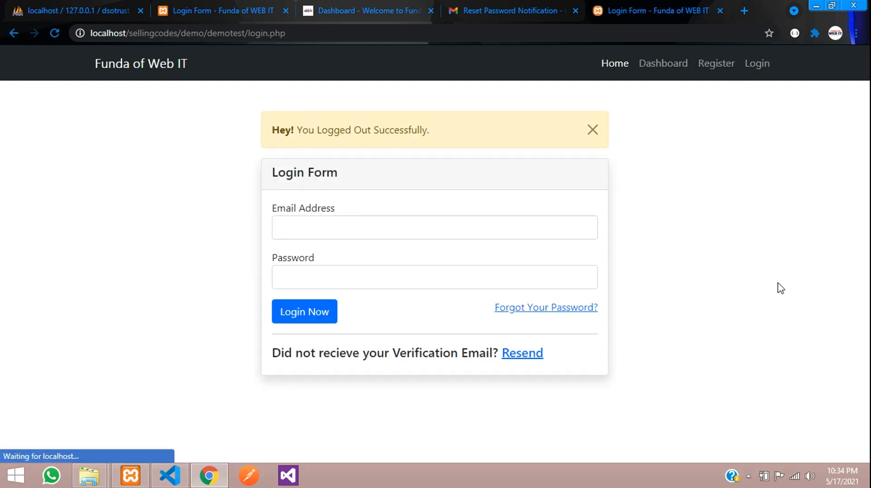
mouse_move(521, 354)
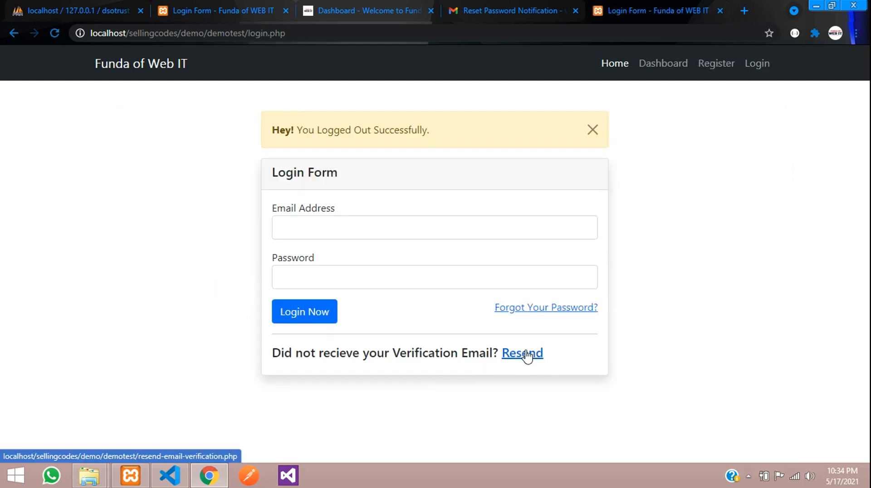
- Move between the register and login pages, then follow the 'Resend' verification email link
left_click(522, 353)
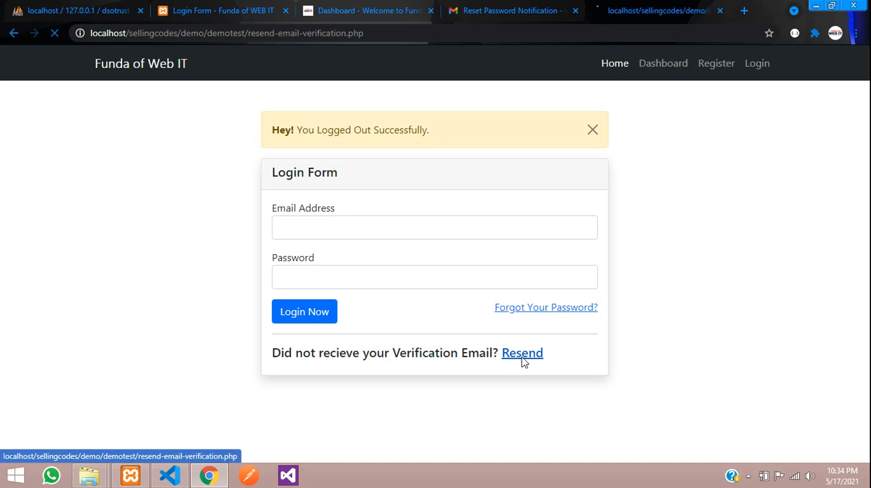
left_click(716, 62)
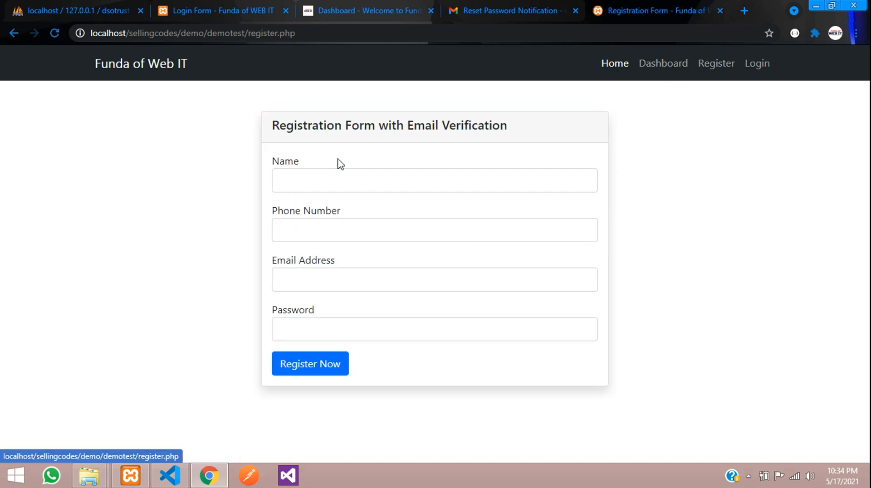
left_click(435, 180)
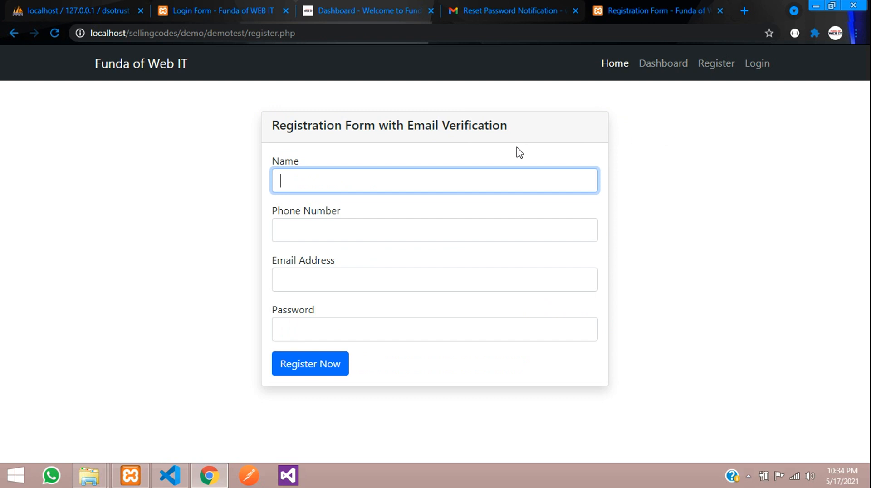
mouse_move(541, 162)
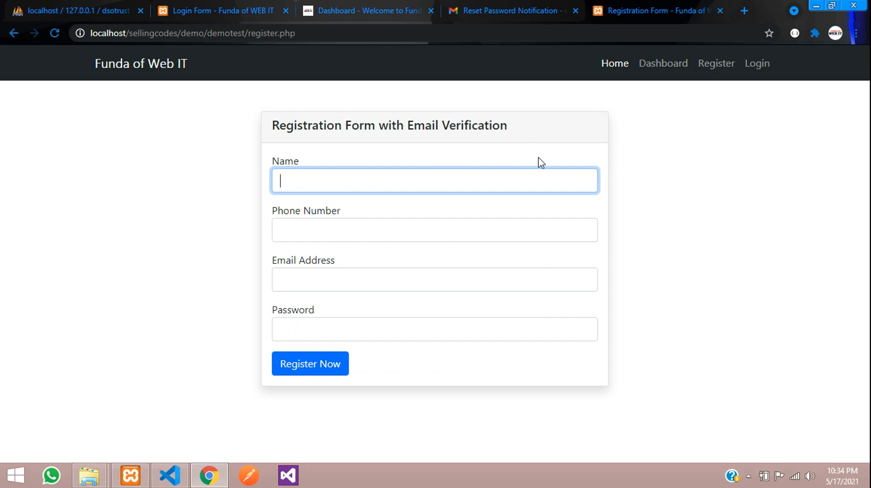
mouse_move(757, 64)
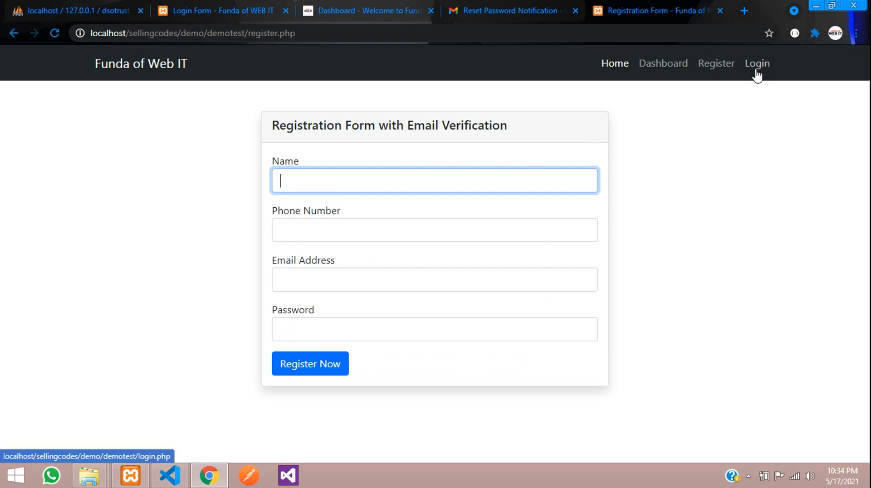
left_click(757, 62)
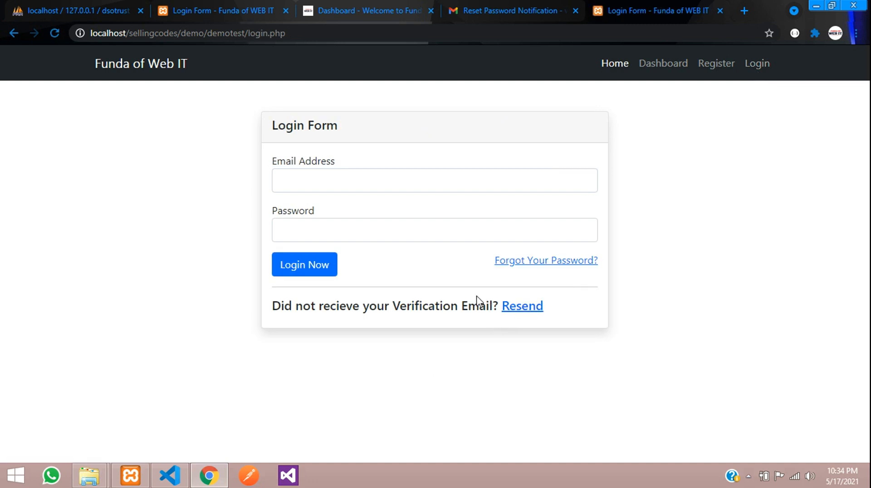
mouse_move(692, 140)
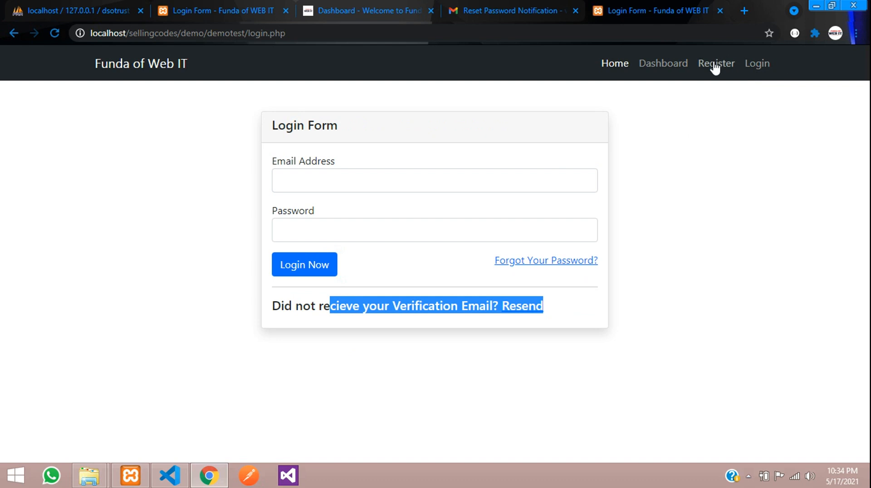
left_click(716, 63)
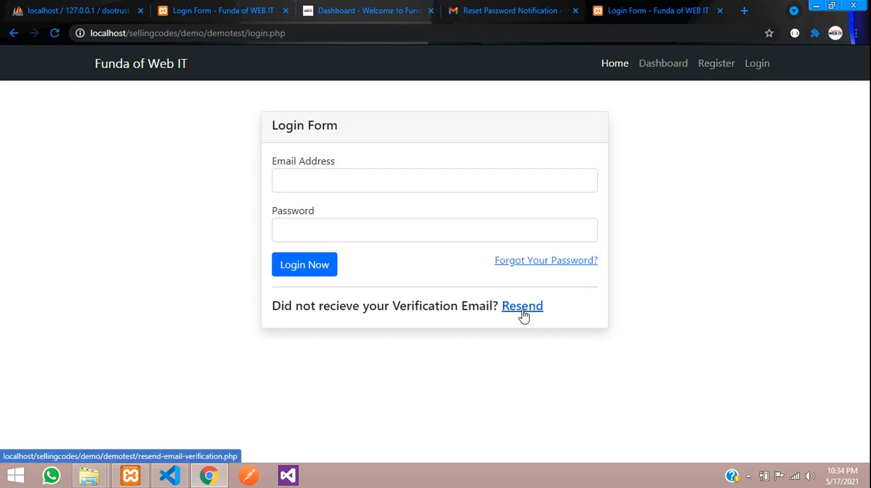
left_click(522, 306)
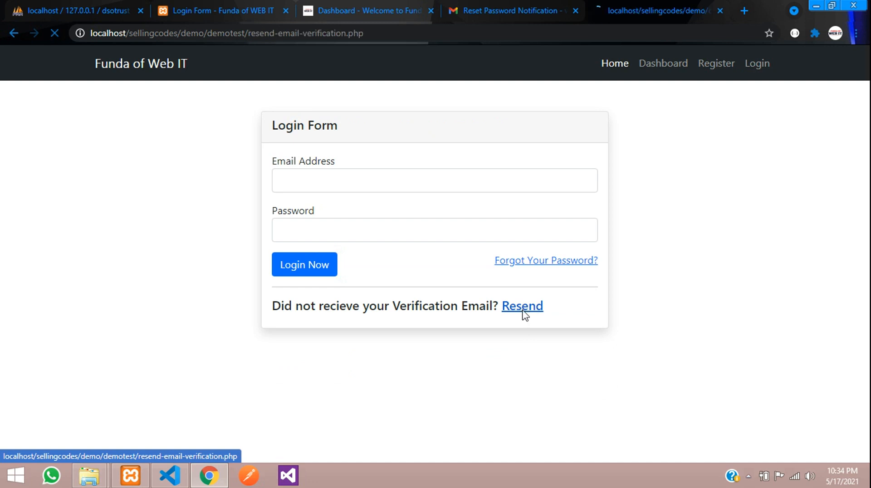
left_click(522, 306)
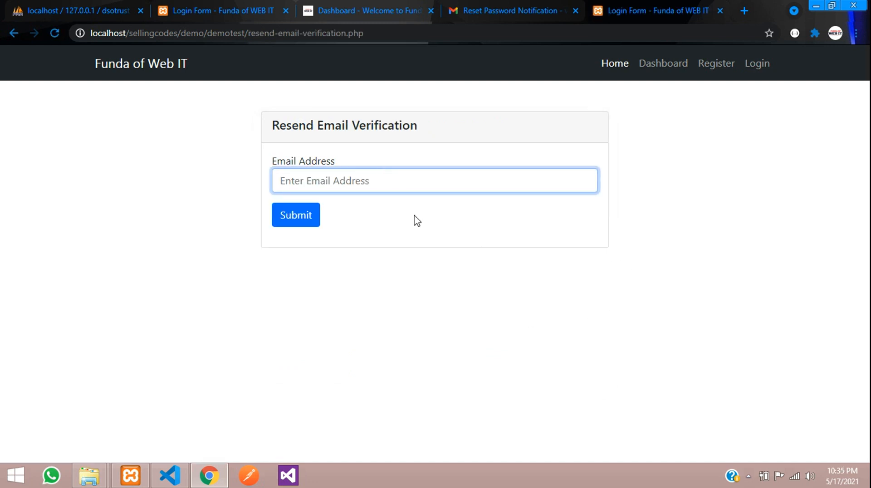
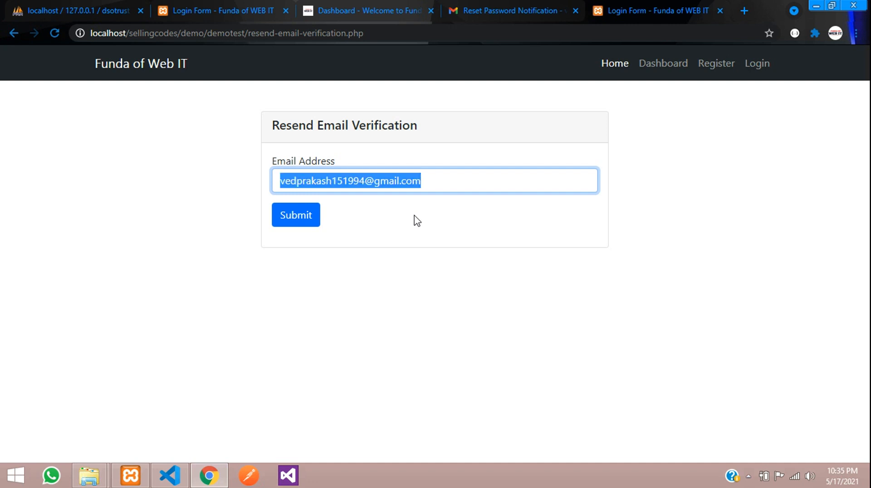
left_click(295, 215)
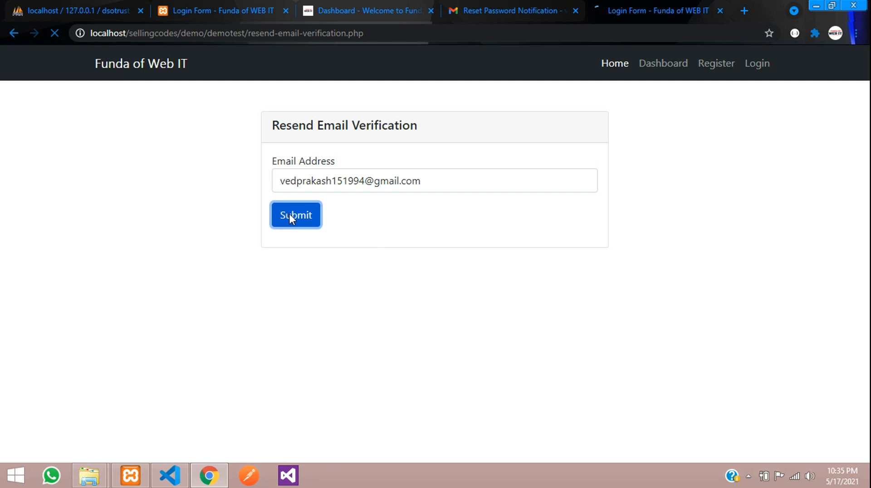
left_click(296, 215)
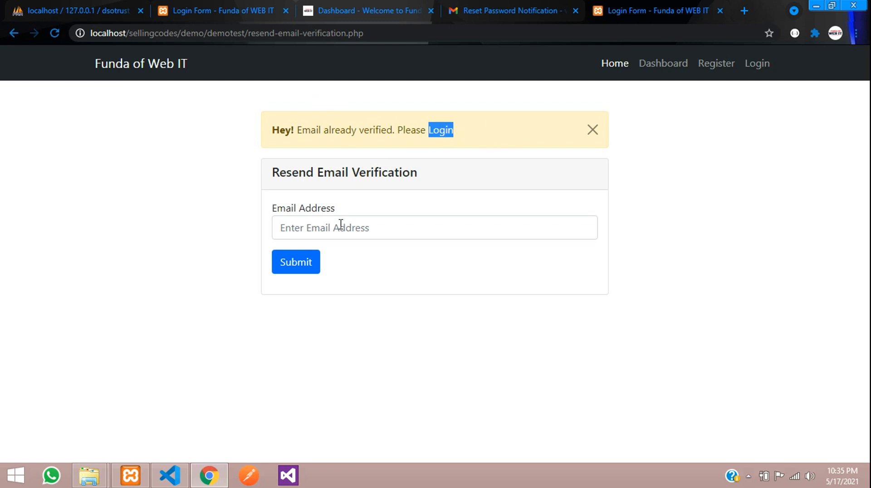
left_click(435, 228)
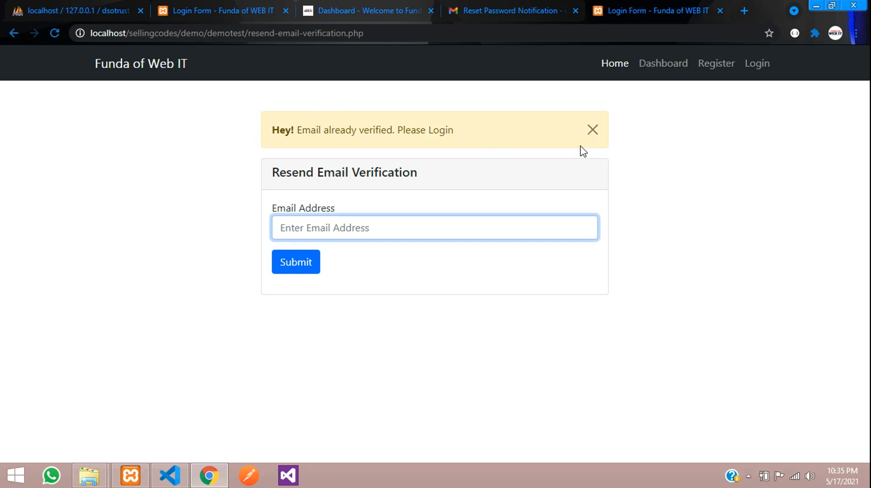
mouse_move(589, 148)
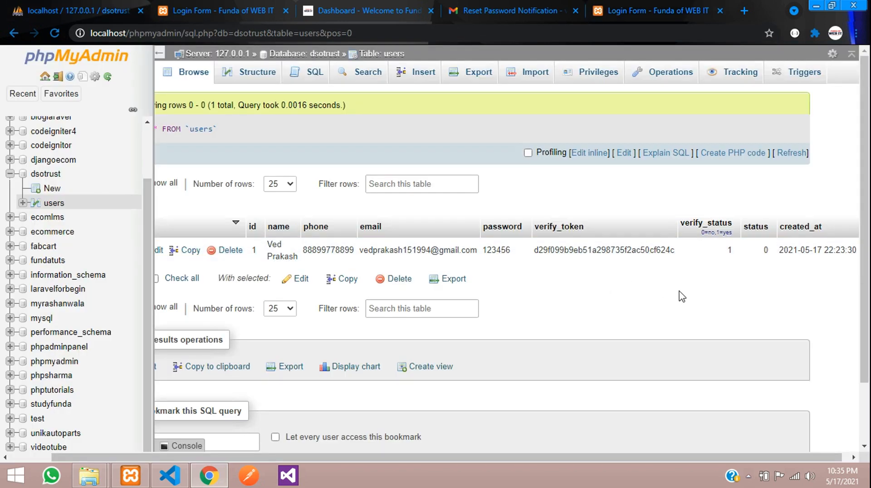
- Edit the account's verify_status cell in the users table so it is no longer verified
double_click(706, 250)
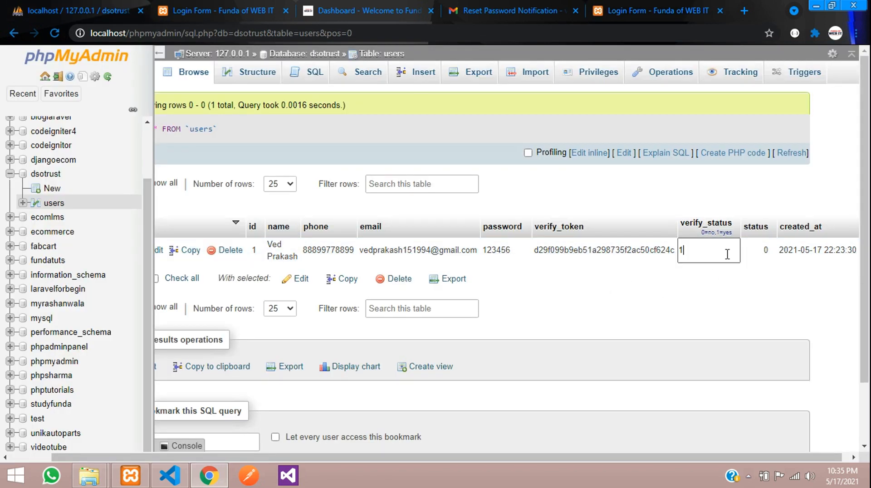
key("Return")
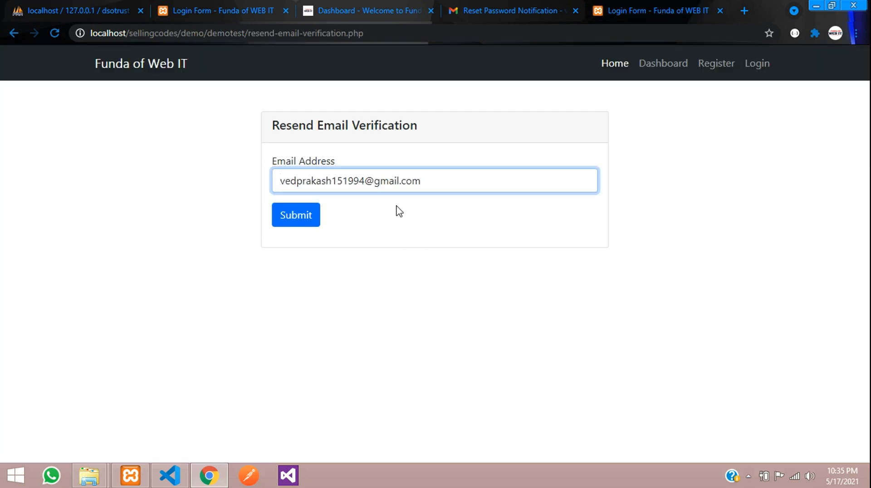
- Resubmit the email on the Resend Email Verification form to receive the 'link sent' message
left_click(295, 216)
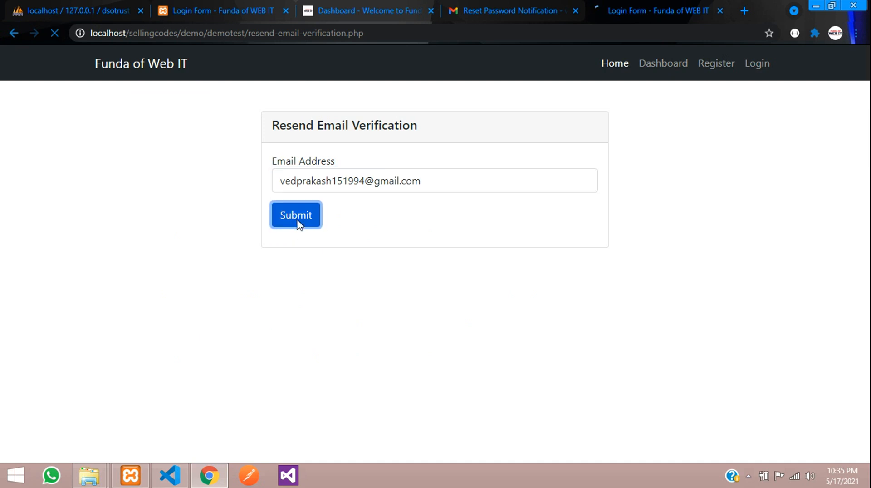
left_click(295, 216)
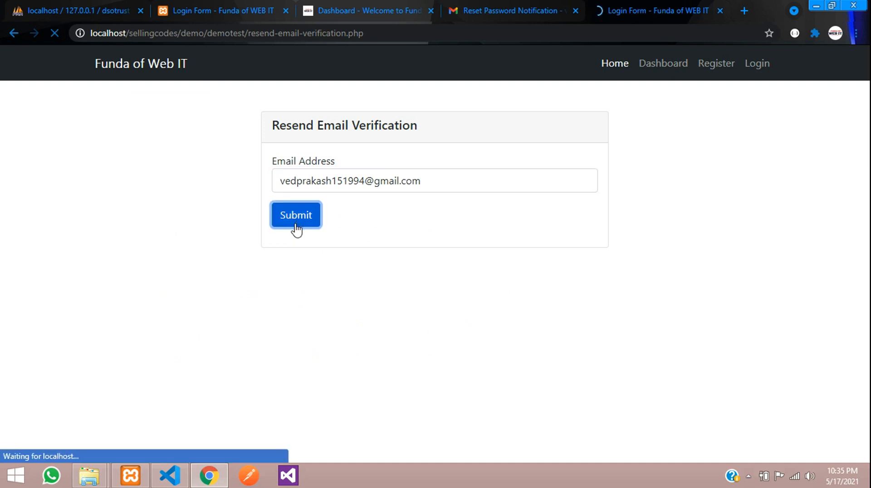
left_click(296, 215)
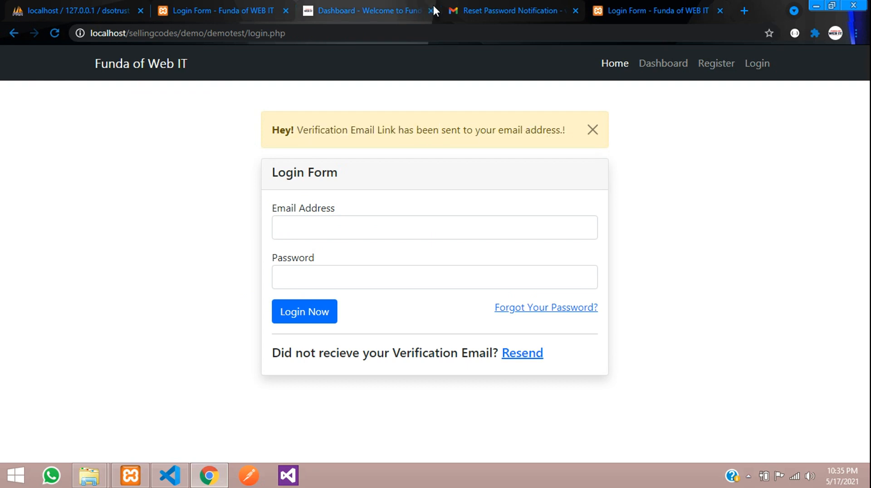
mouse_move(503, 13)
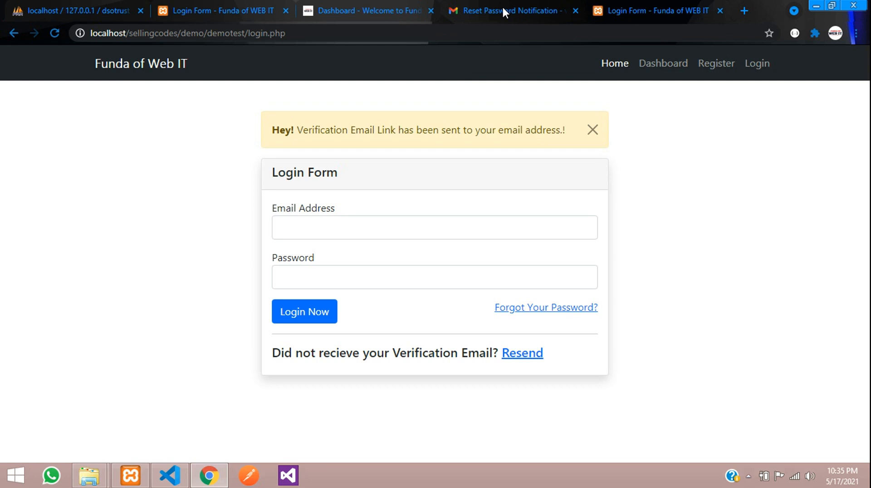
- Open the 'Resend - Email Verification' message in Gmail and follow its 'Click Me' link
left_click(511, 10)
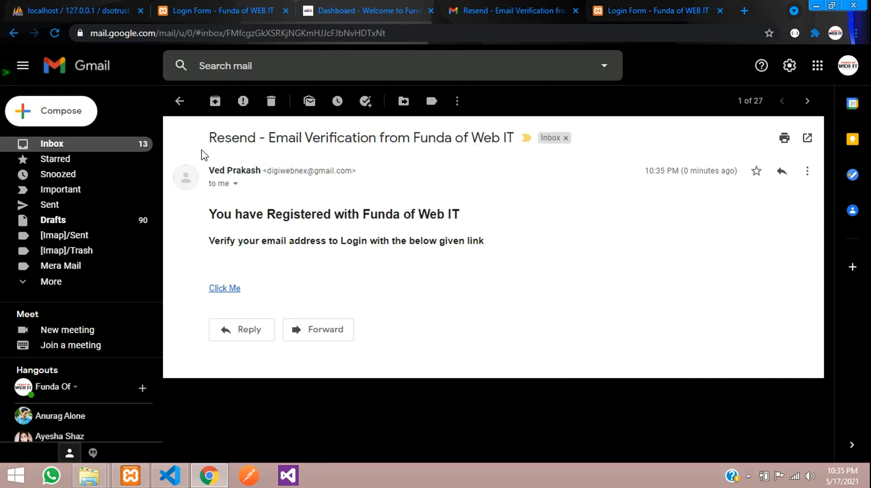
mouse_move(268, 251)
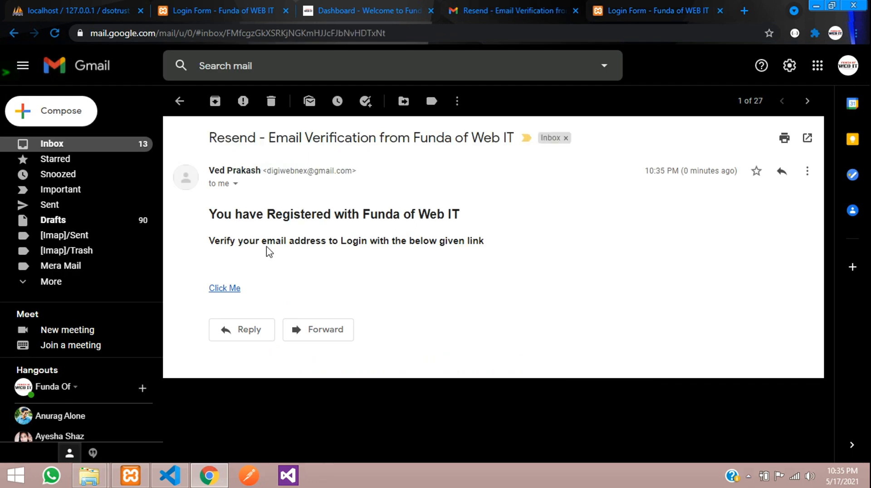
mouse_move(225, 287)
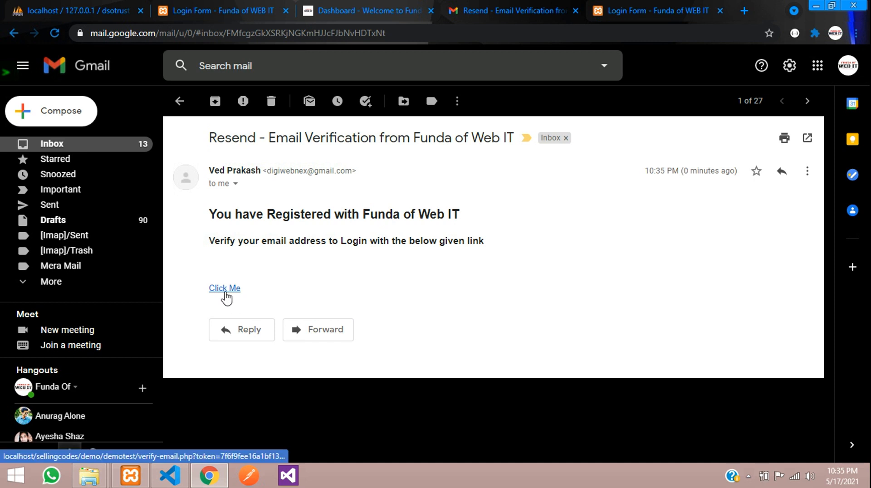
left_click(720, 10)
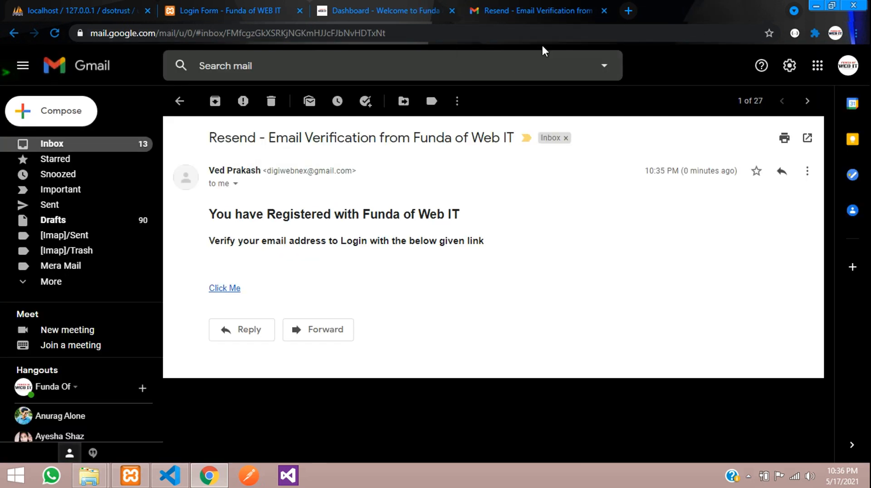
left_click(225, 287)
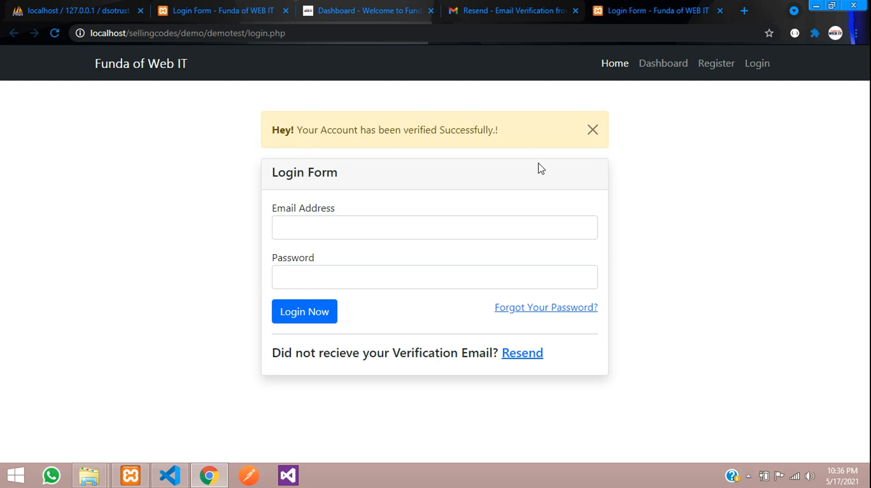
left_click(435, 277)
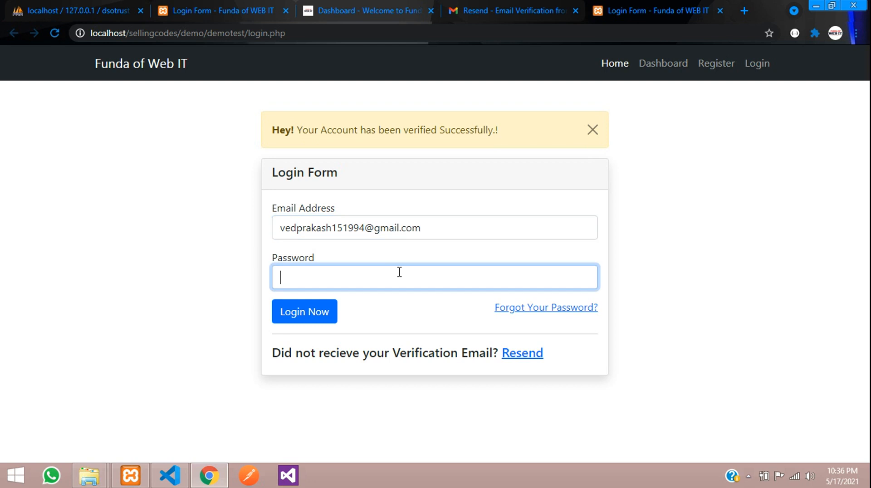
type("1234")
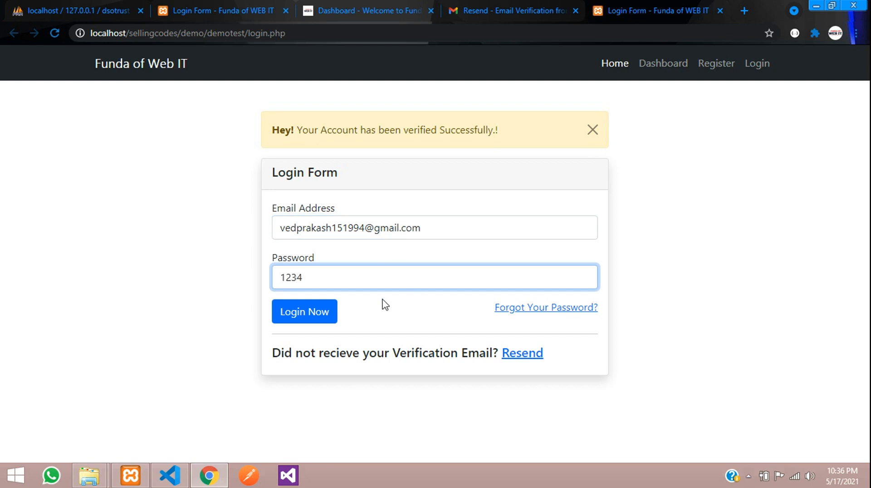
left_click(304, 311)
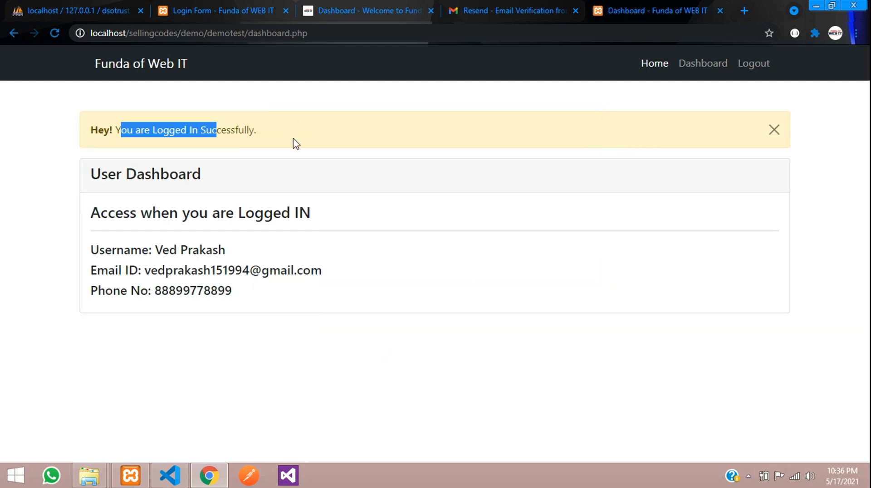
left_click(774, 129)
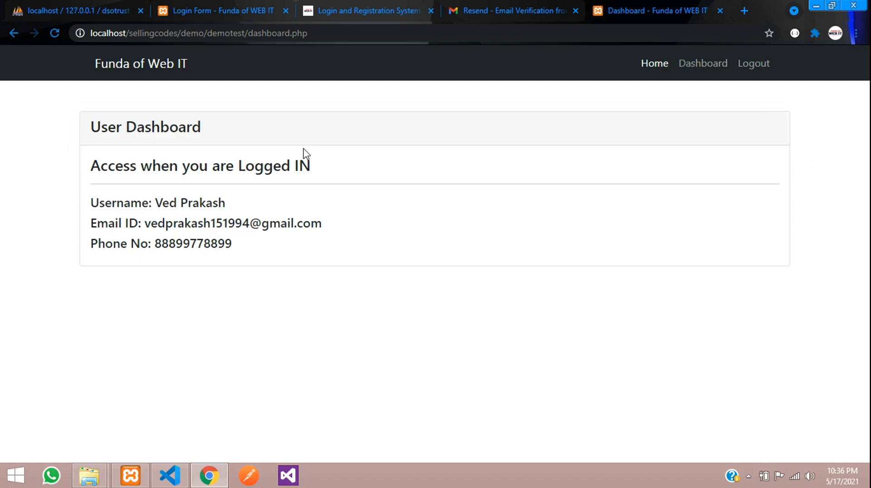
left_click(367, 11)
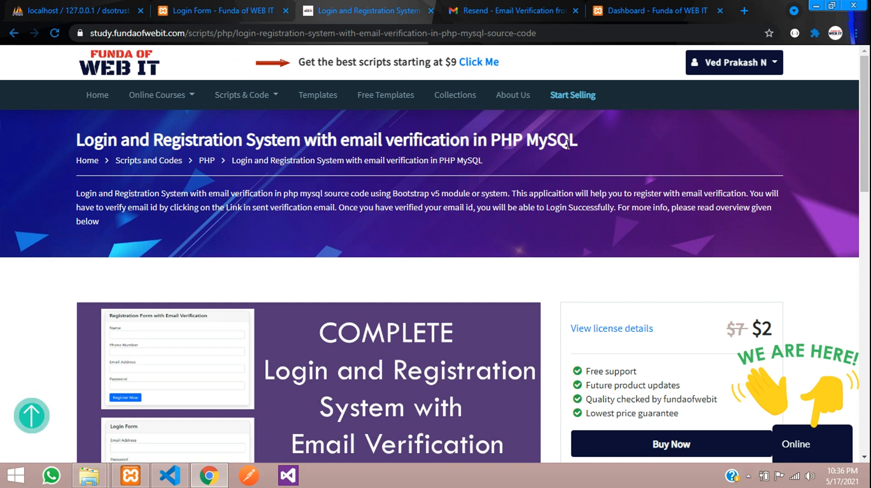
left_click(656, 10)
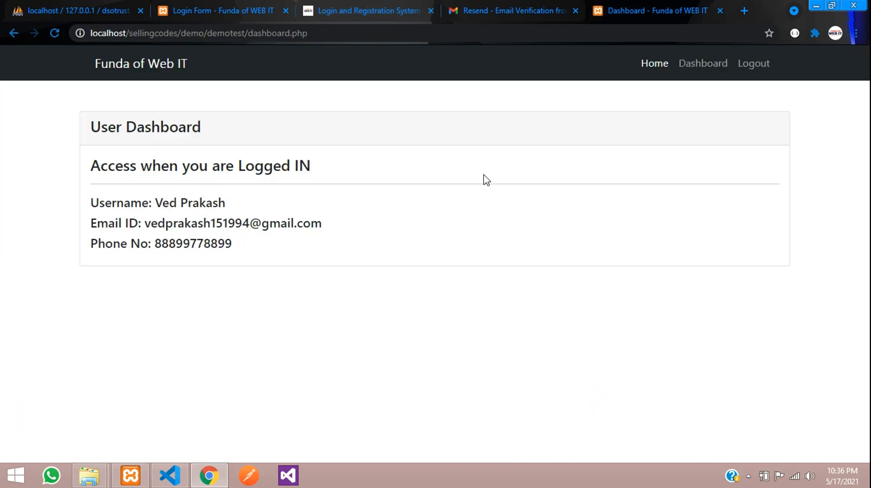